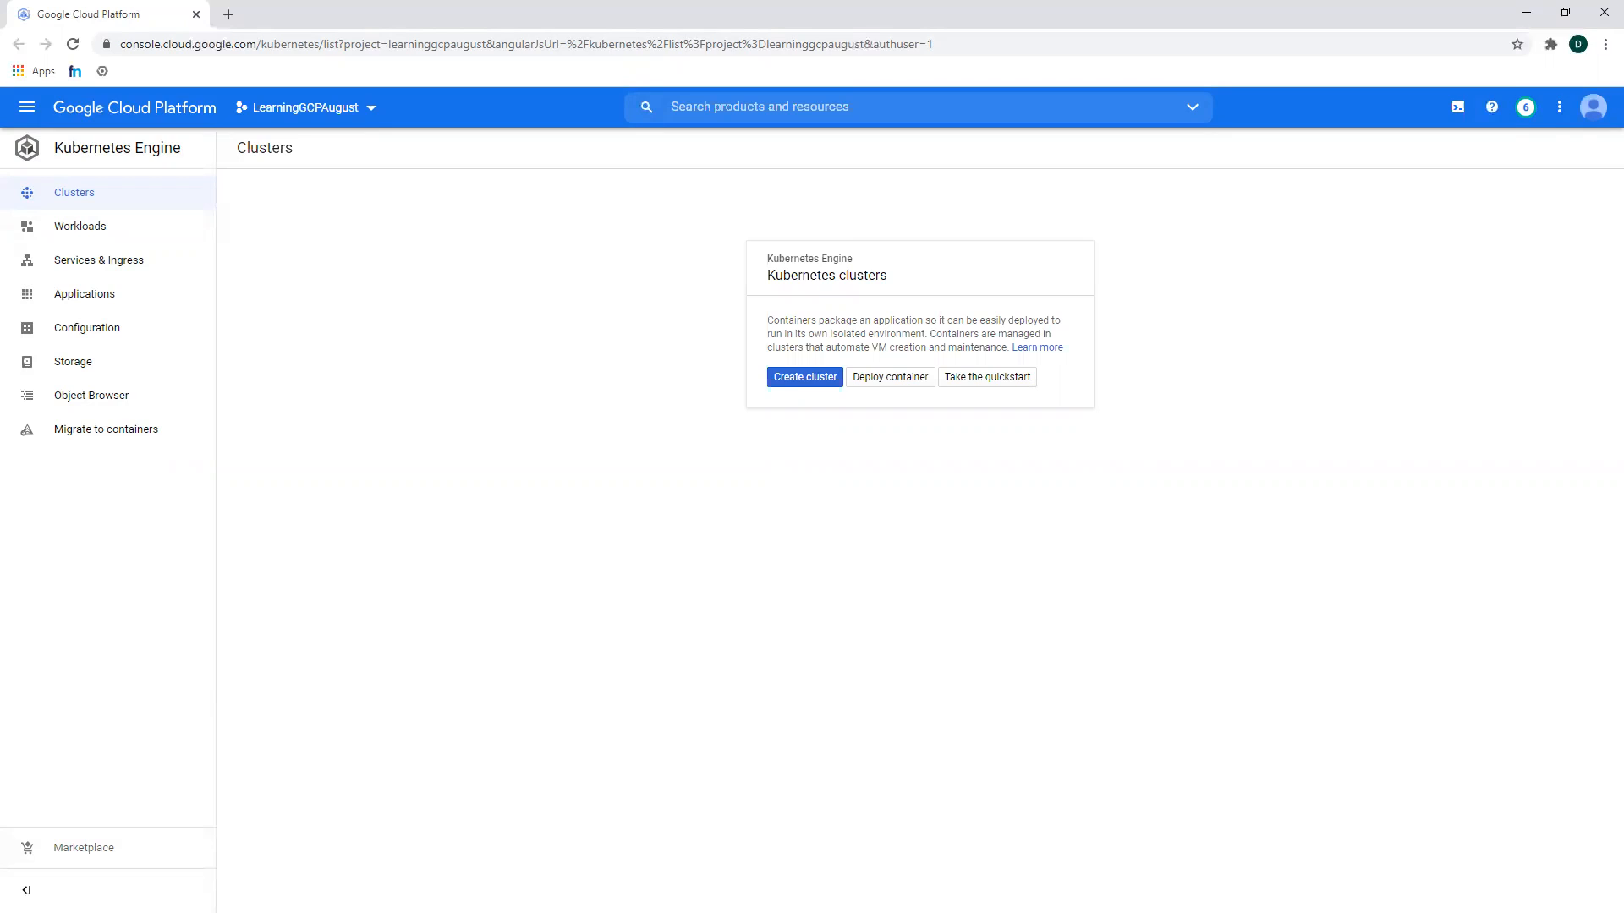
- Search the console for 'api' to reach the APIs & Services dashboard
left_click(917, 107)
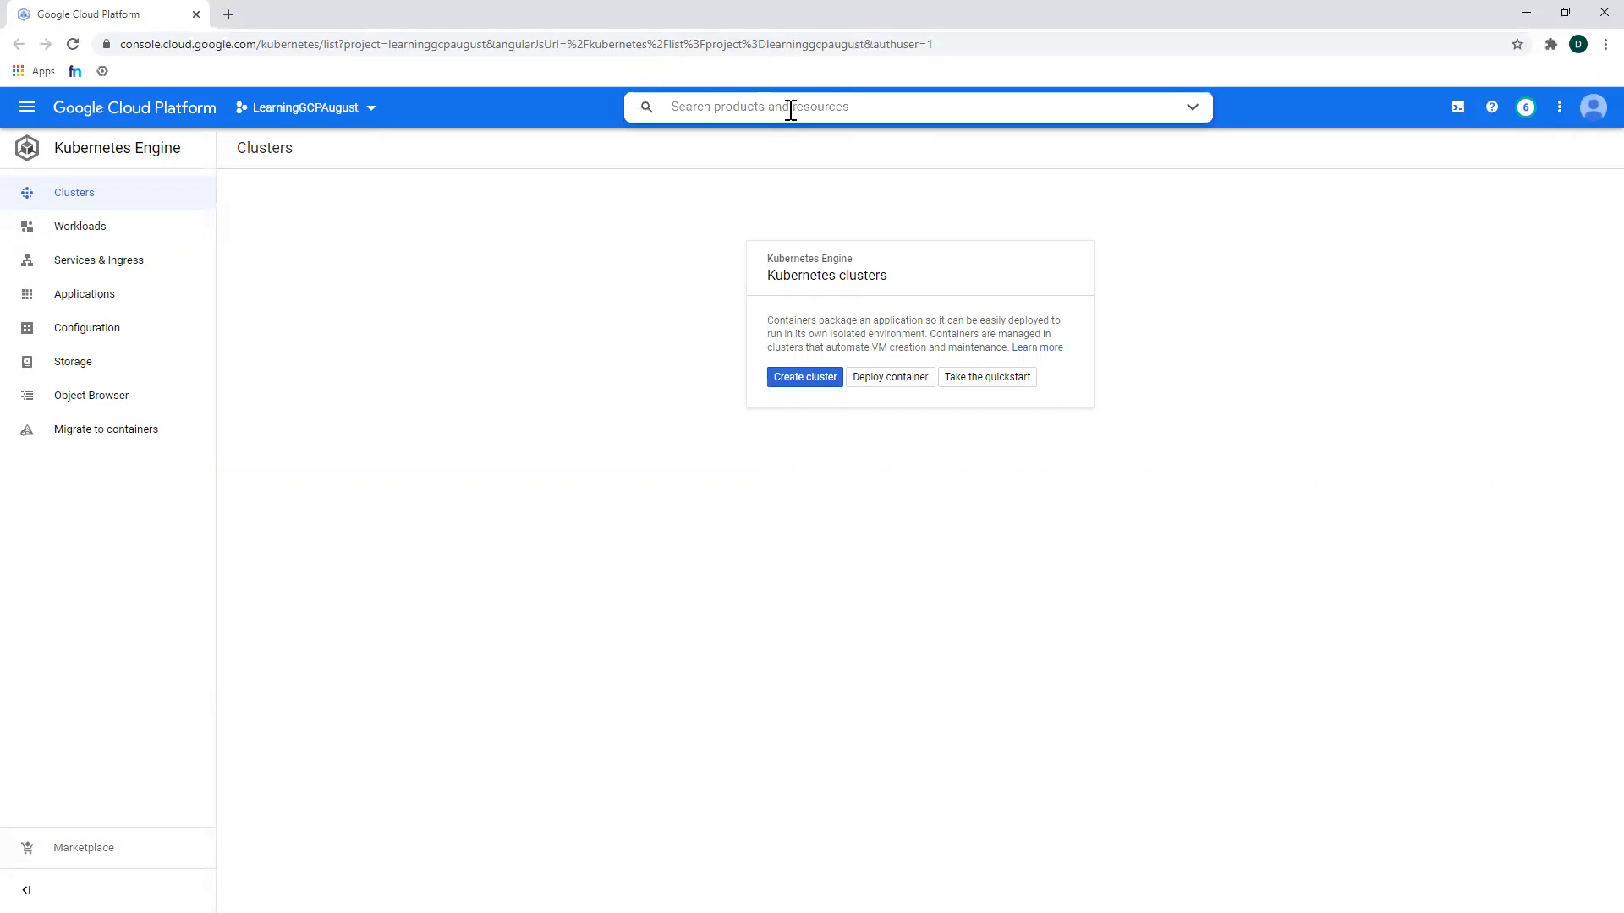
type("ap")
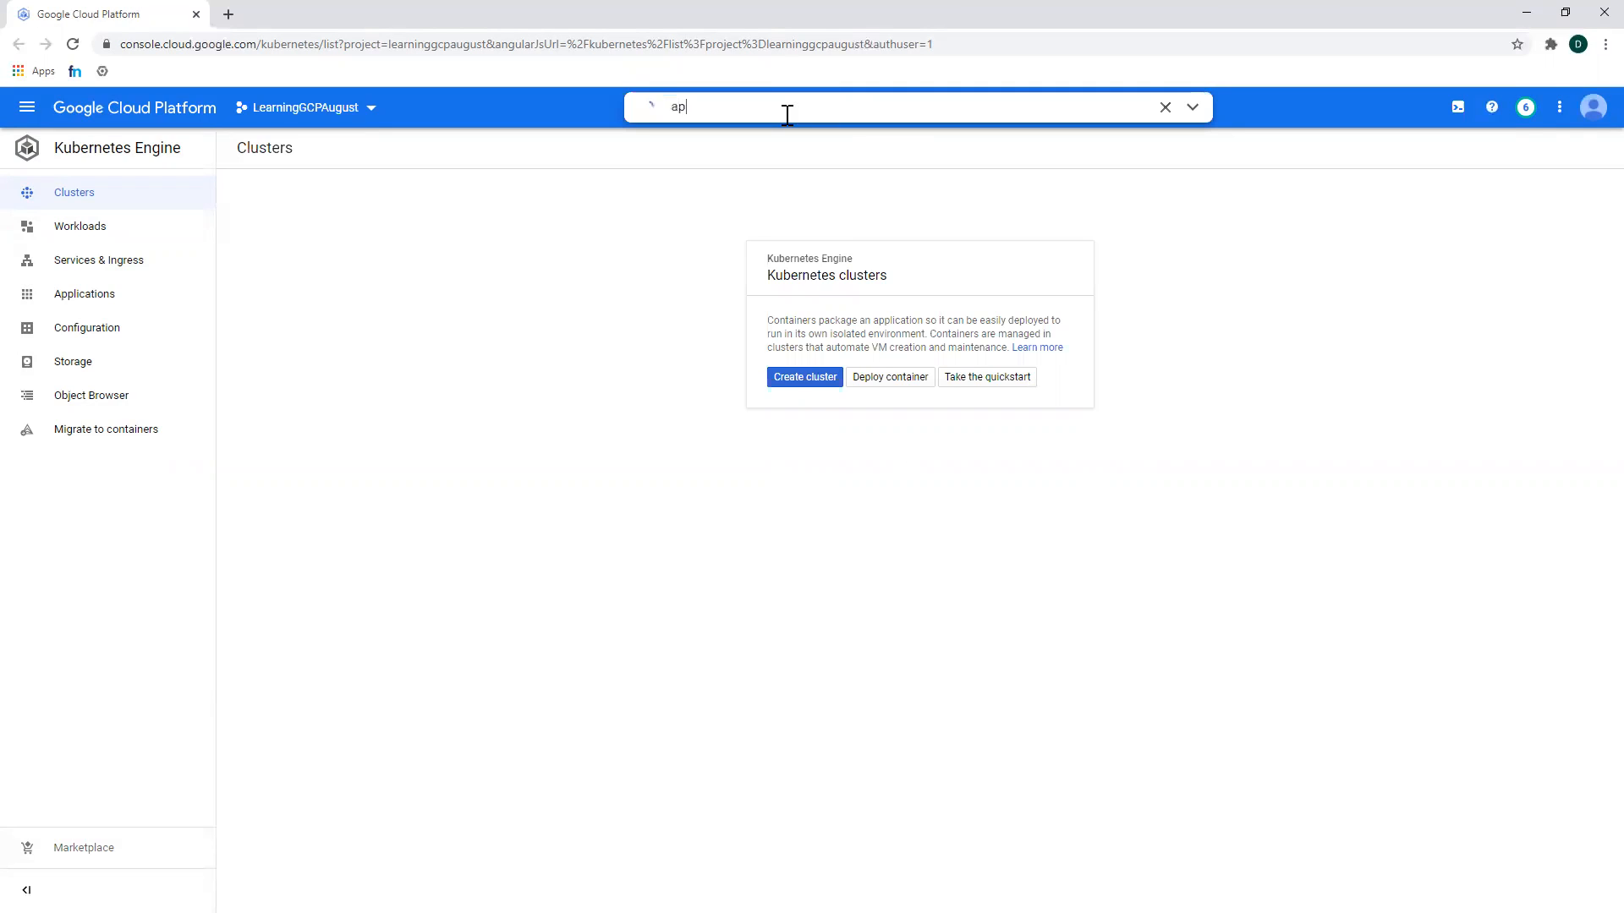
type("i")
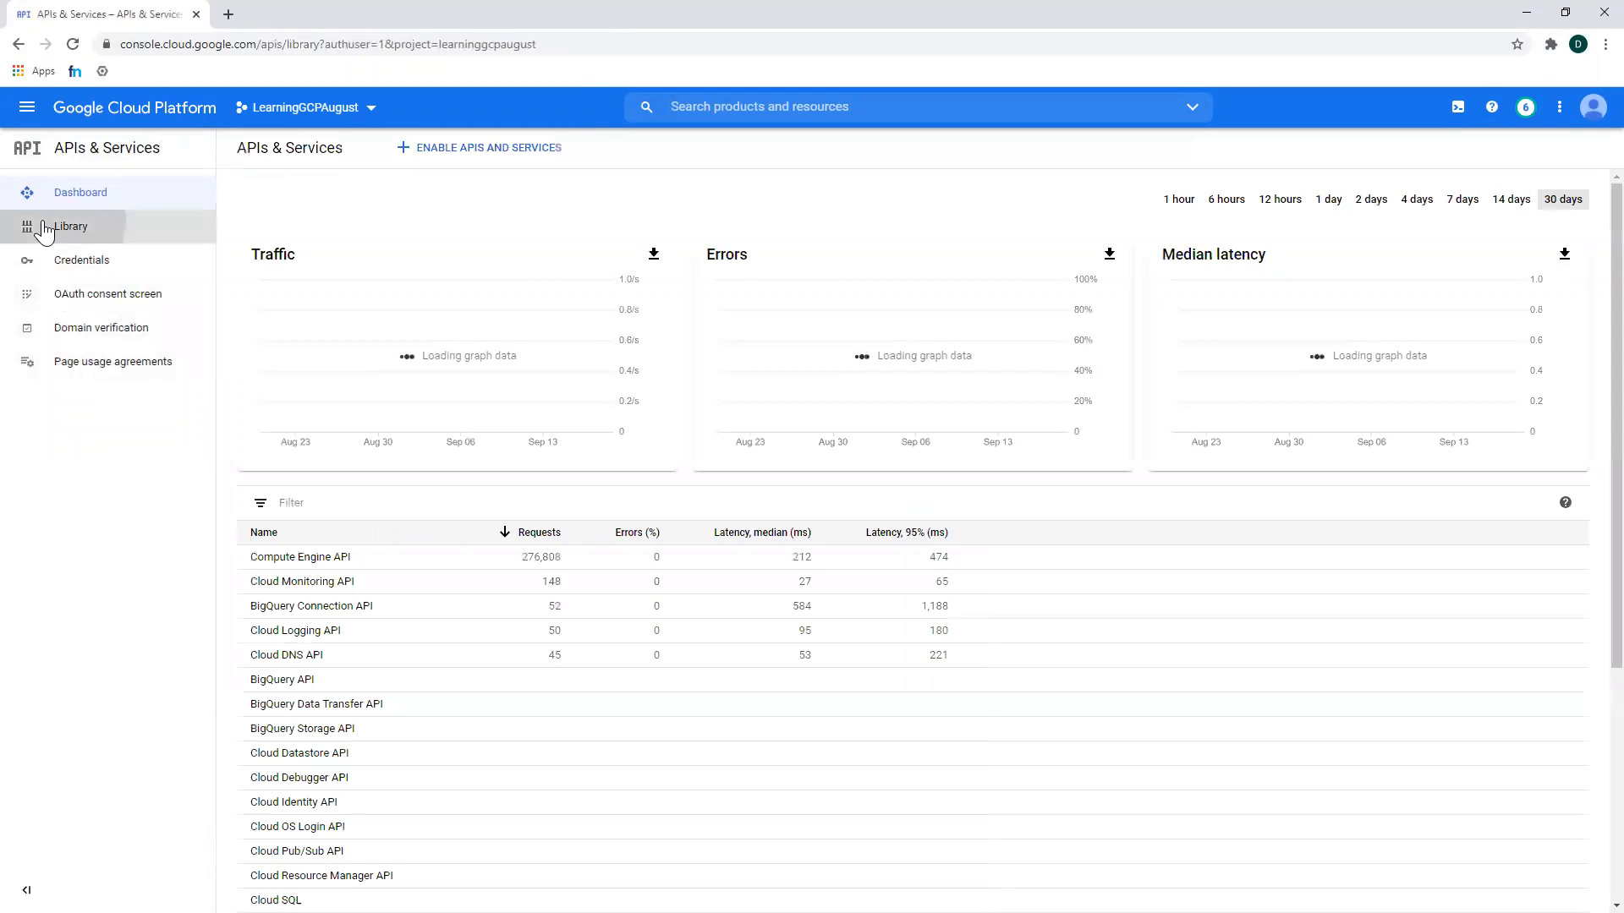
- Search the API Library and open the Kubernetes Engine API details page
left_click(71, 226)
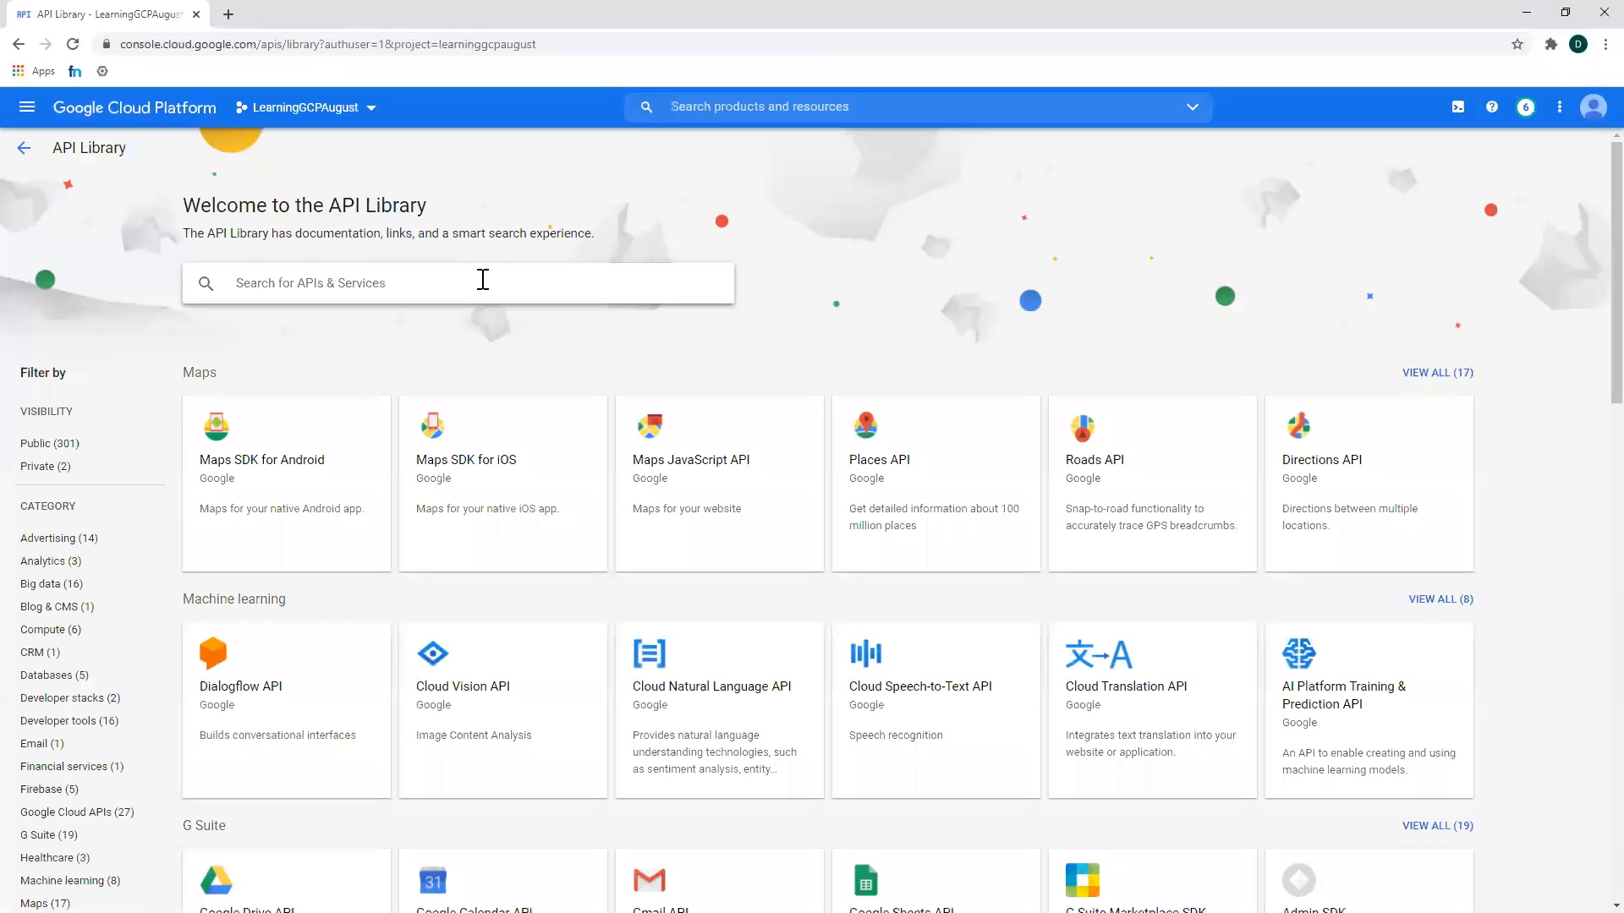
type("googleu")
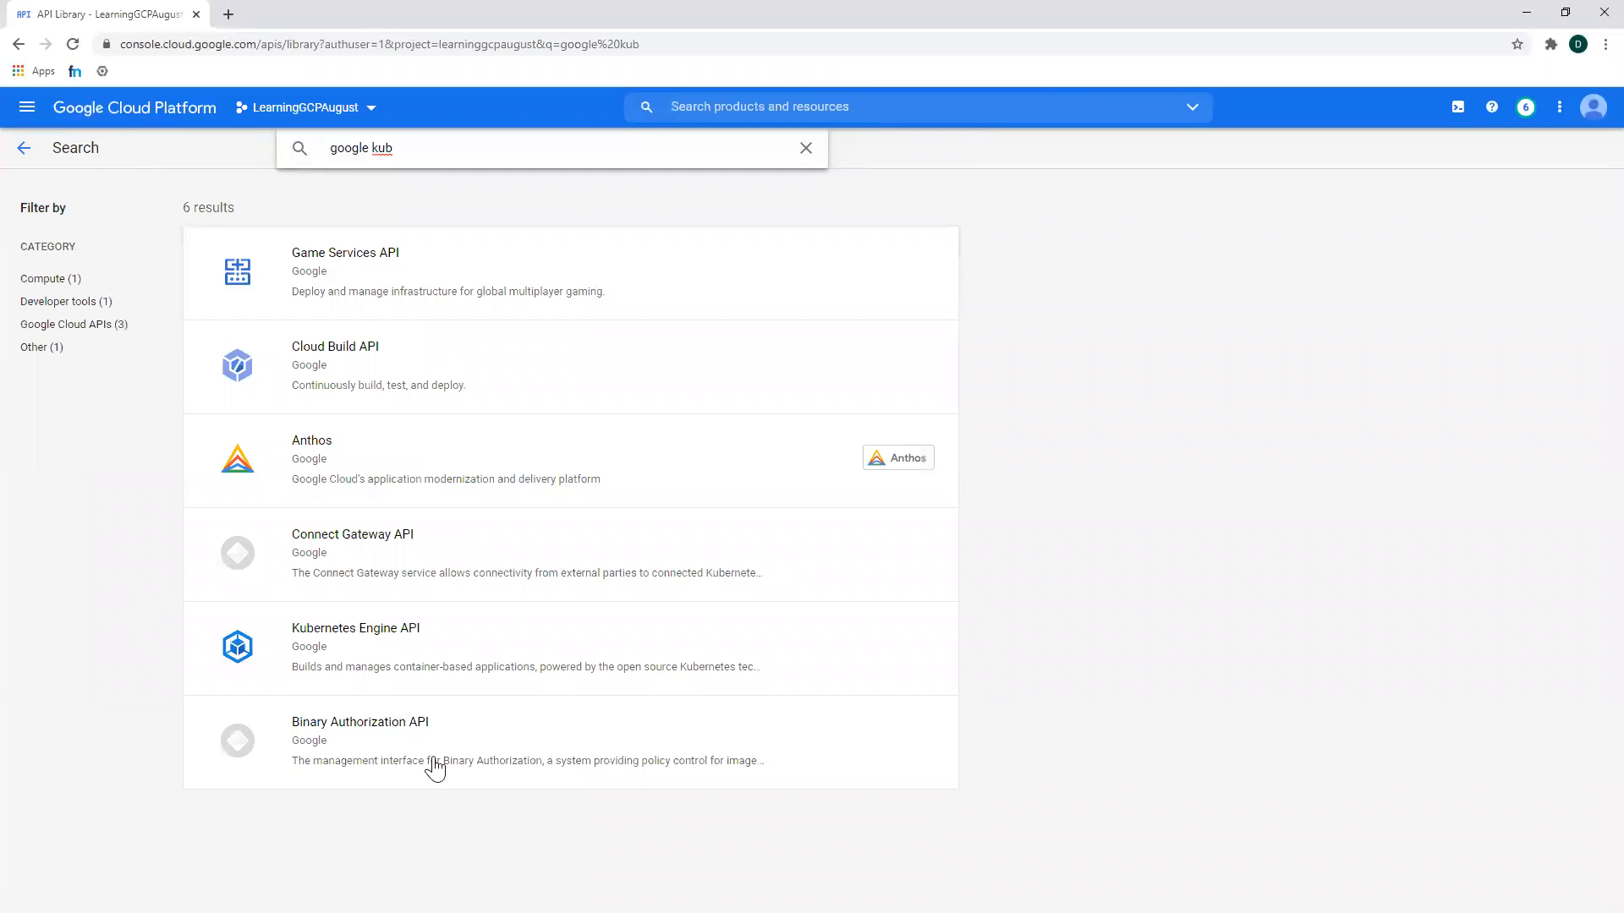
left_click(356, 628)
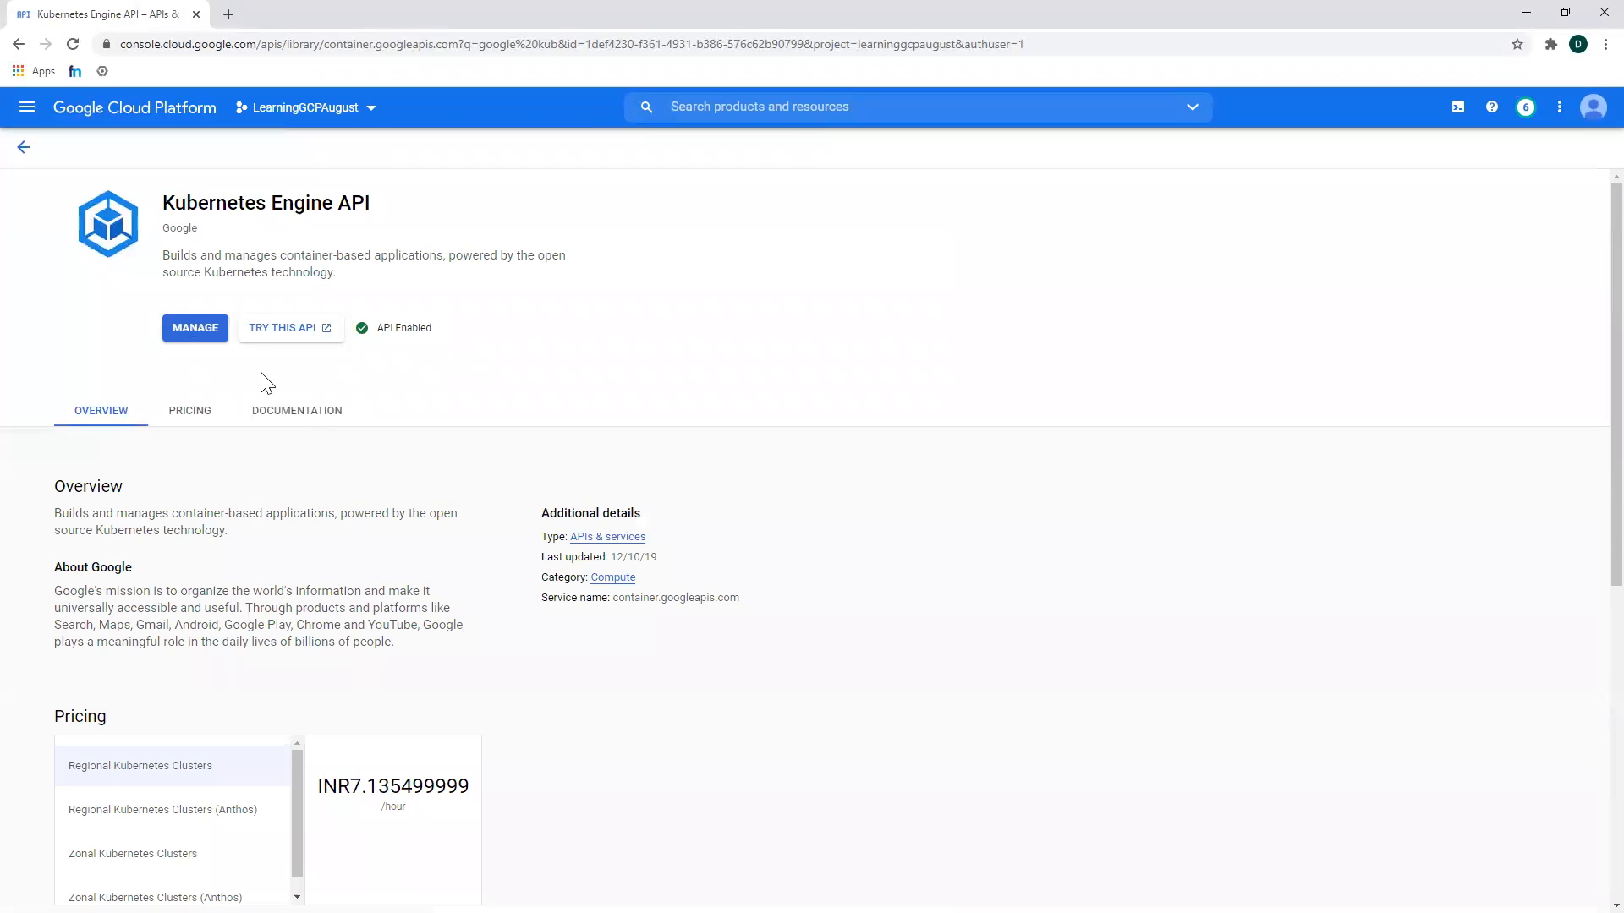
mouse_move(462, 504)
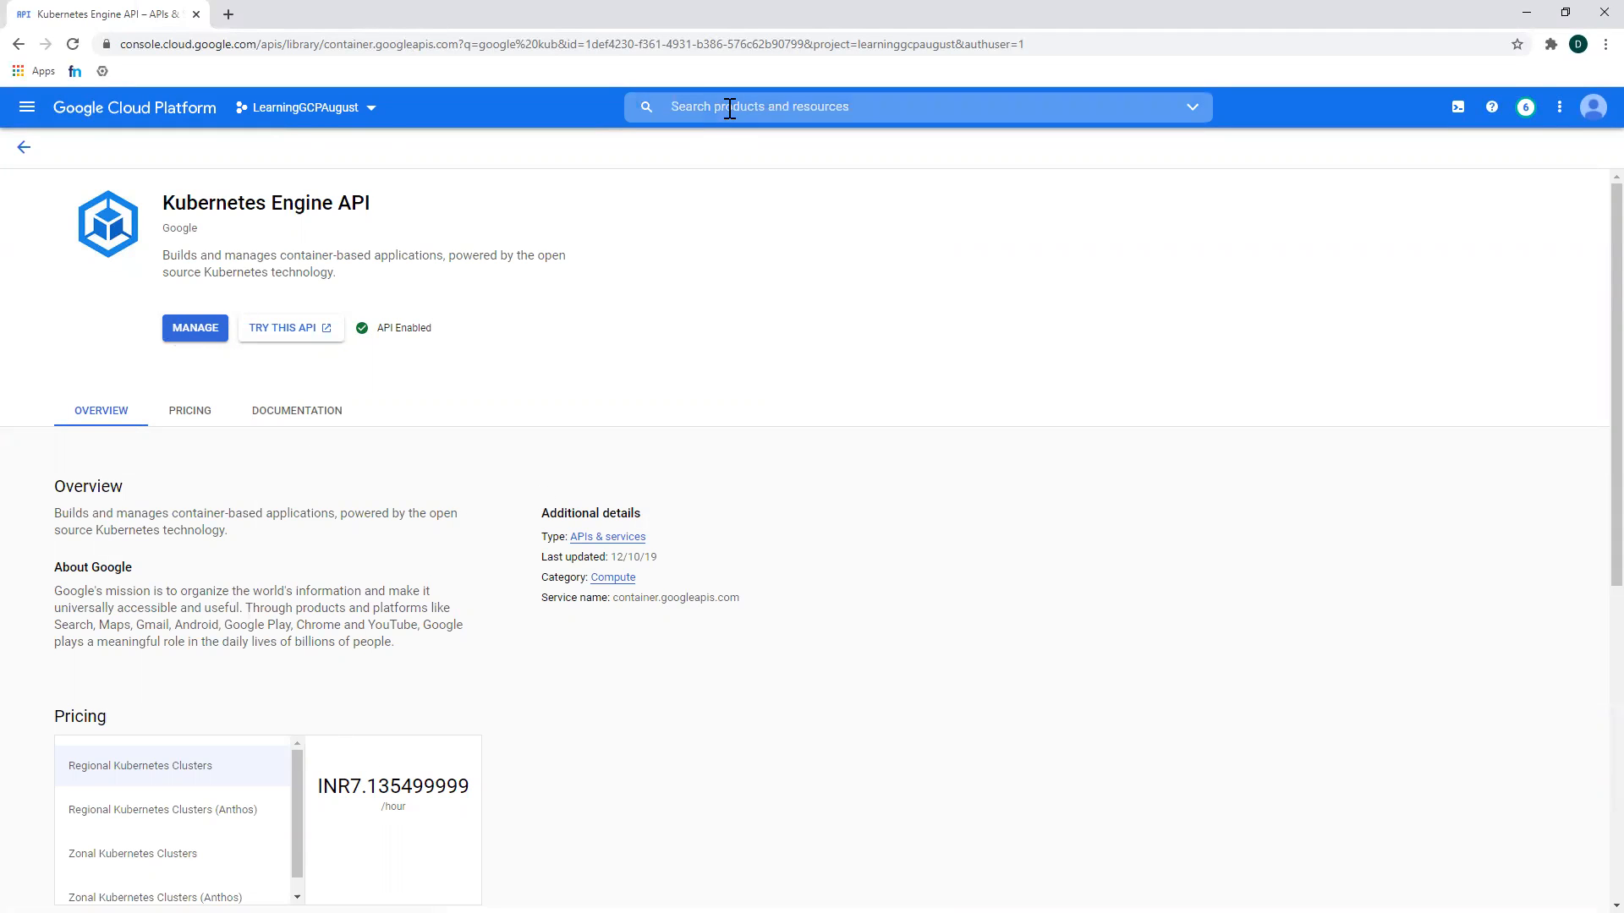
mouse_move(742, 274)
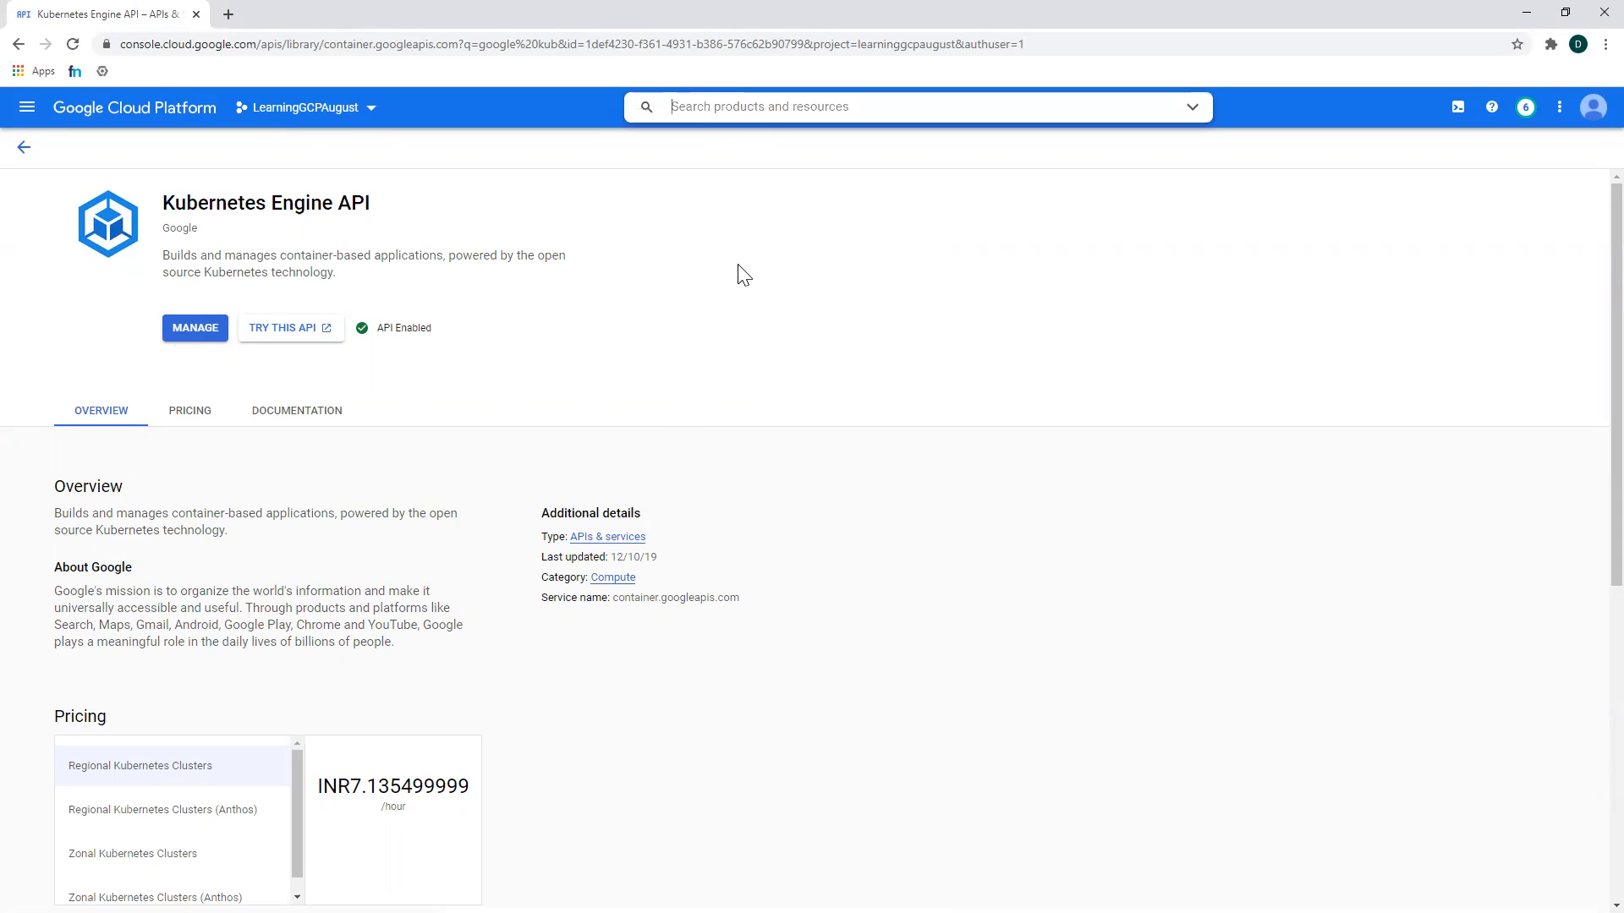
- Search 'kuberne', go to Kubernetes Engine, and start a new cluster
type("kube")
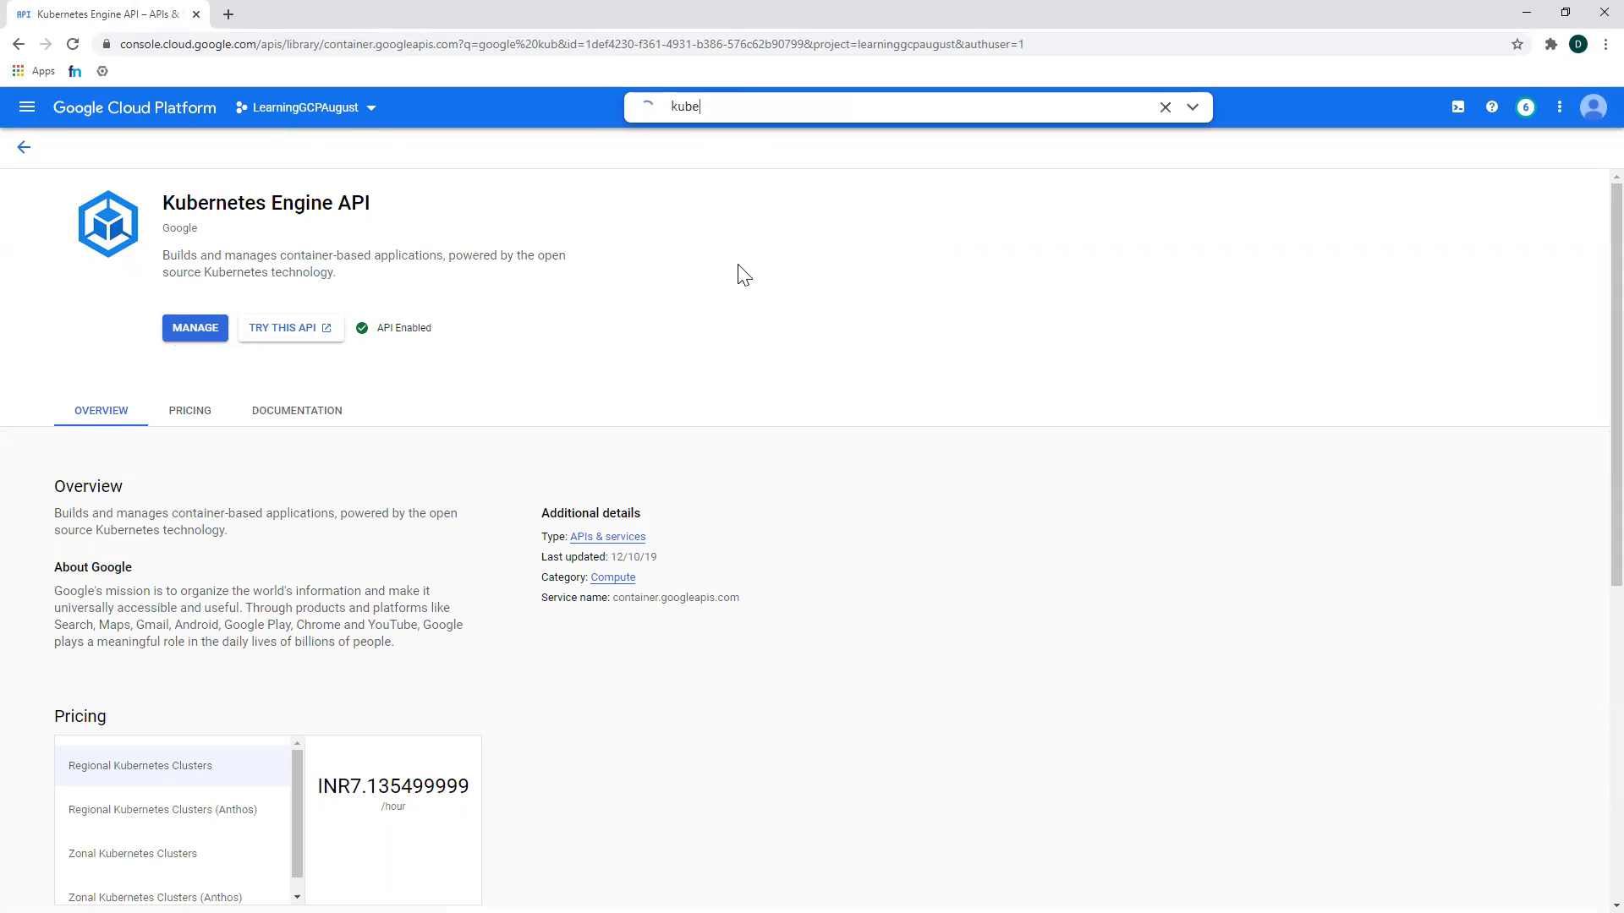
type("rne")
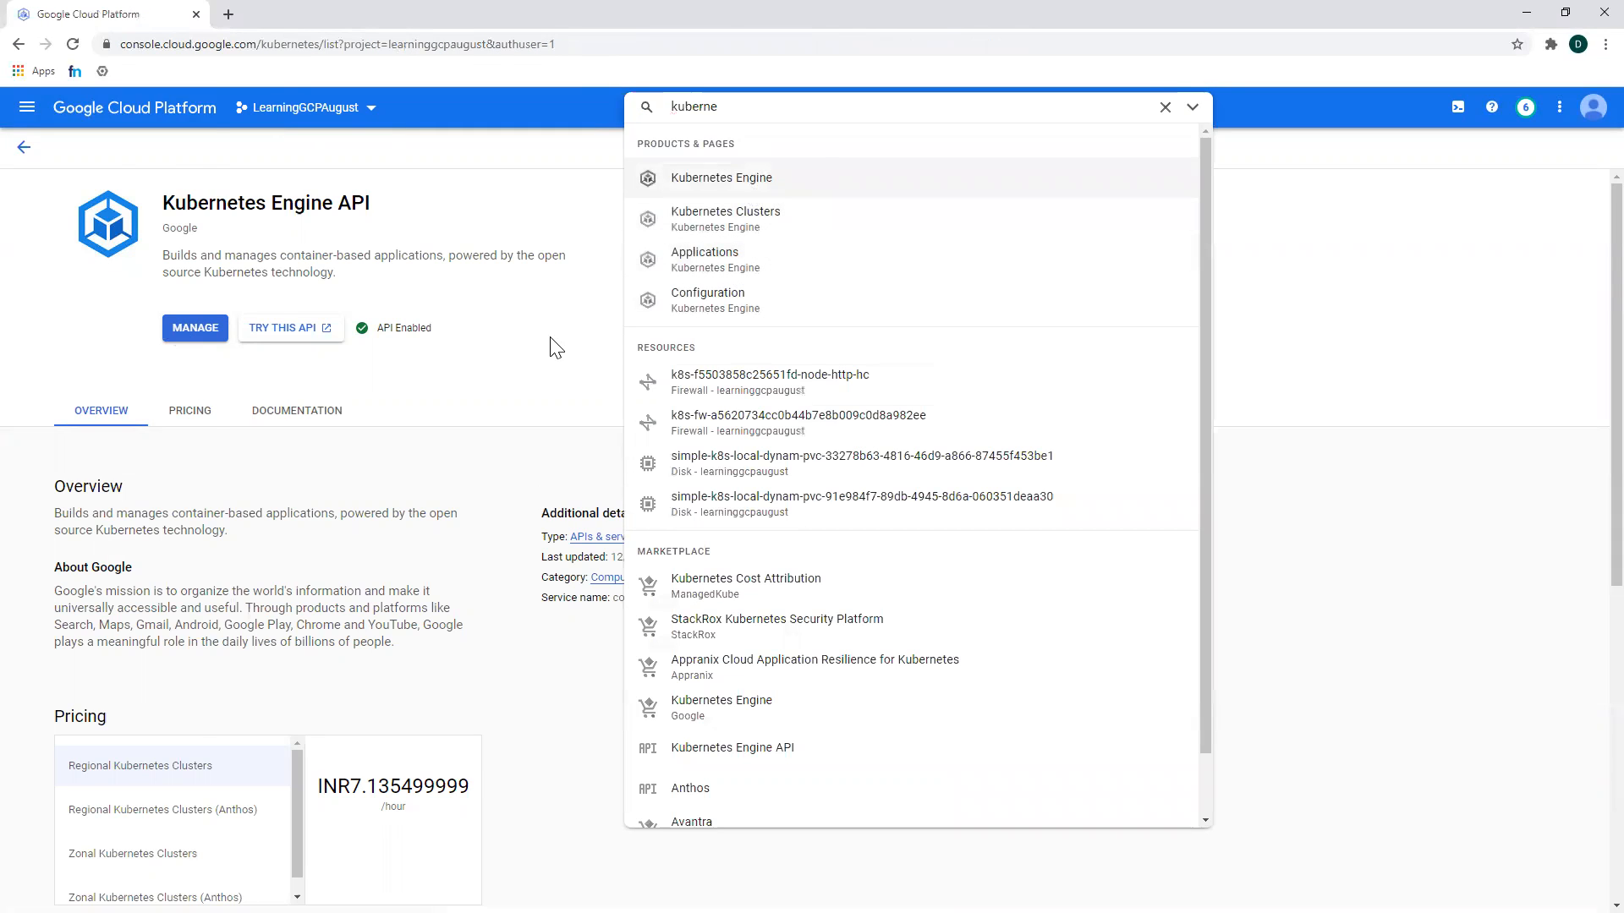
left_click(725, 218)
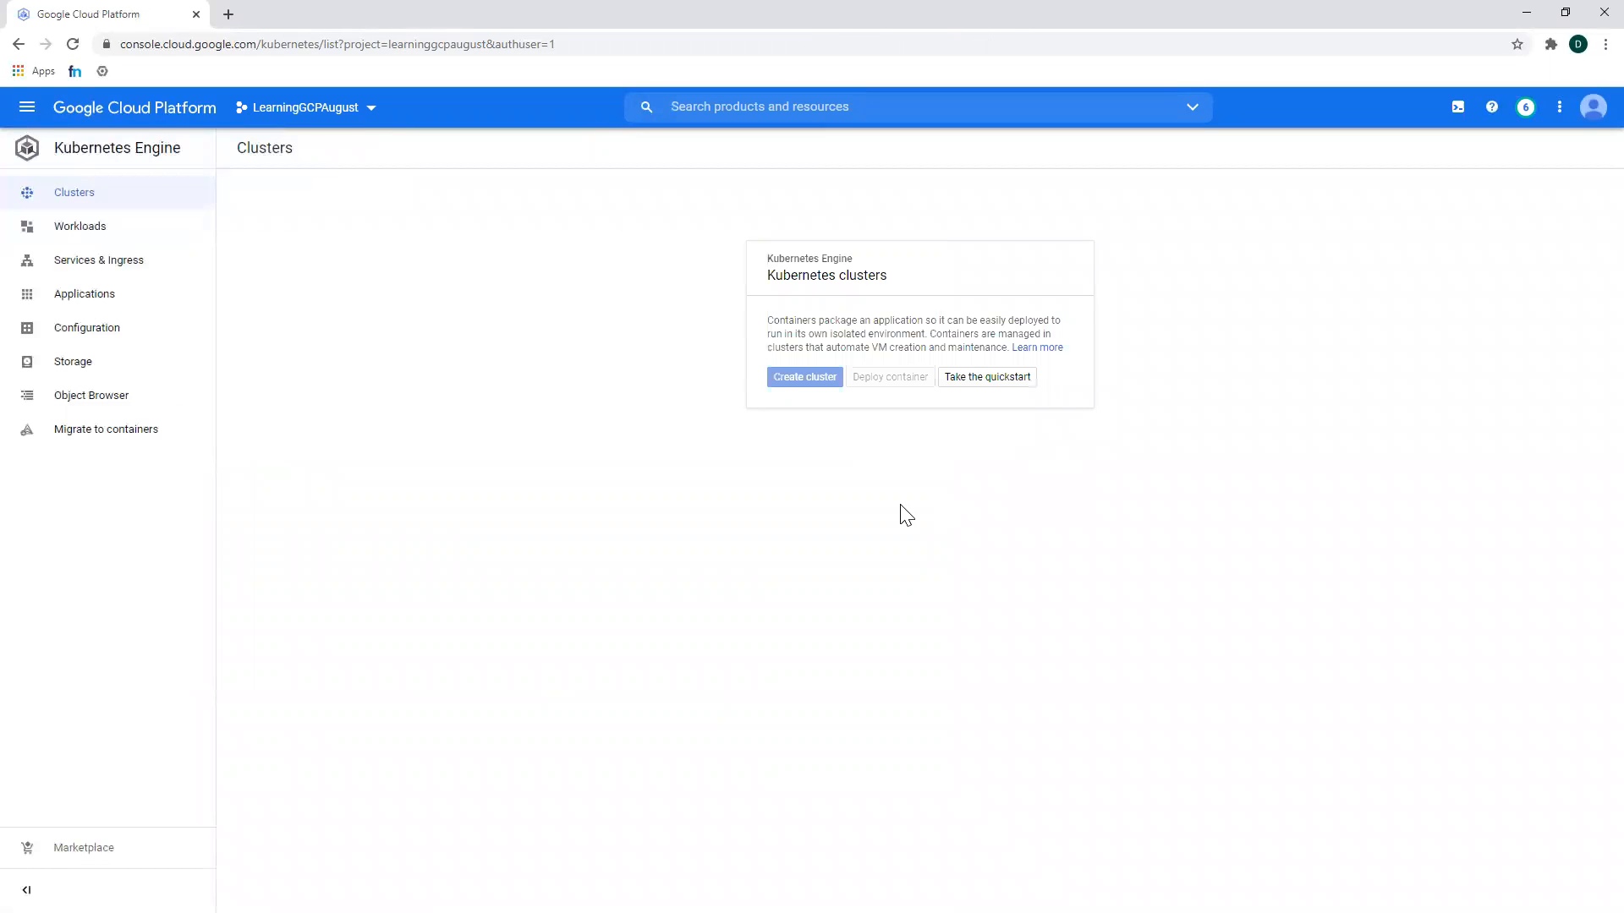
left_click(804, 375)
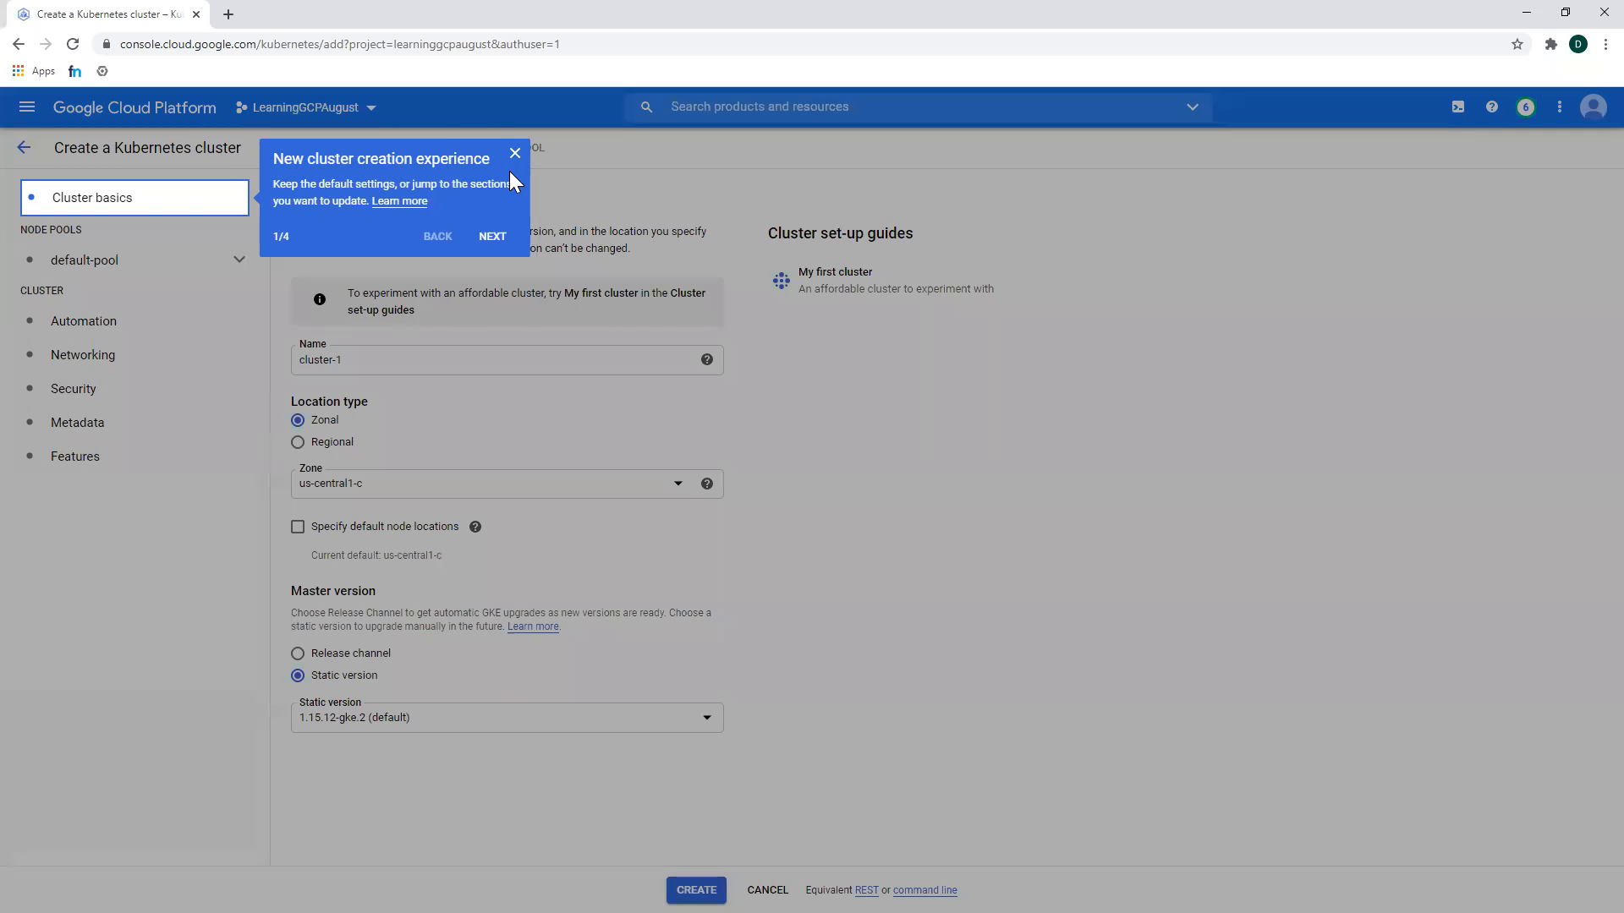
mouse_move(502, 179)
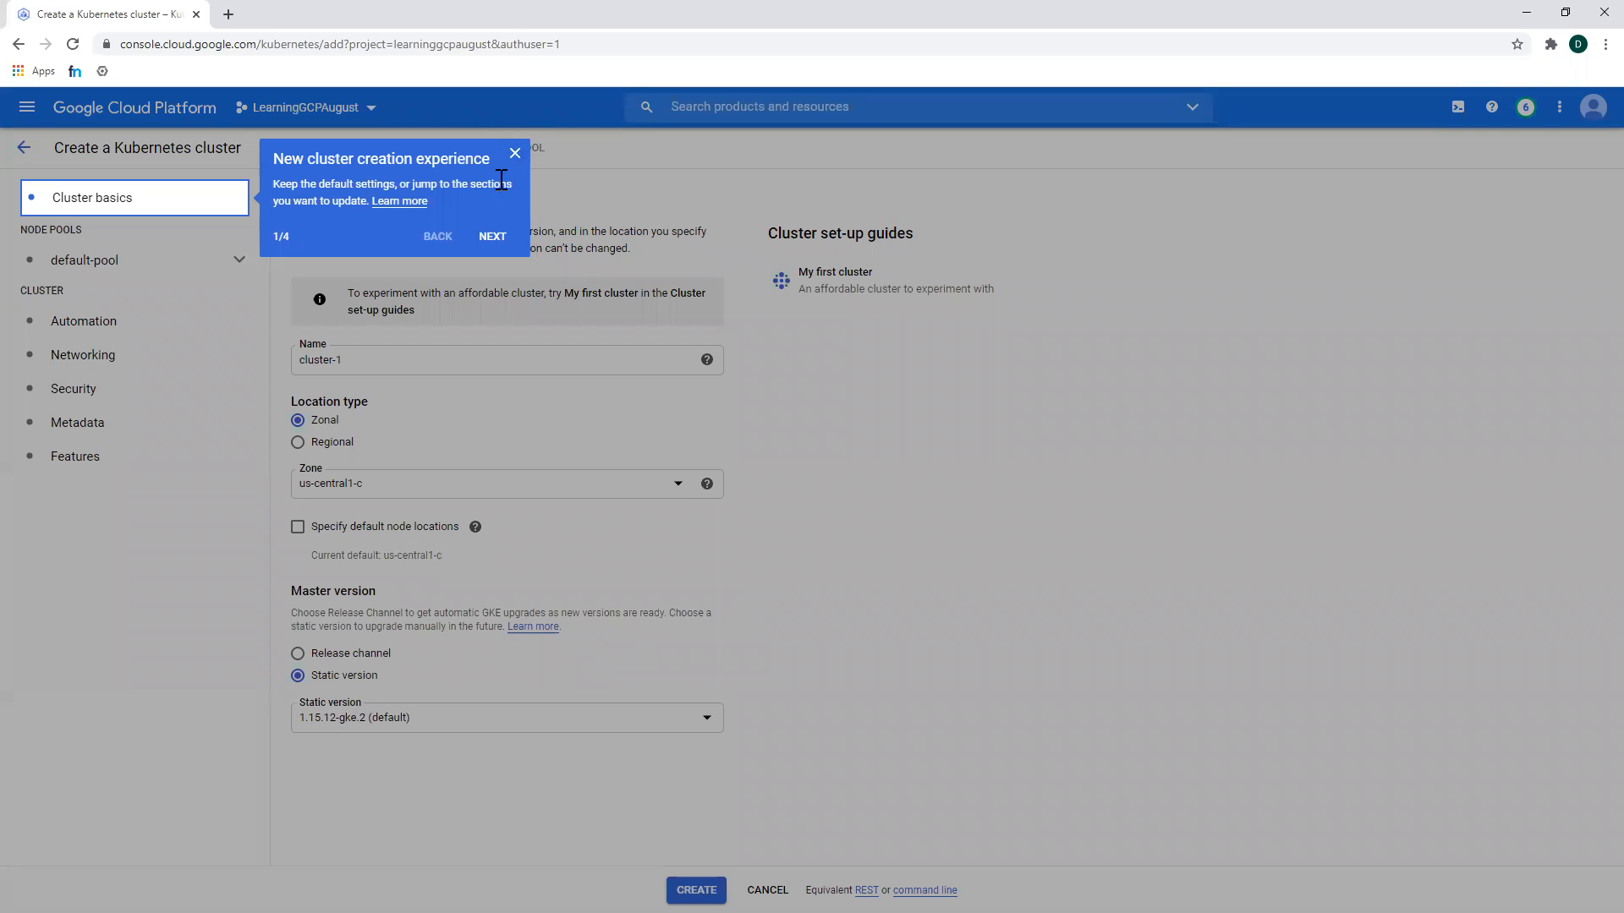
- Name the cluster learningtogke and set its zone to us-central1-a
left_click(516, 153)
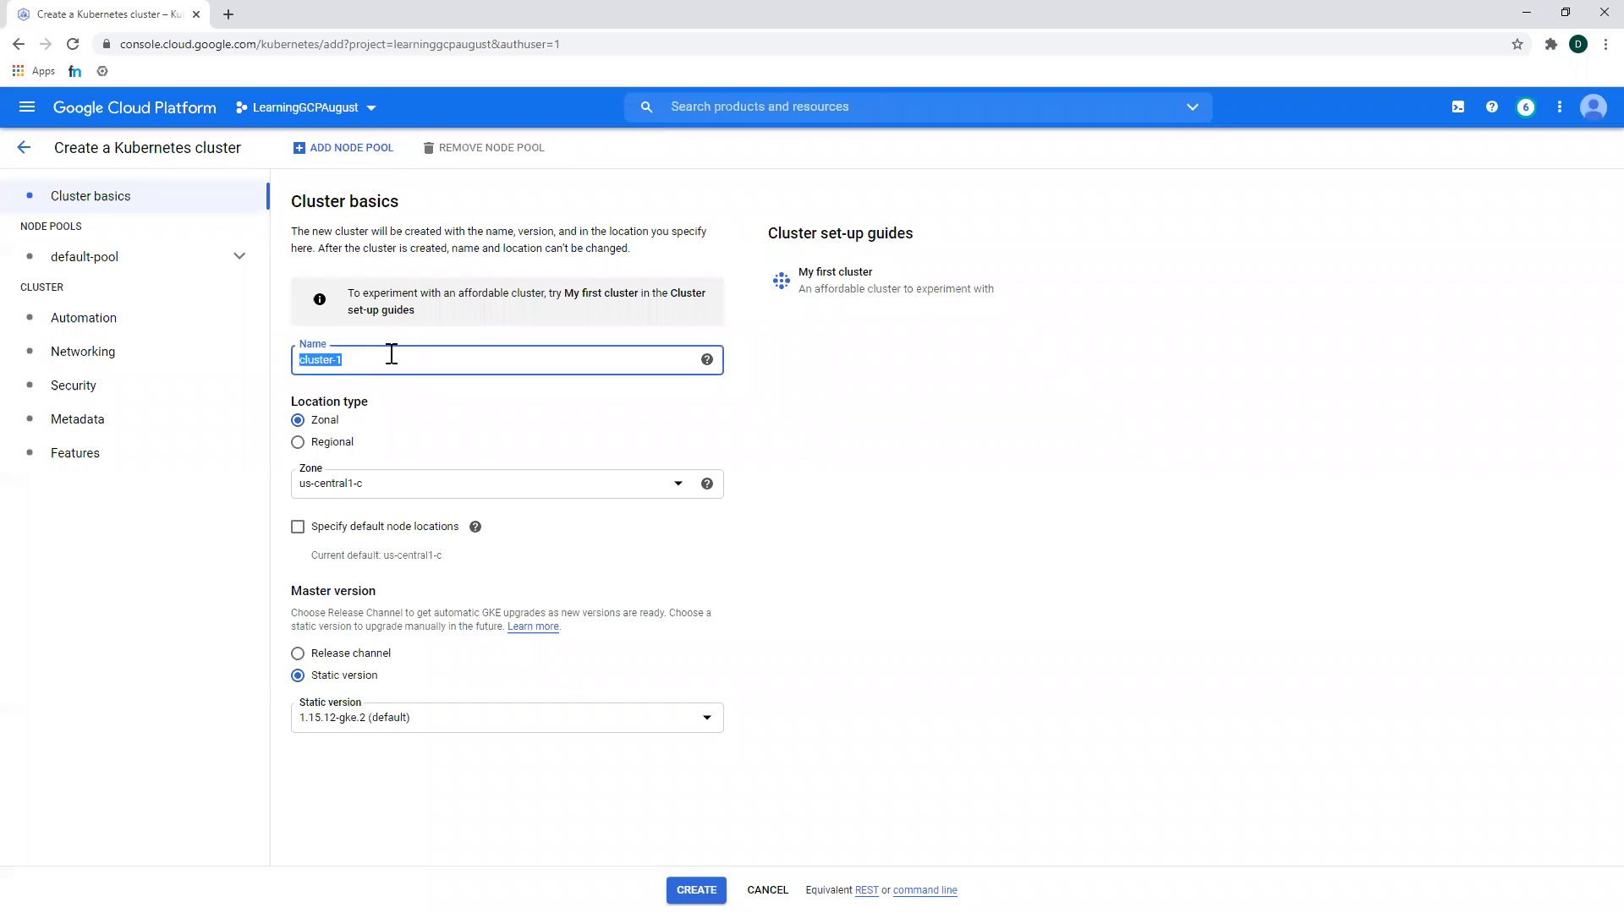
type("learningto")
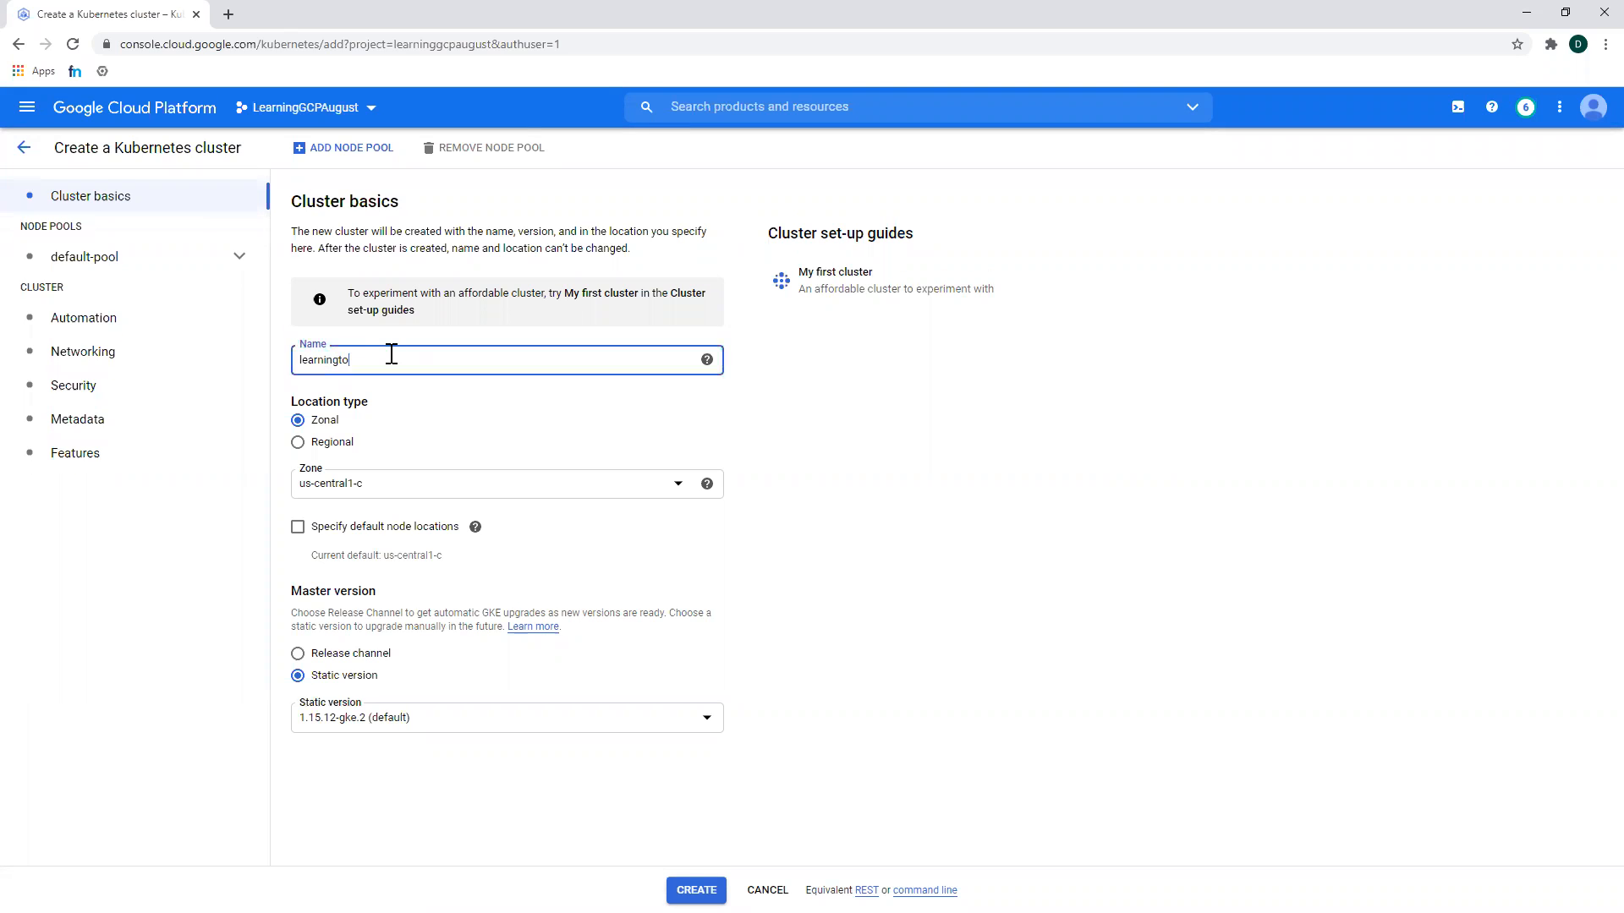
type("gke")
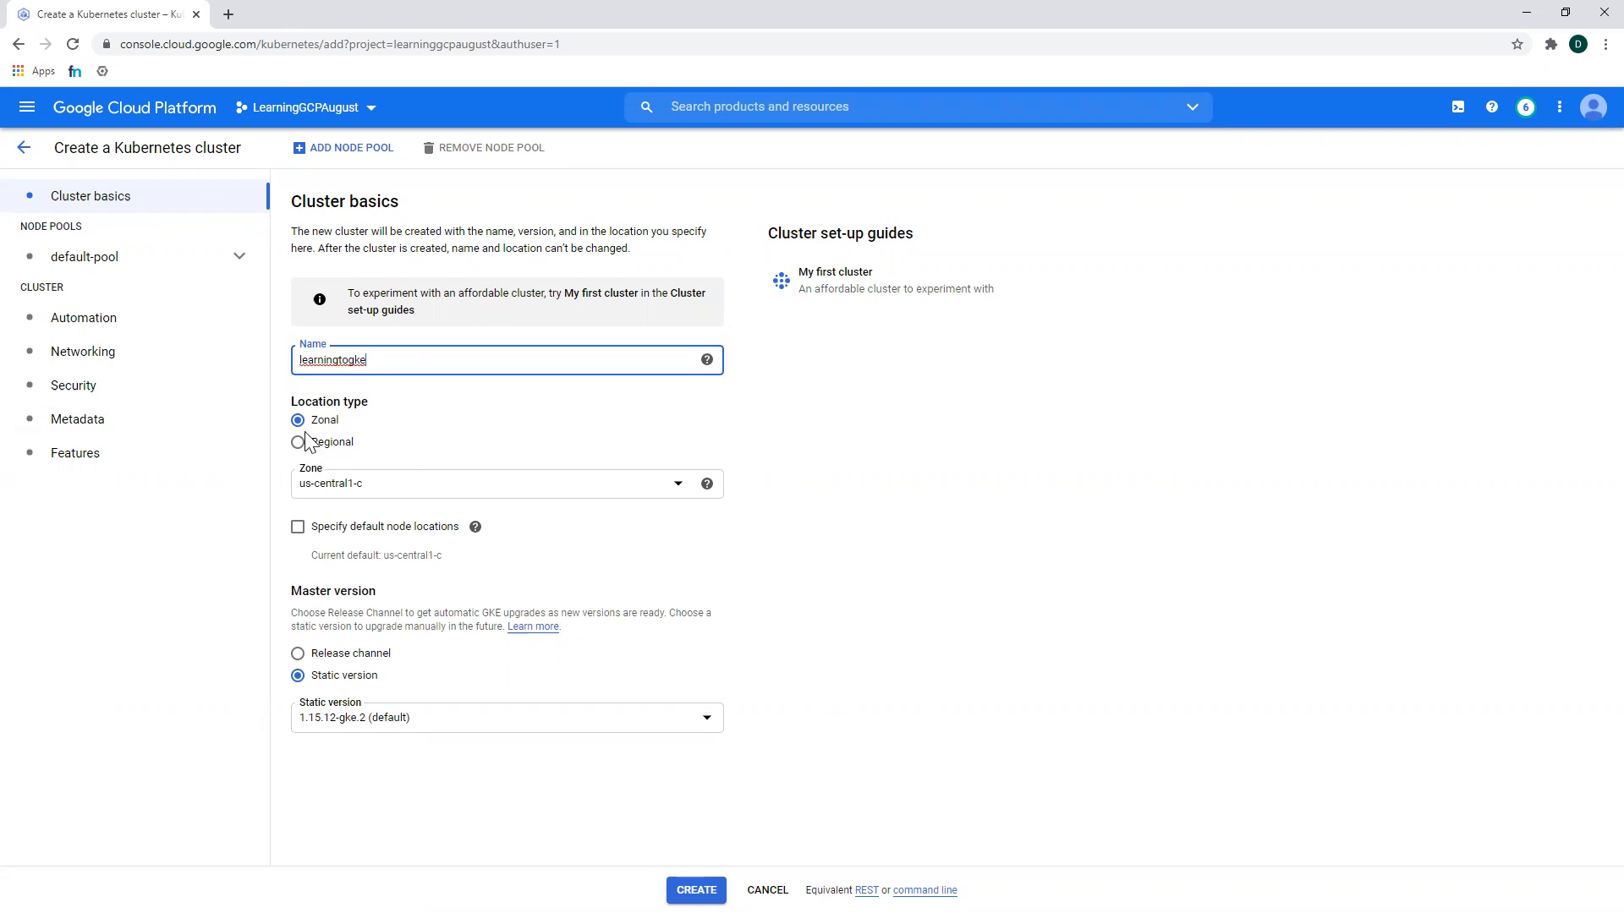
mouse_move(204, 635)
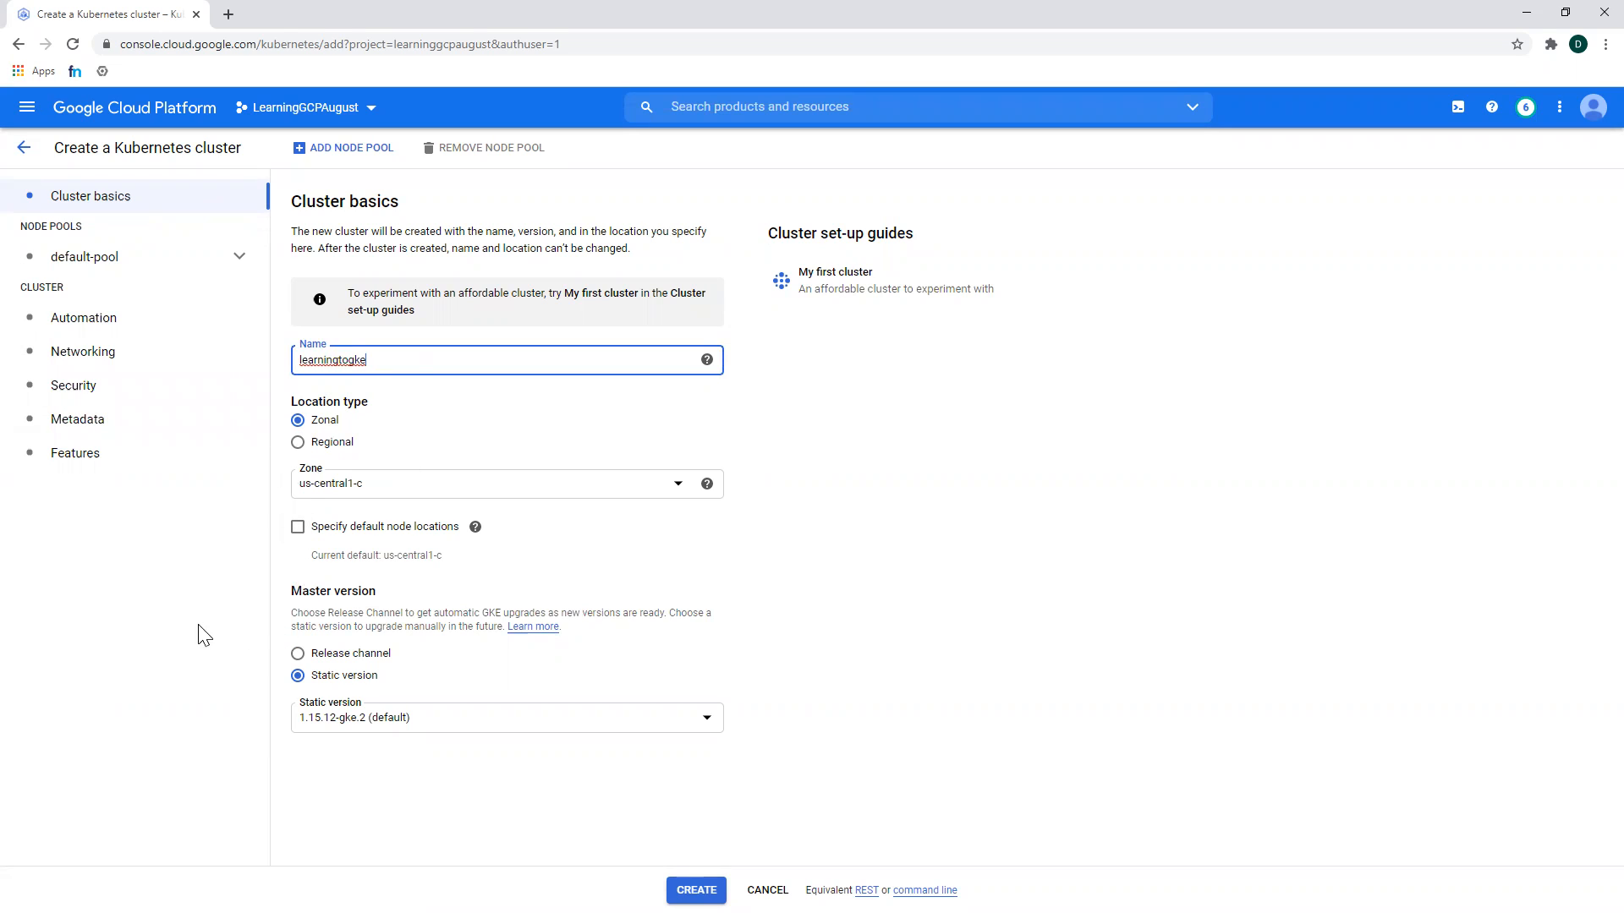
mouse_move(374, 492)
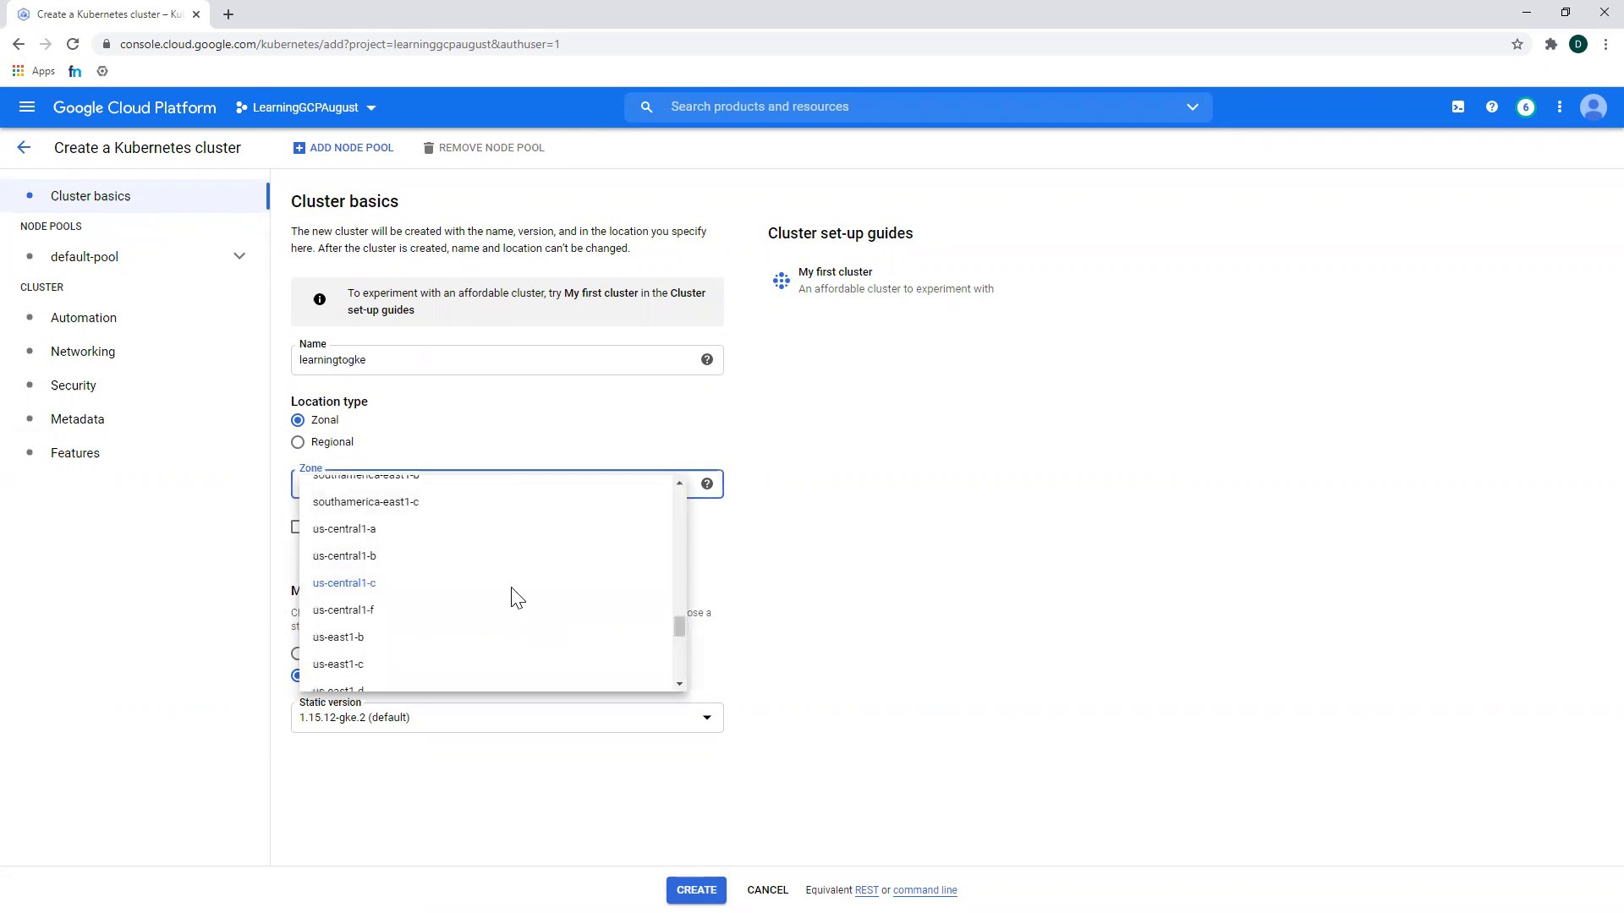
mouse_move(392, 530)
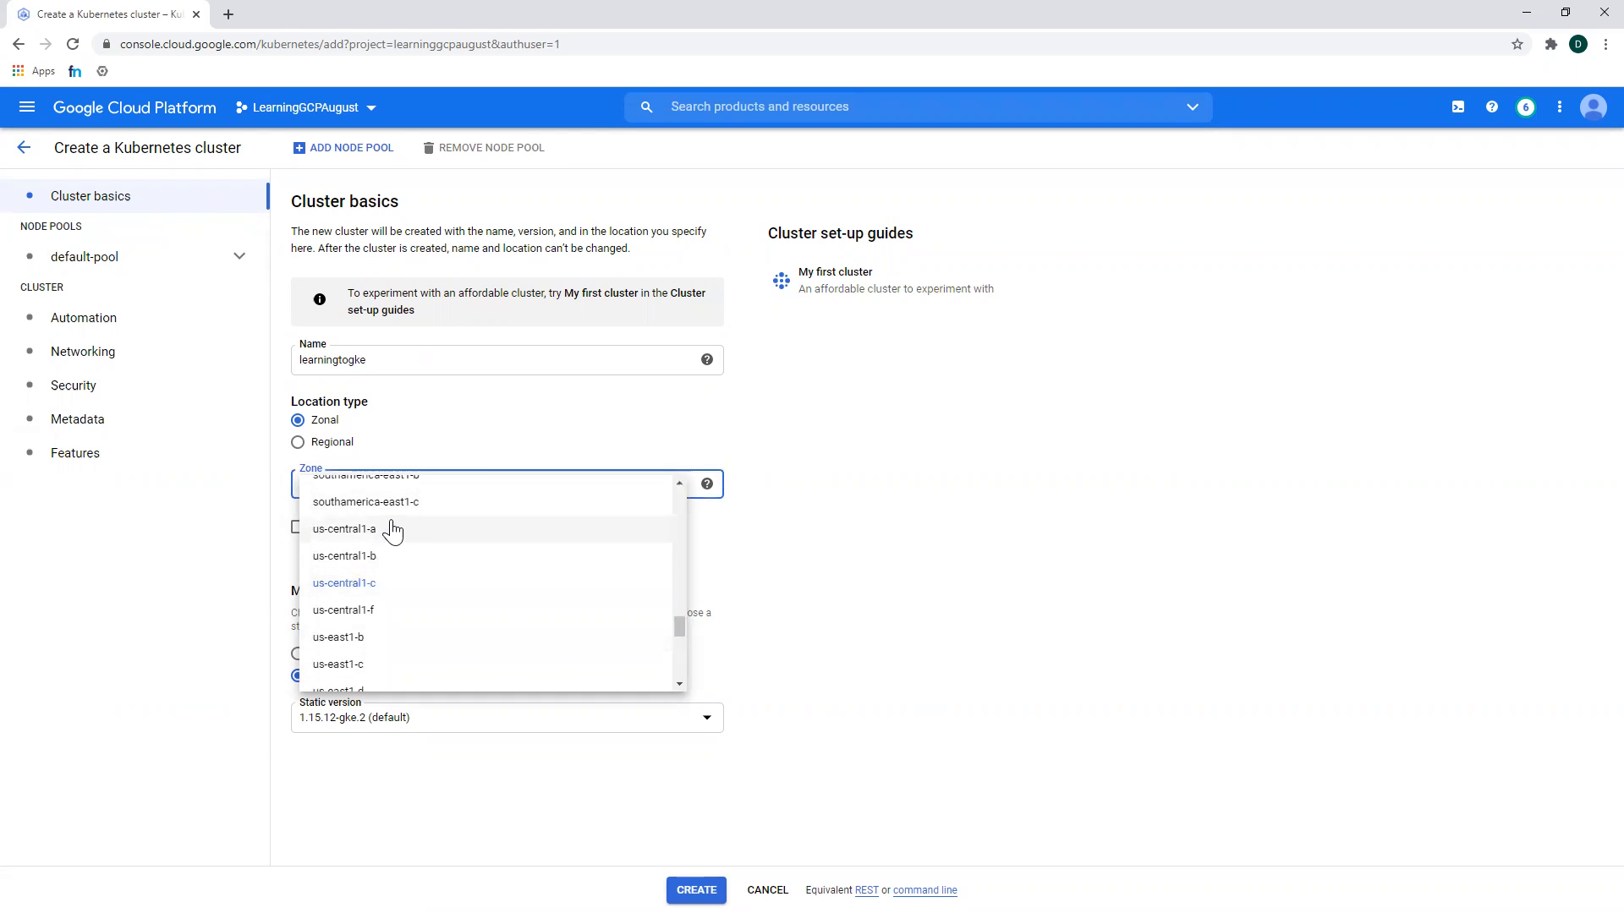
left_click(343, 528)
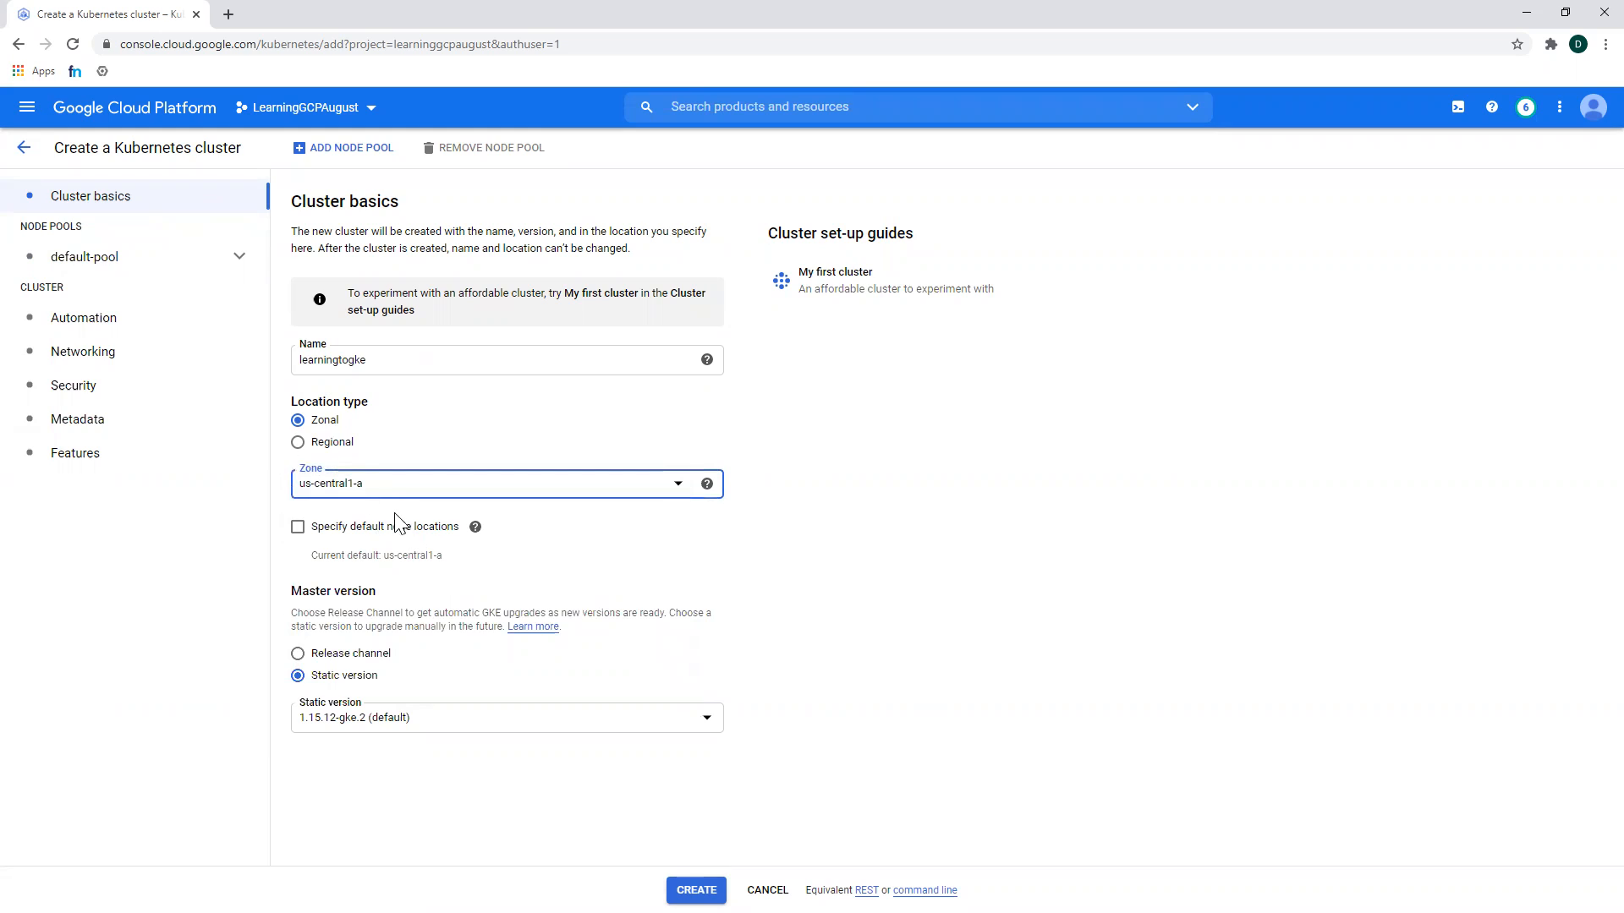
mouse_move(146, 762)
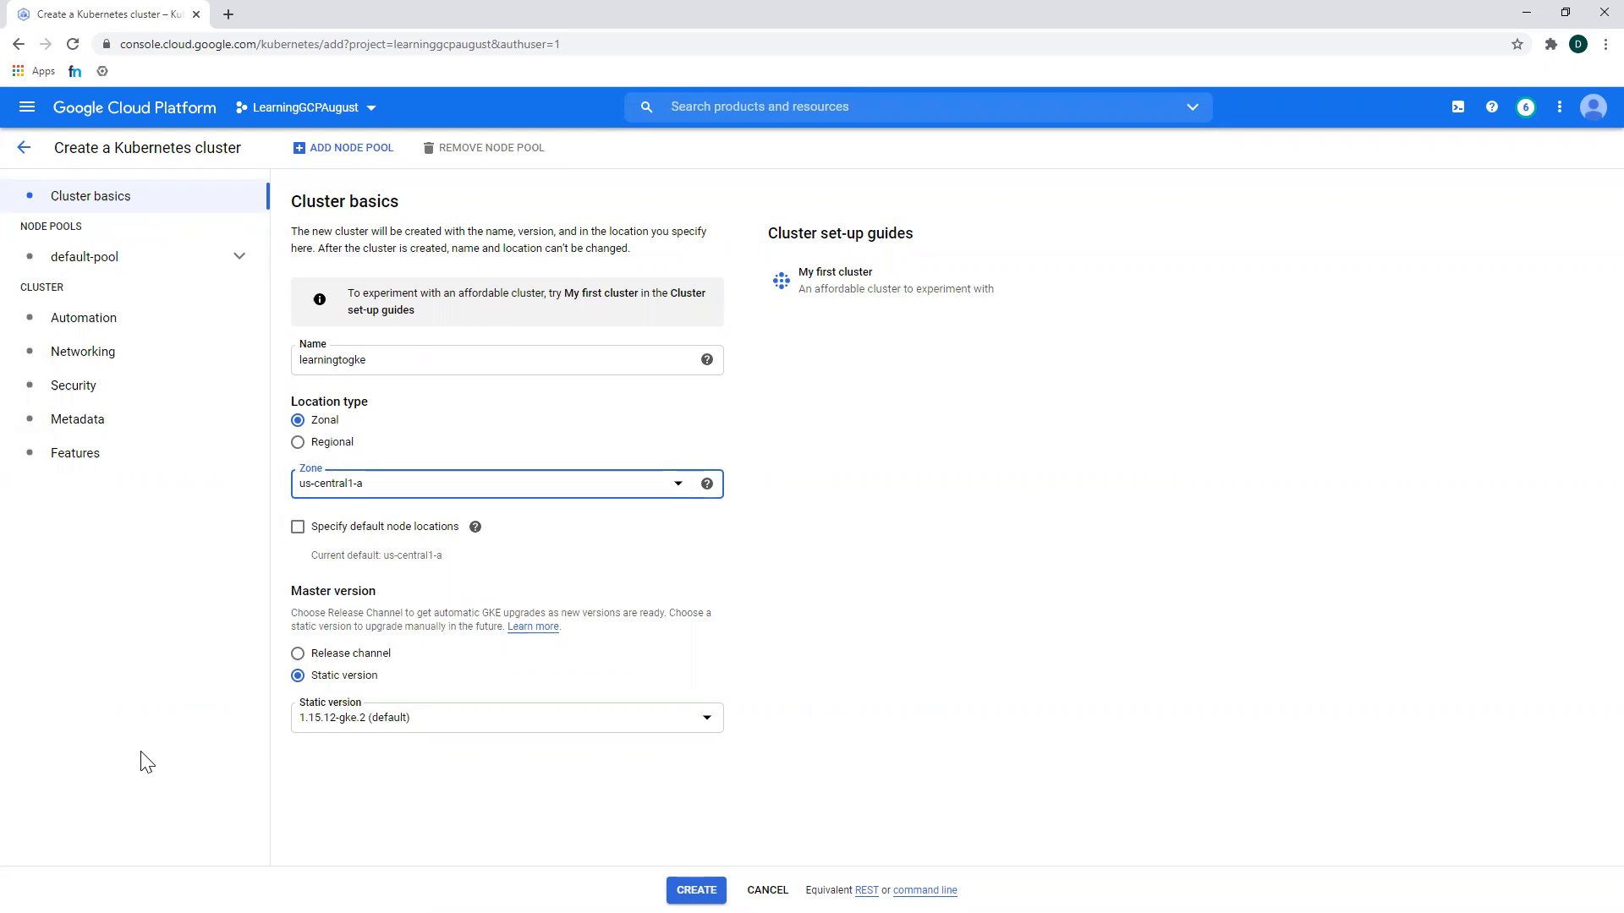
mouse_move(313, 725)
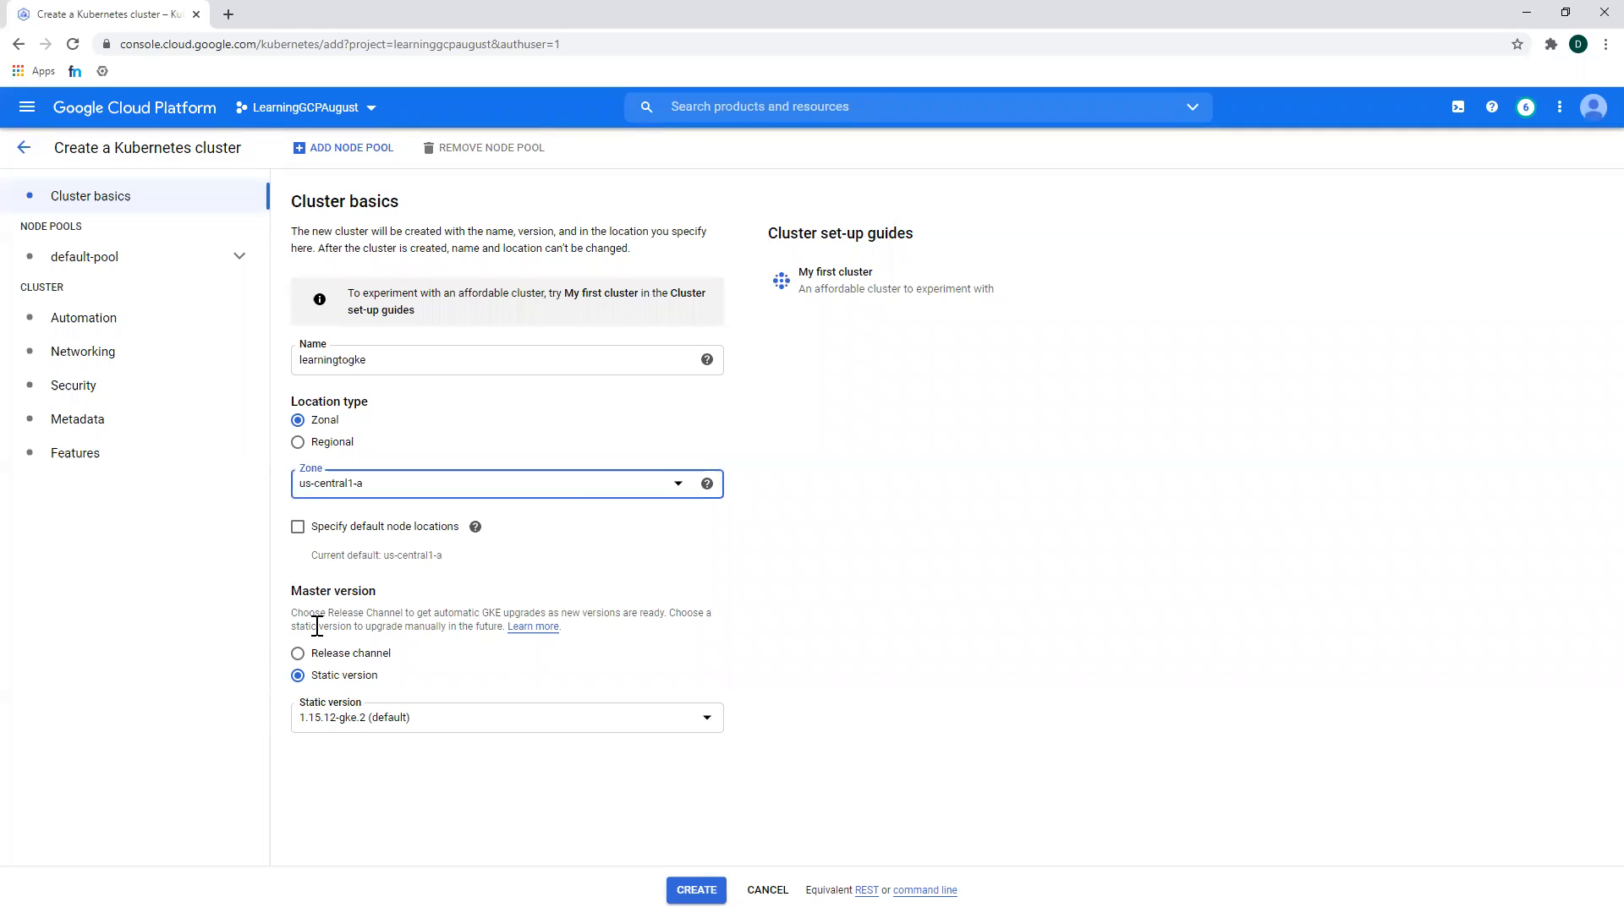
mouse_move(111, 252)
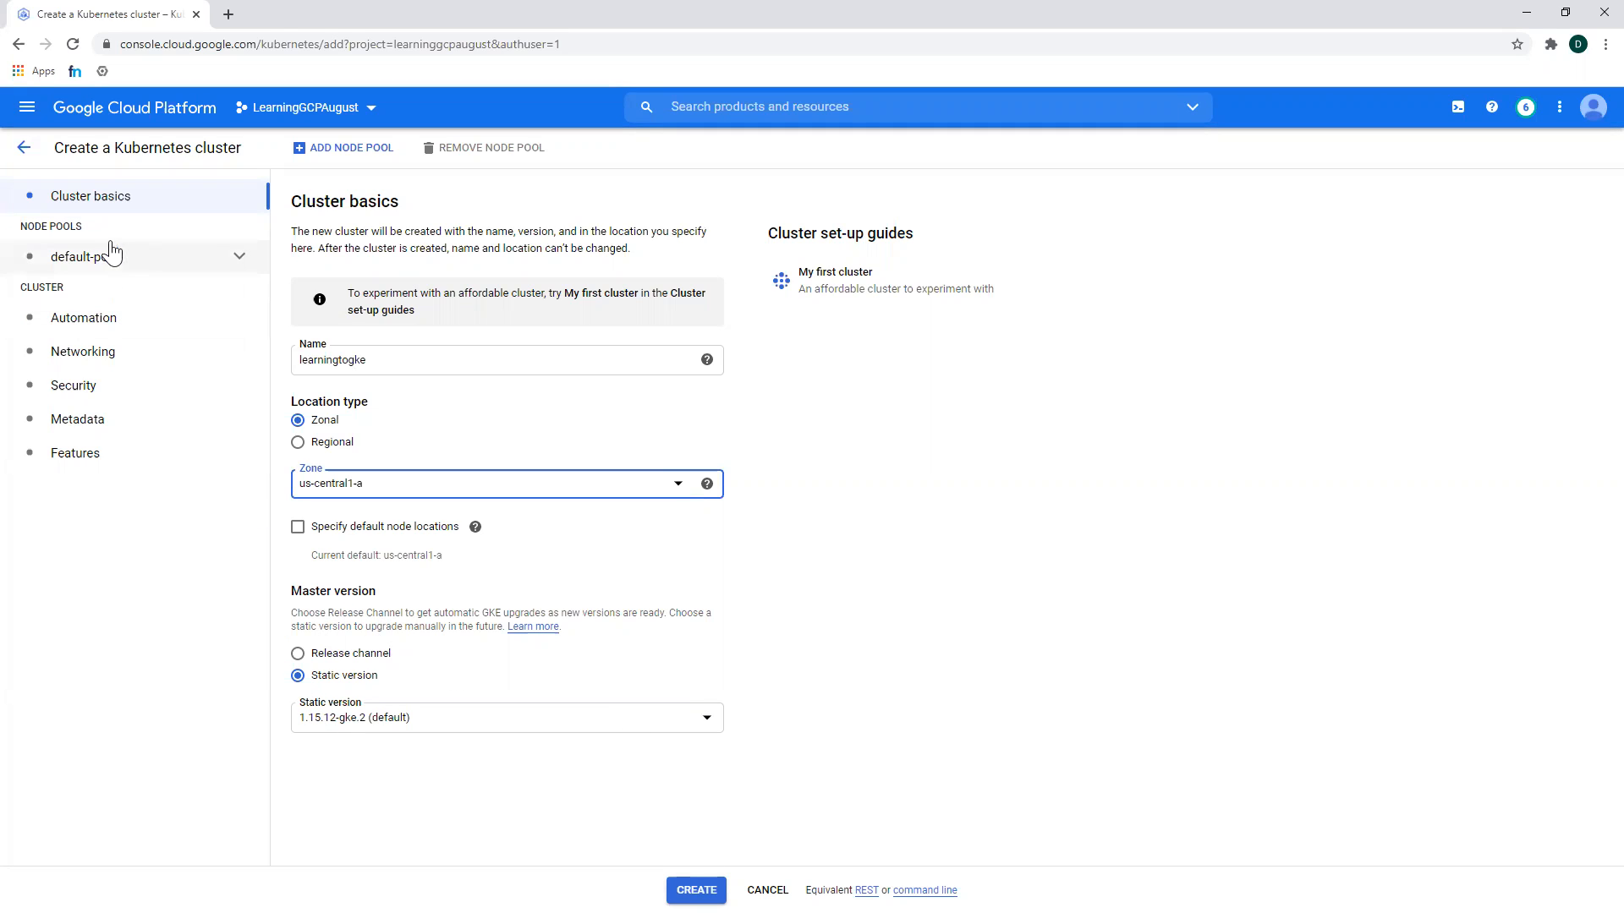
mouse_move(769, 819)
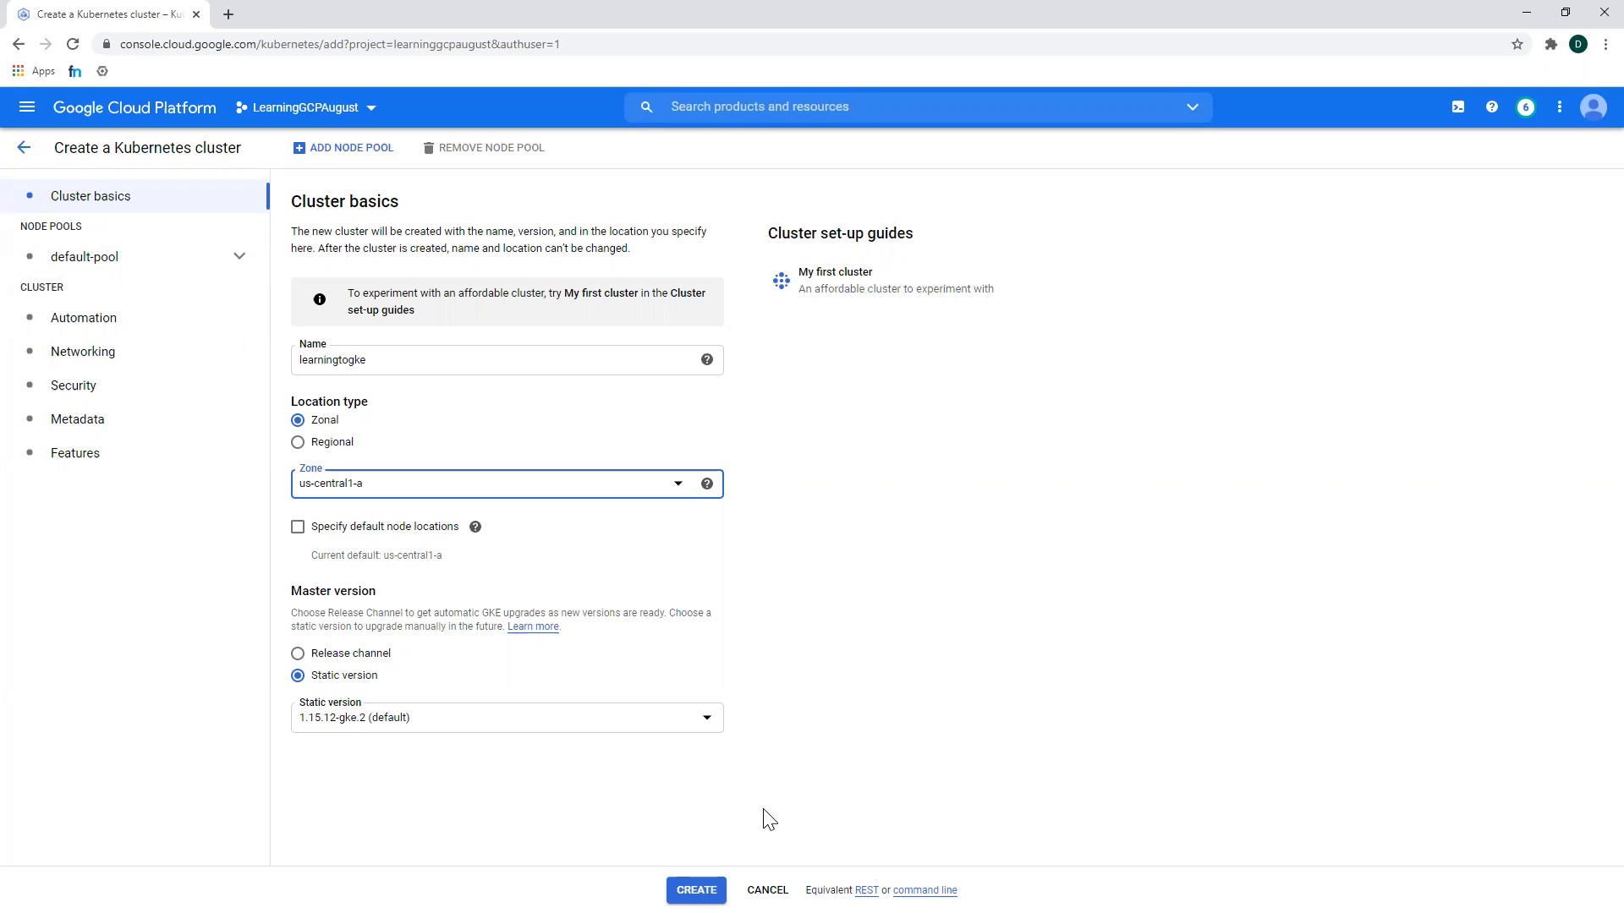
mouse_move(642, 777)
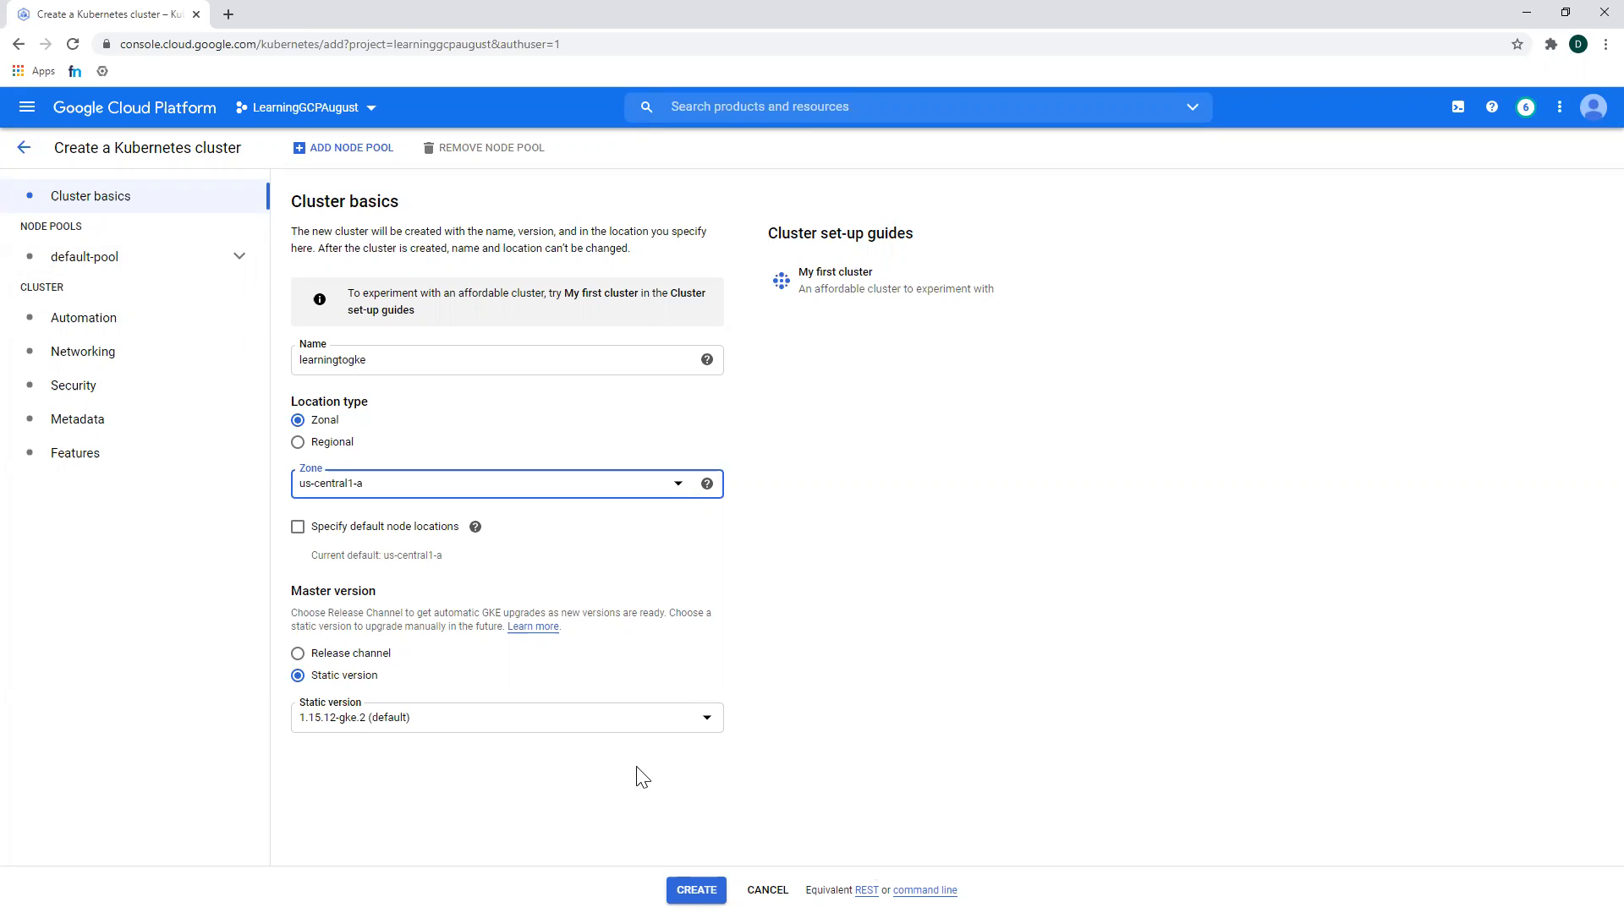
mouse_move(583, 664)
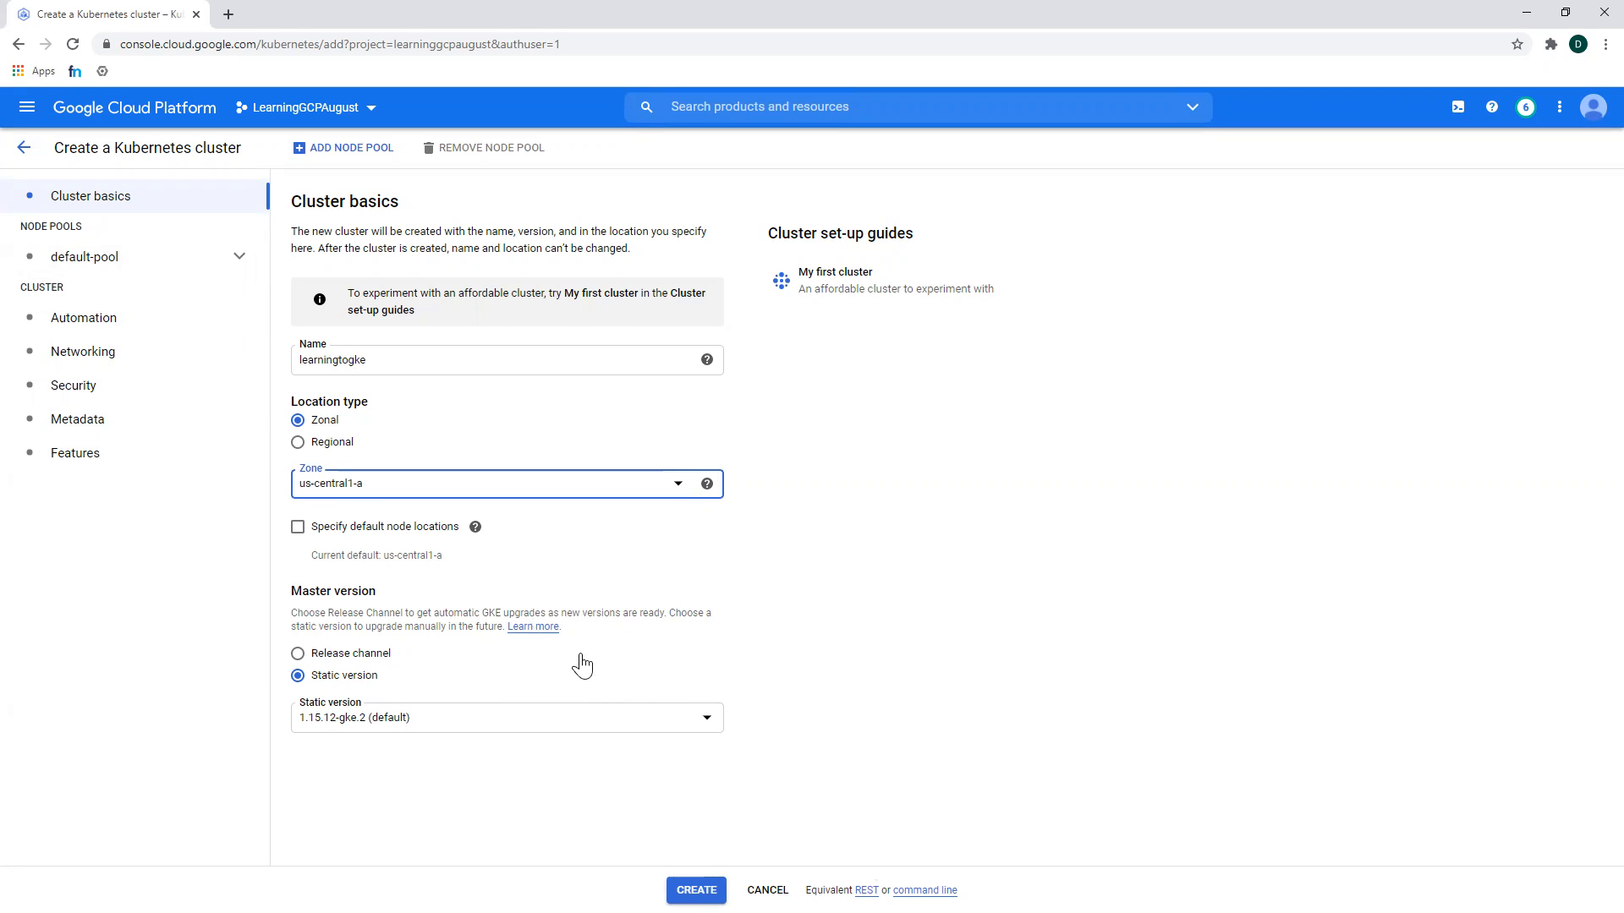
mouse_move(462, 552)
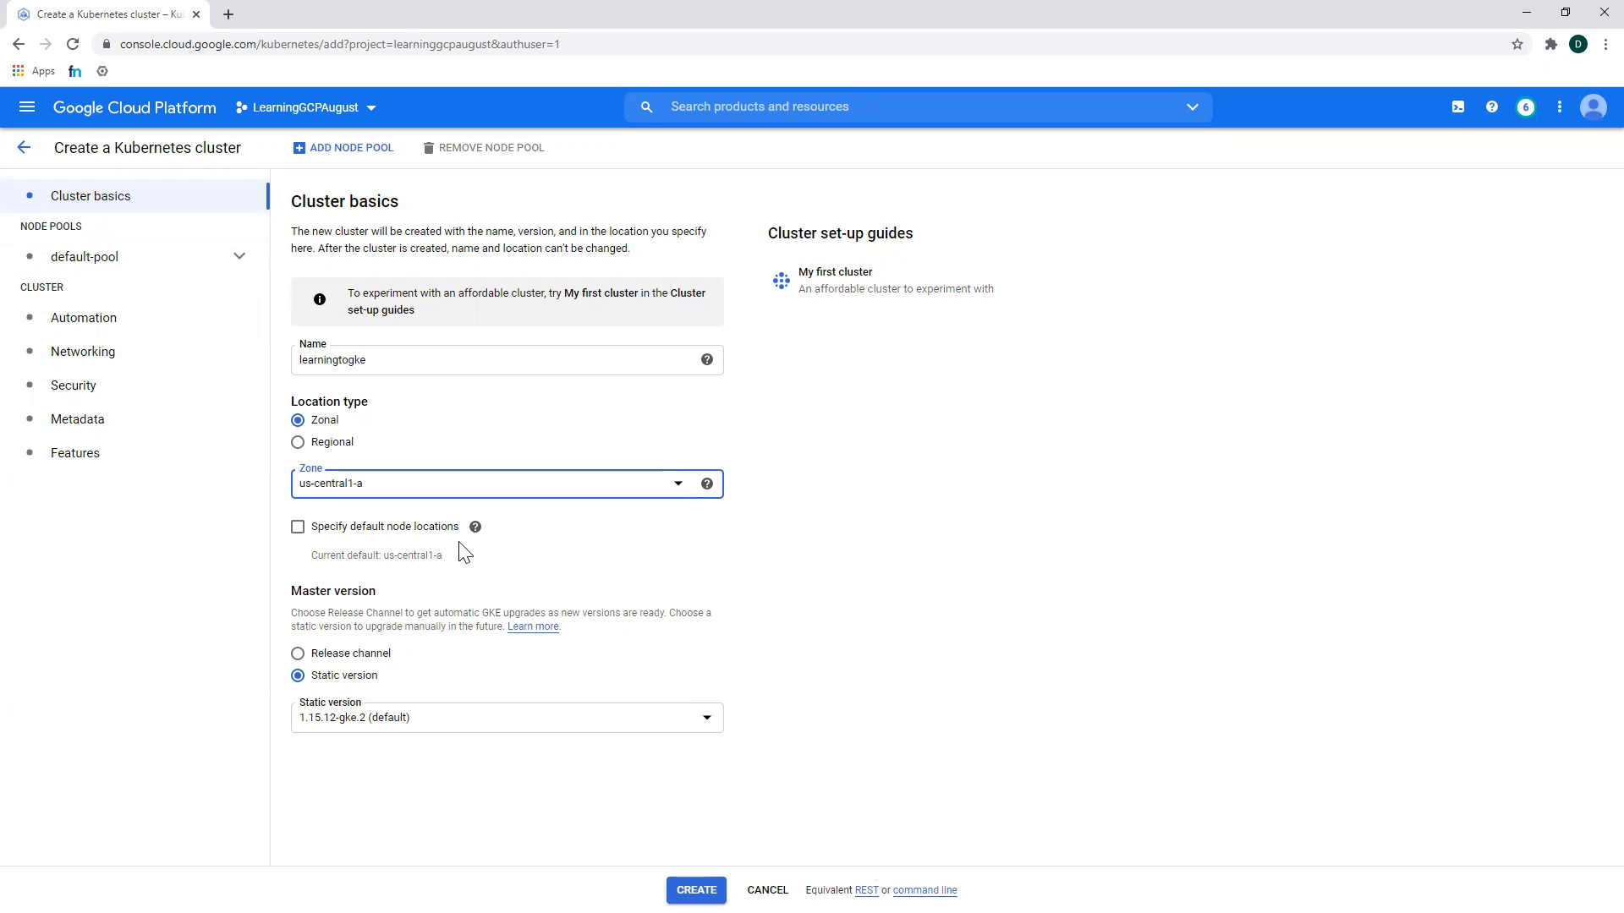
mouse_move(405, 313)
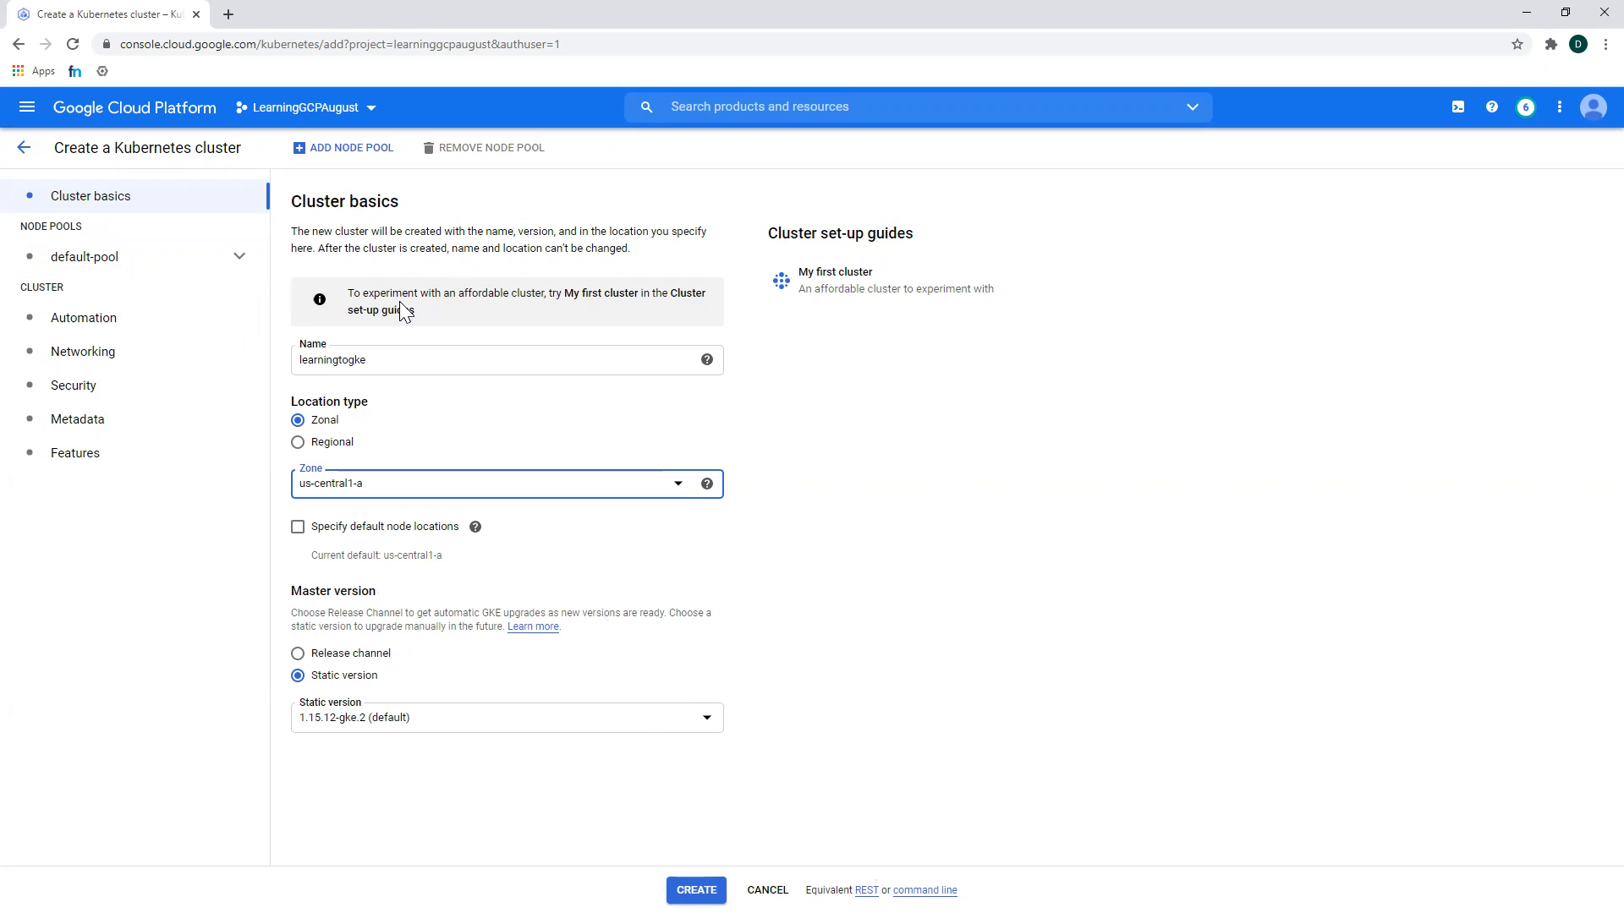
mouse_move(834, 295)
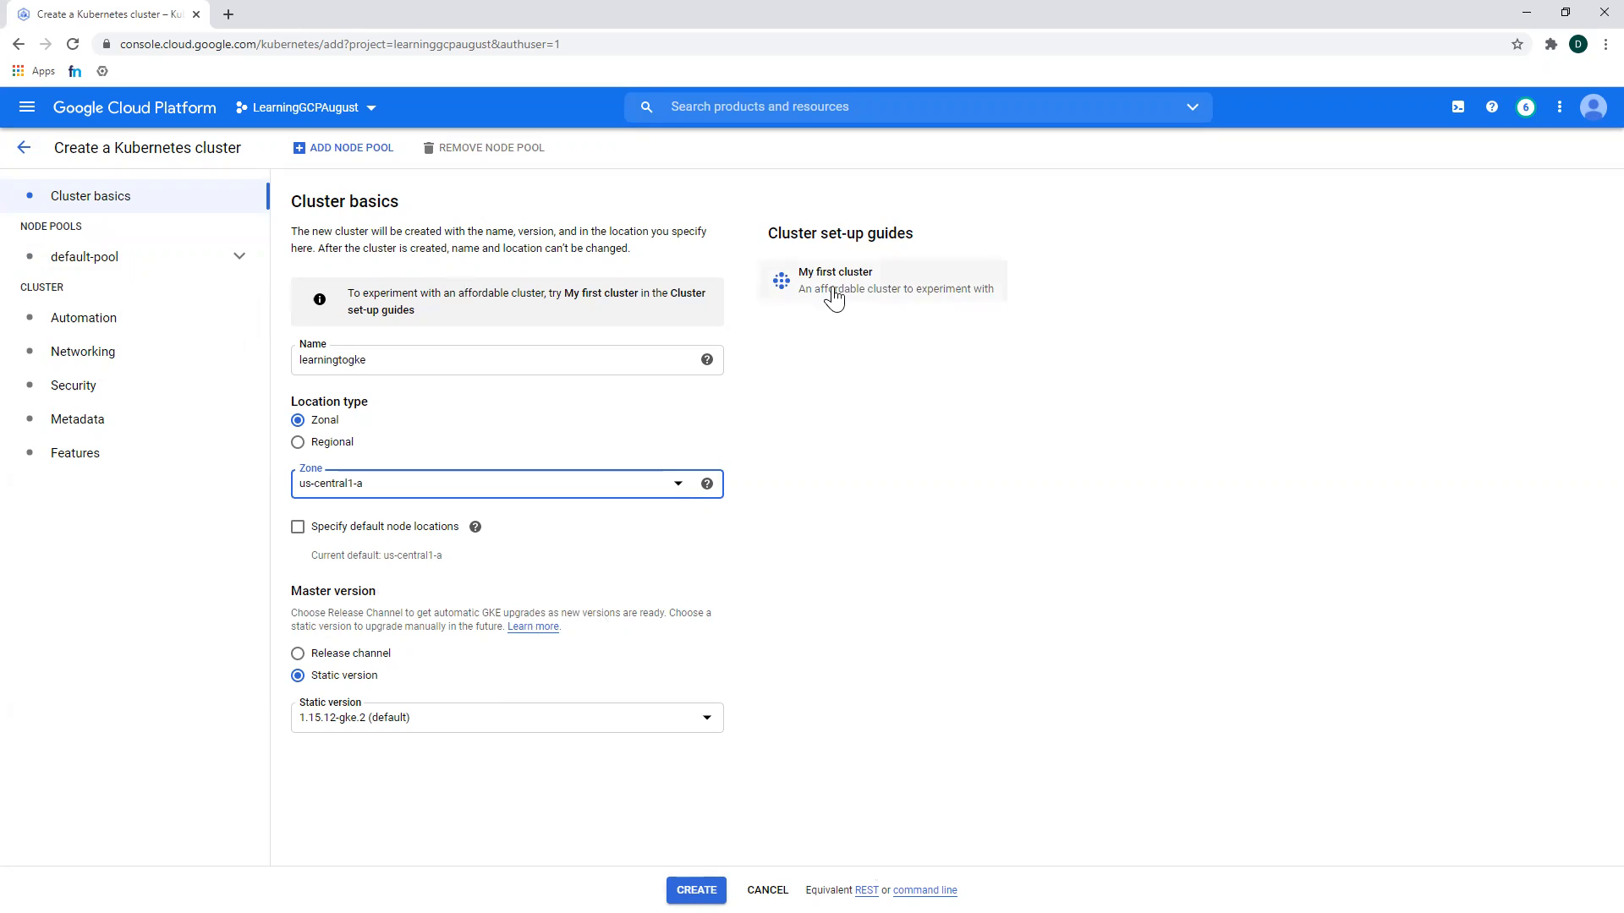
- Submit learningtogke for creation and close the Learn panel once it runs
left_click(696, 890)
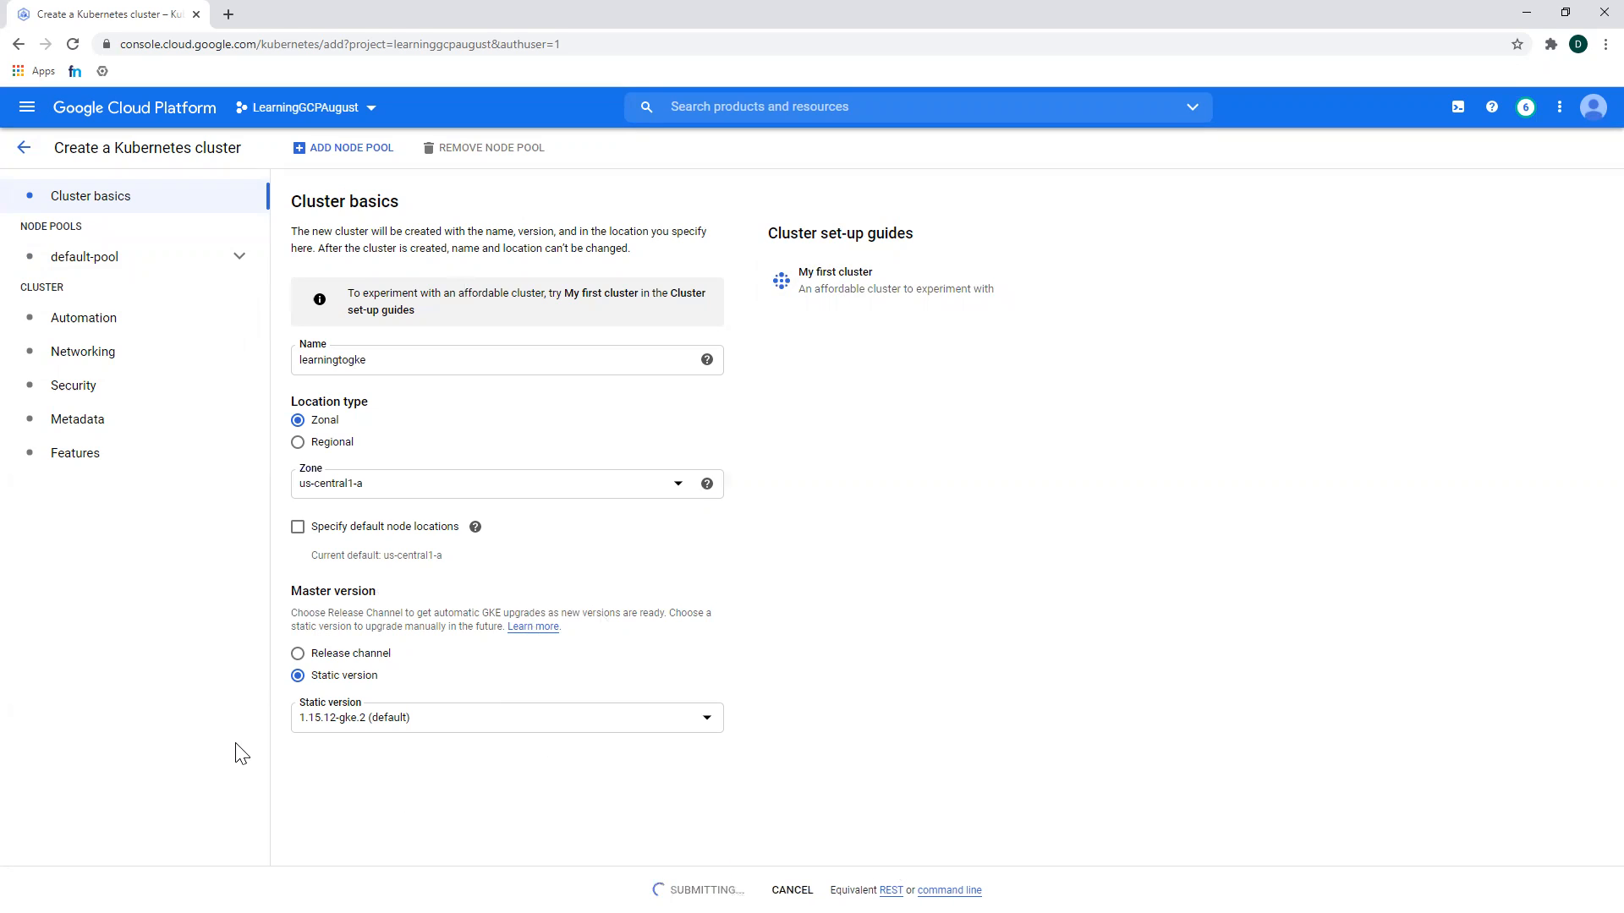
mouse_move(237, 762)
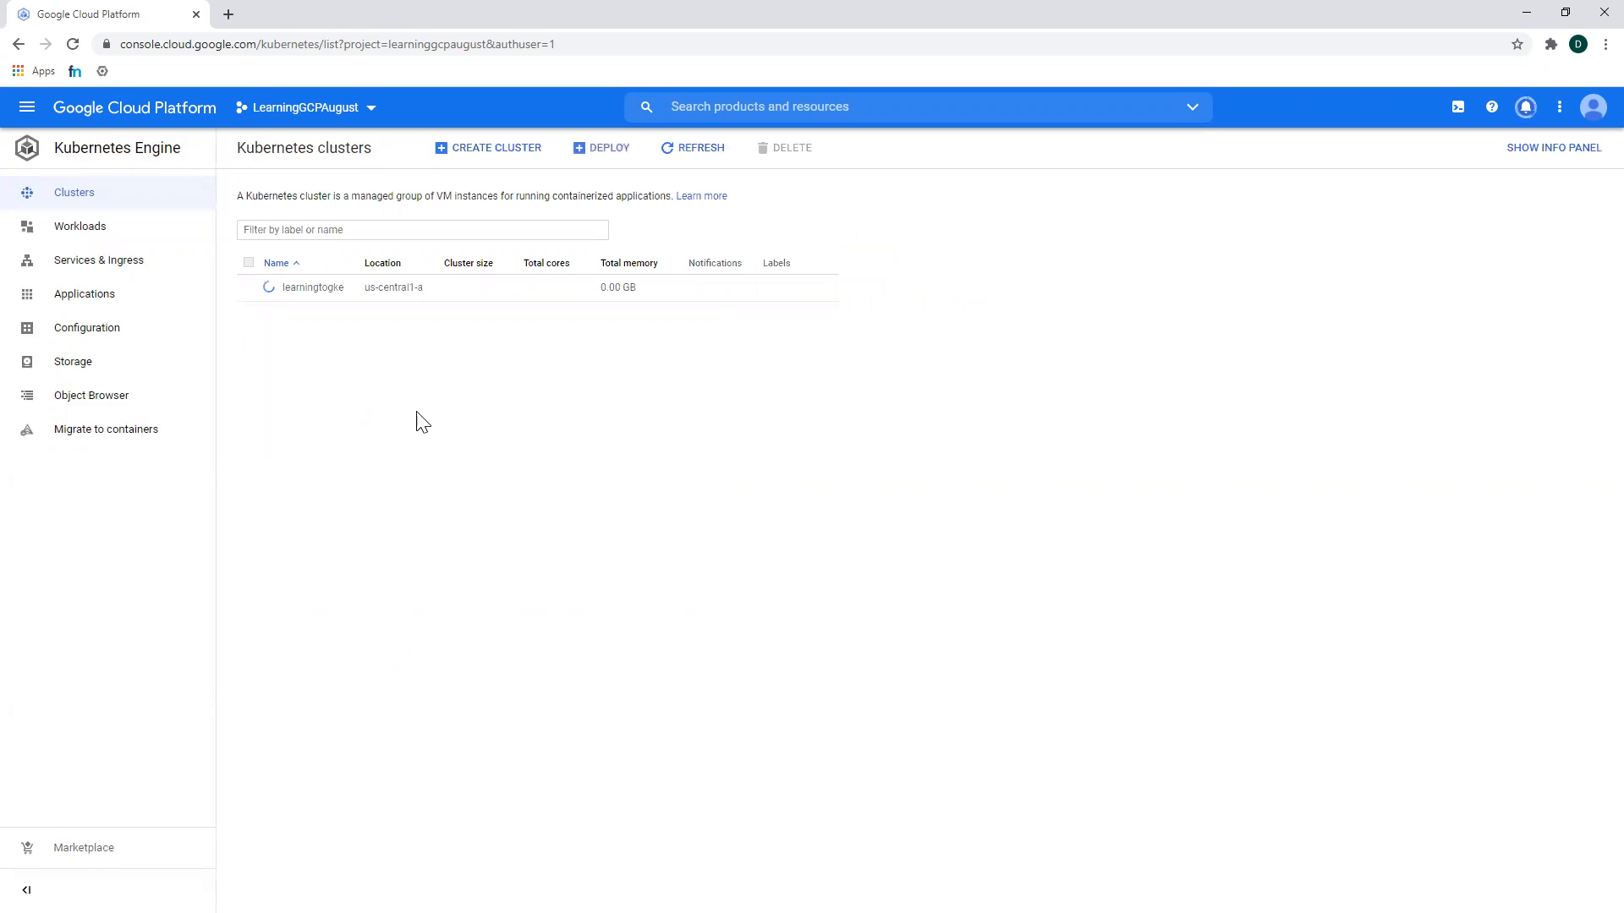
mouse_move(327, 318)
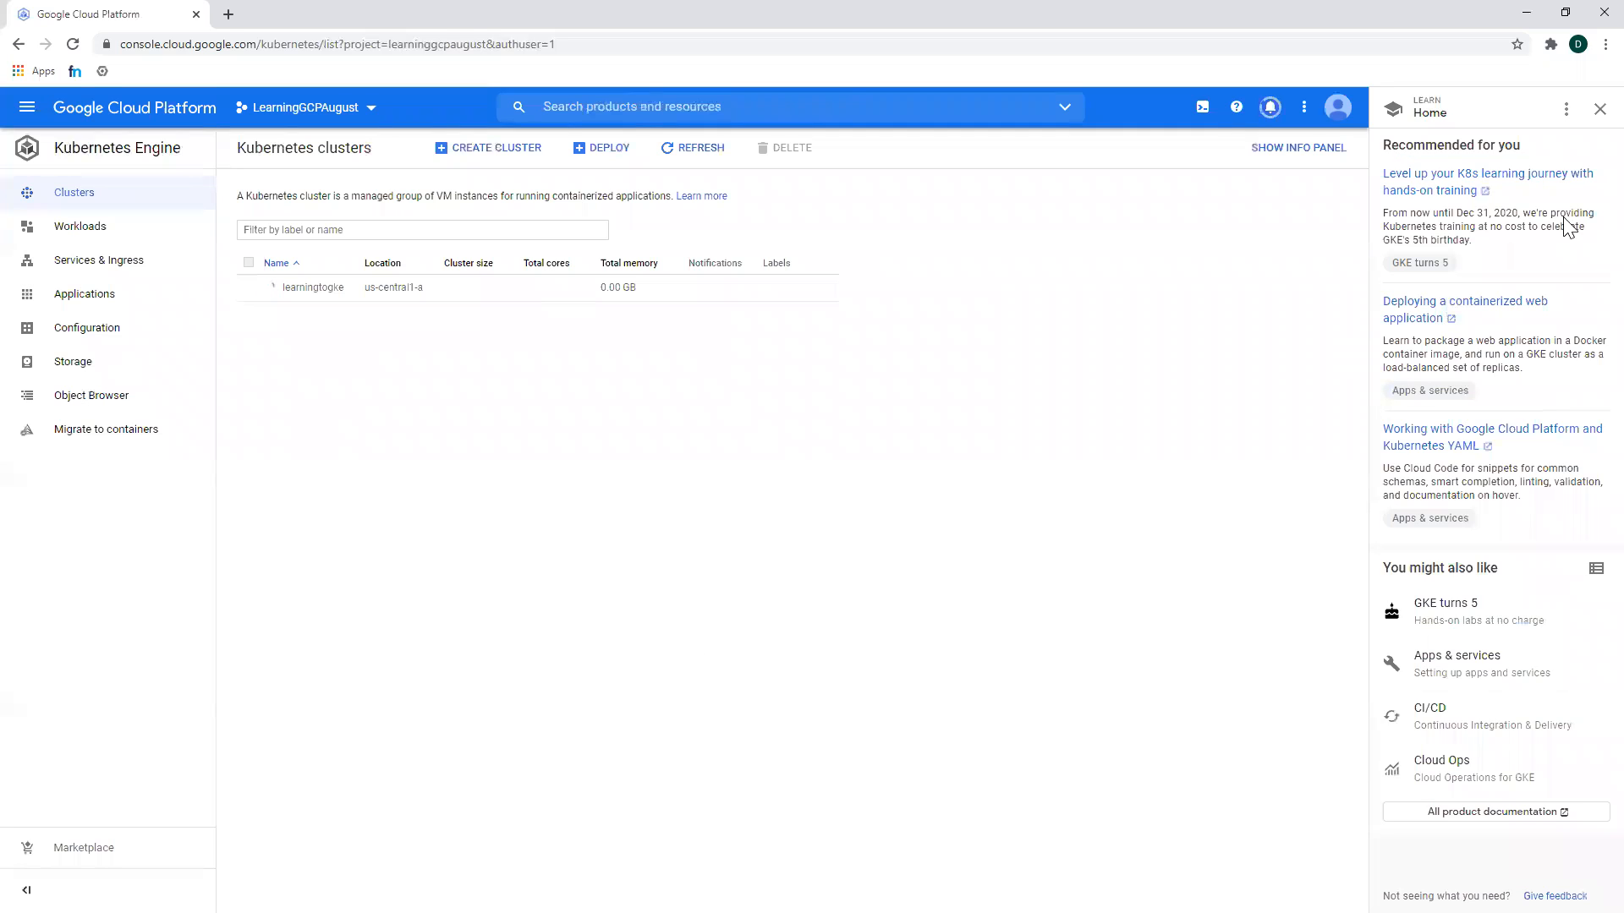
left_click(1600, 109)
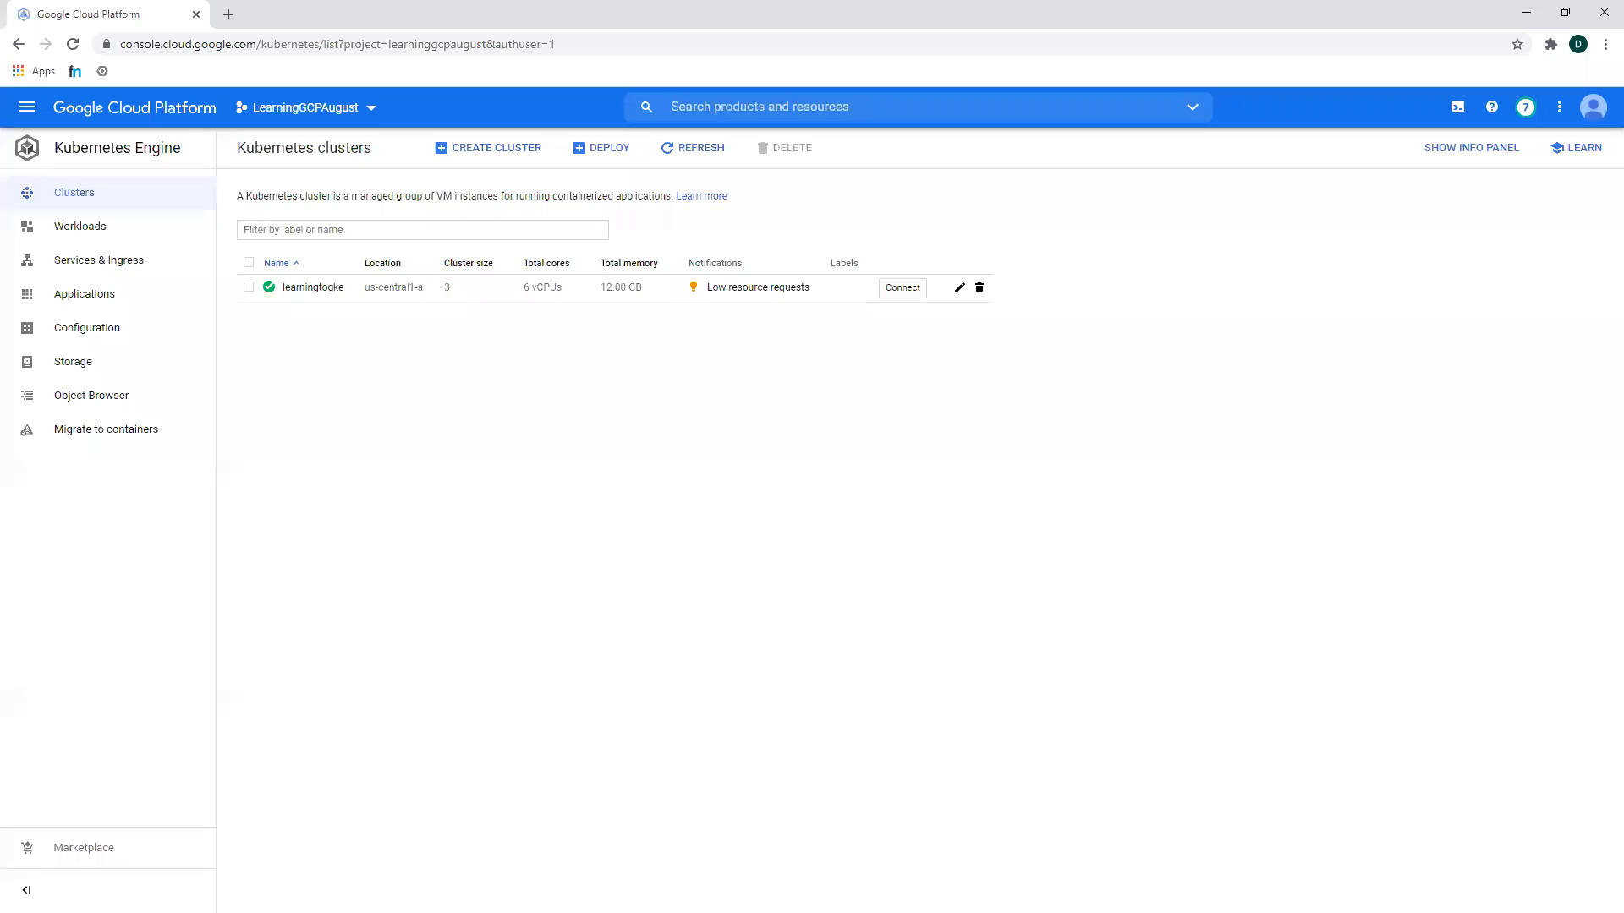
mouse_move(297, 288)
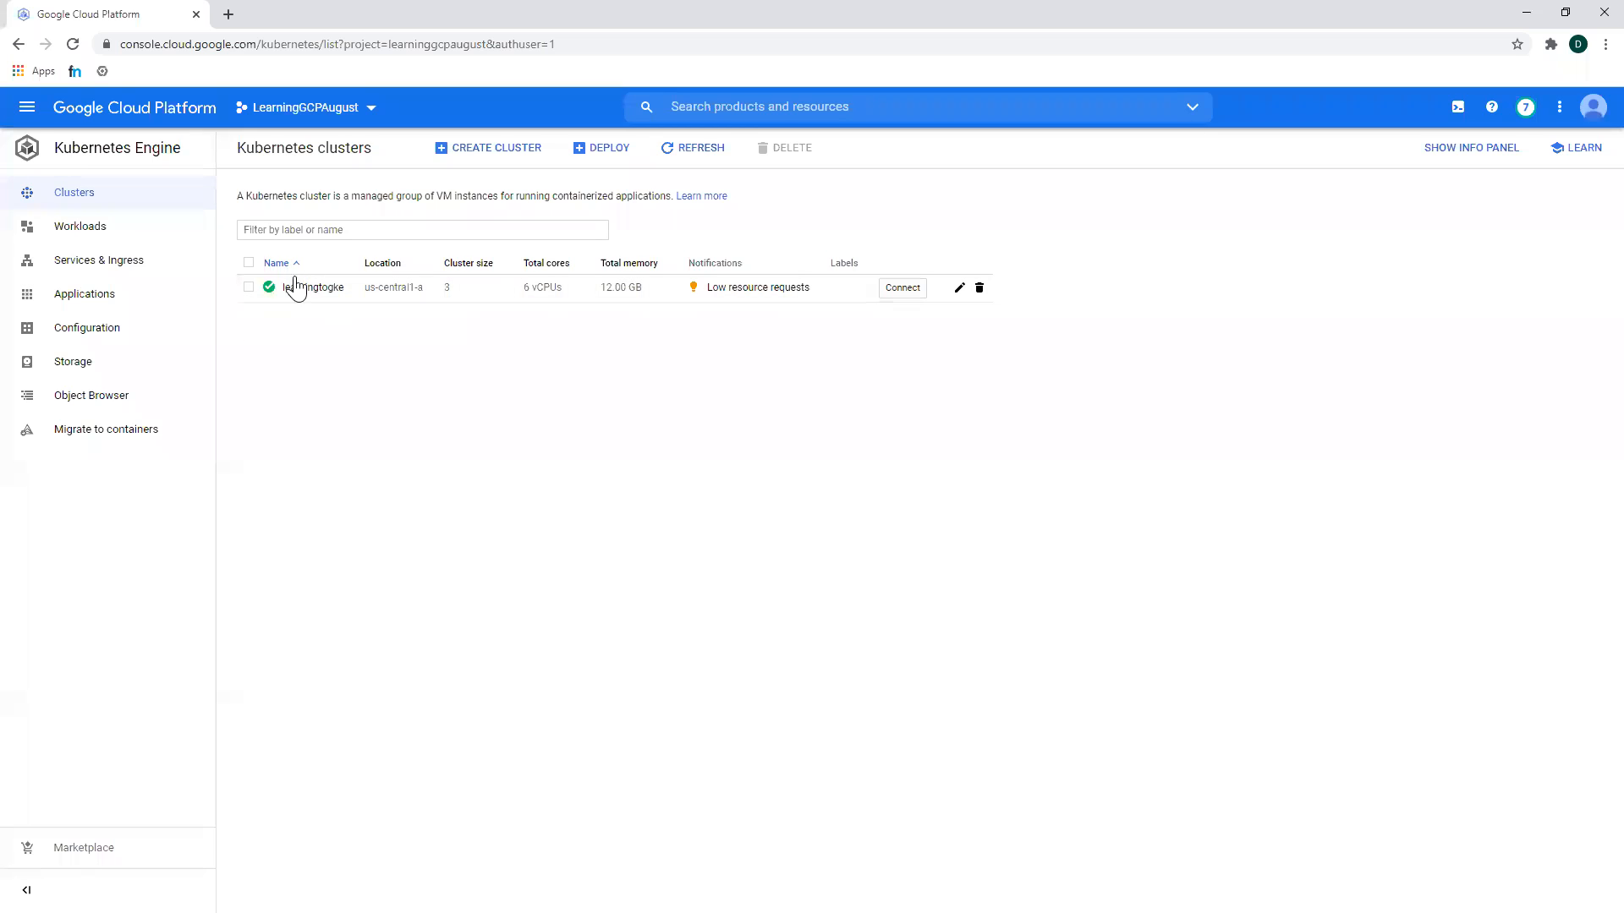
- View learningtogke's details, its three Ready nodes, then its storage classes
left_click(318, 287)
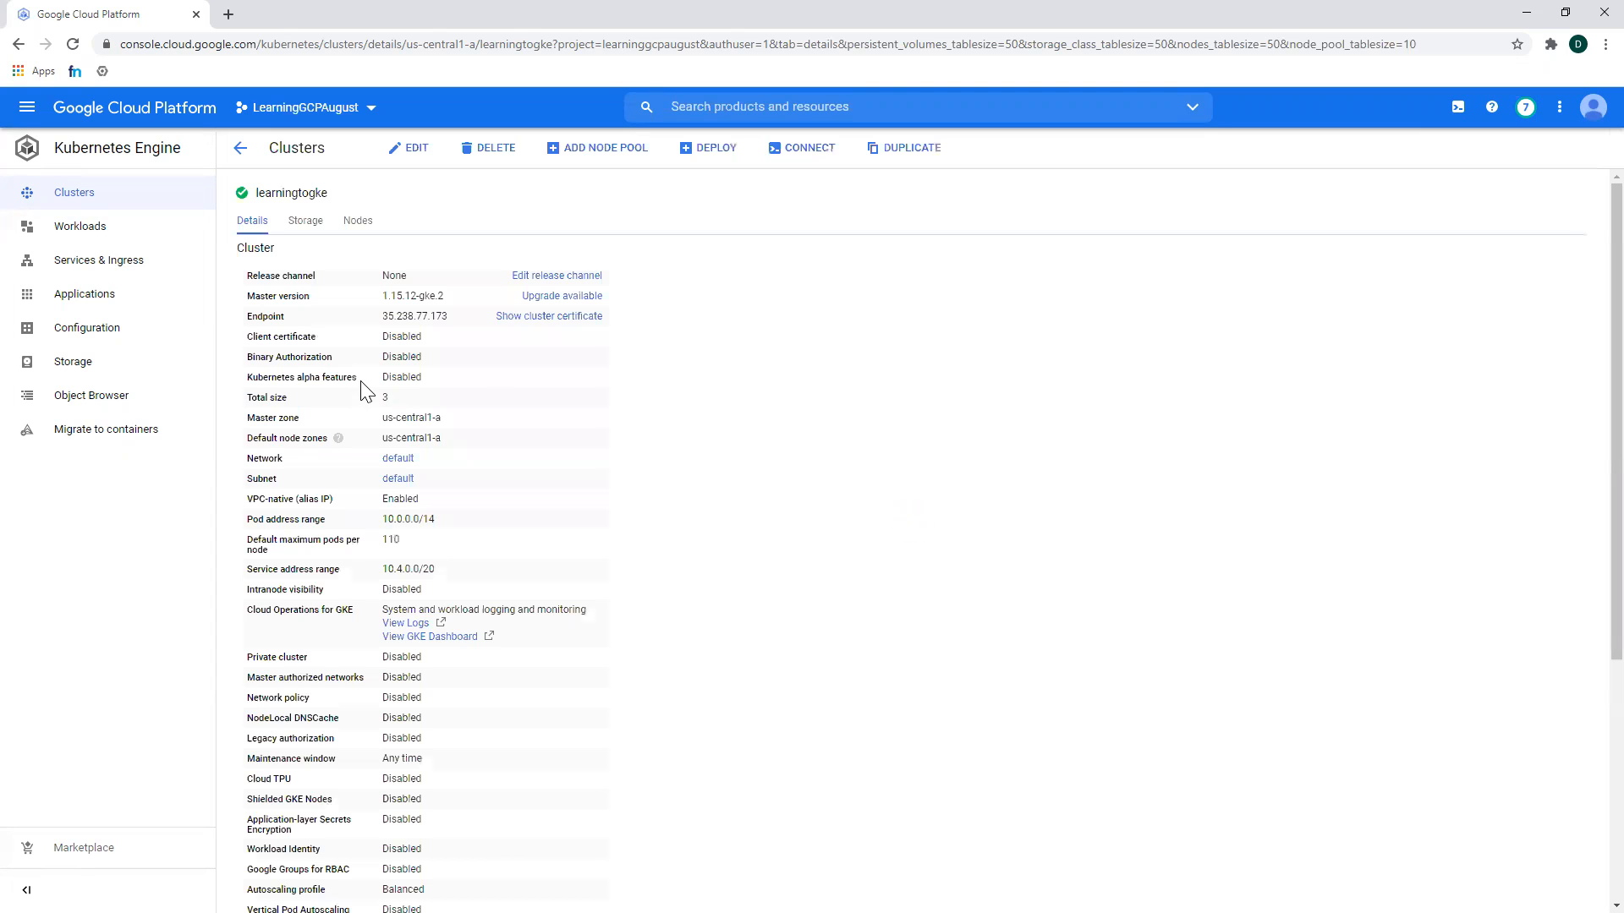
mouse_move(404, 430)
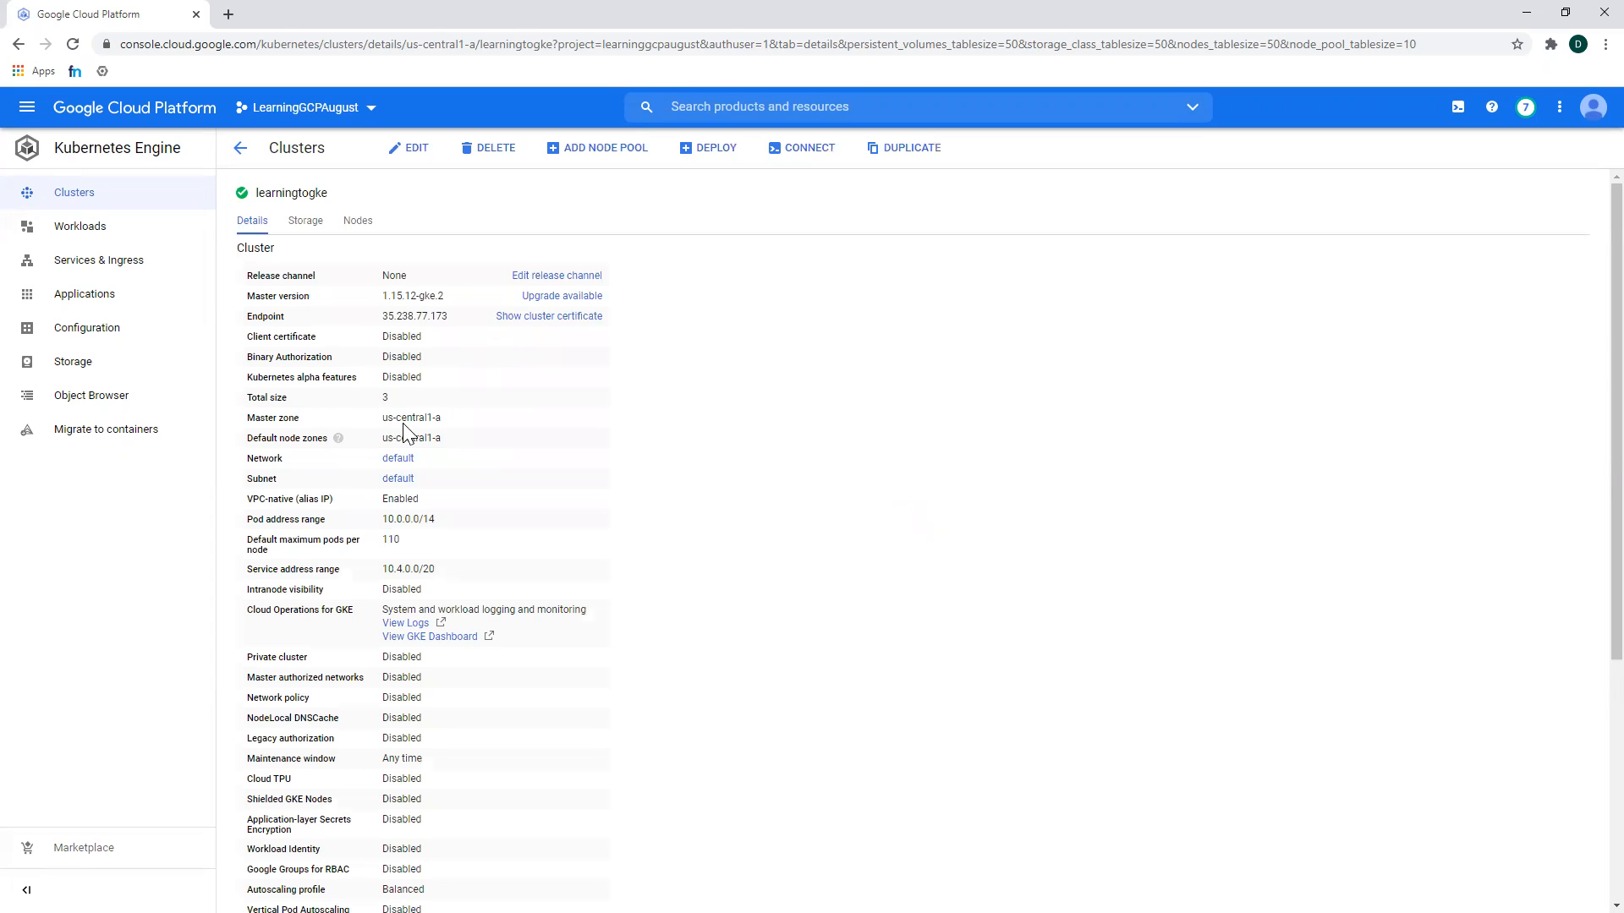
left_click(356, 221)
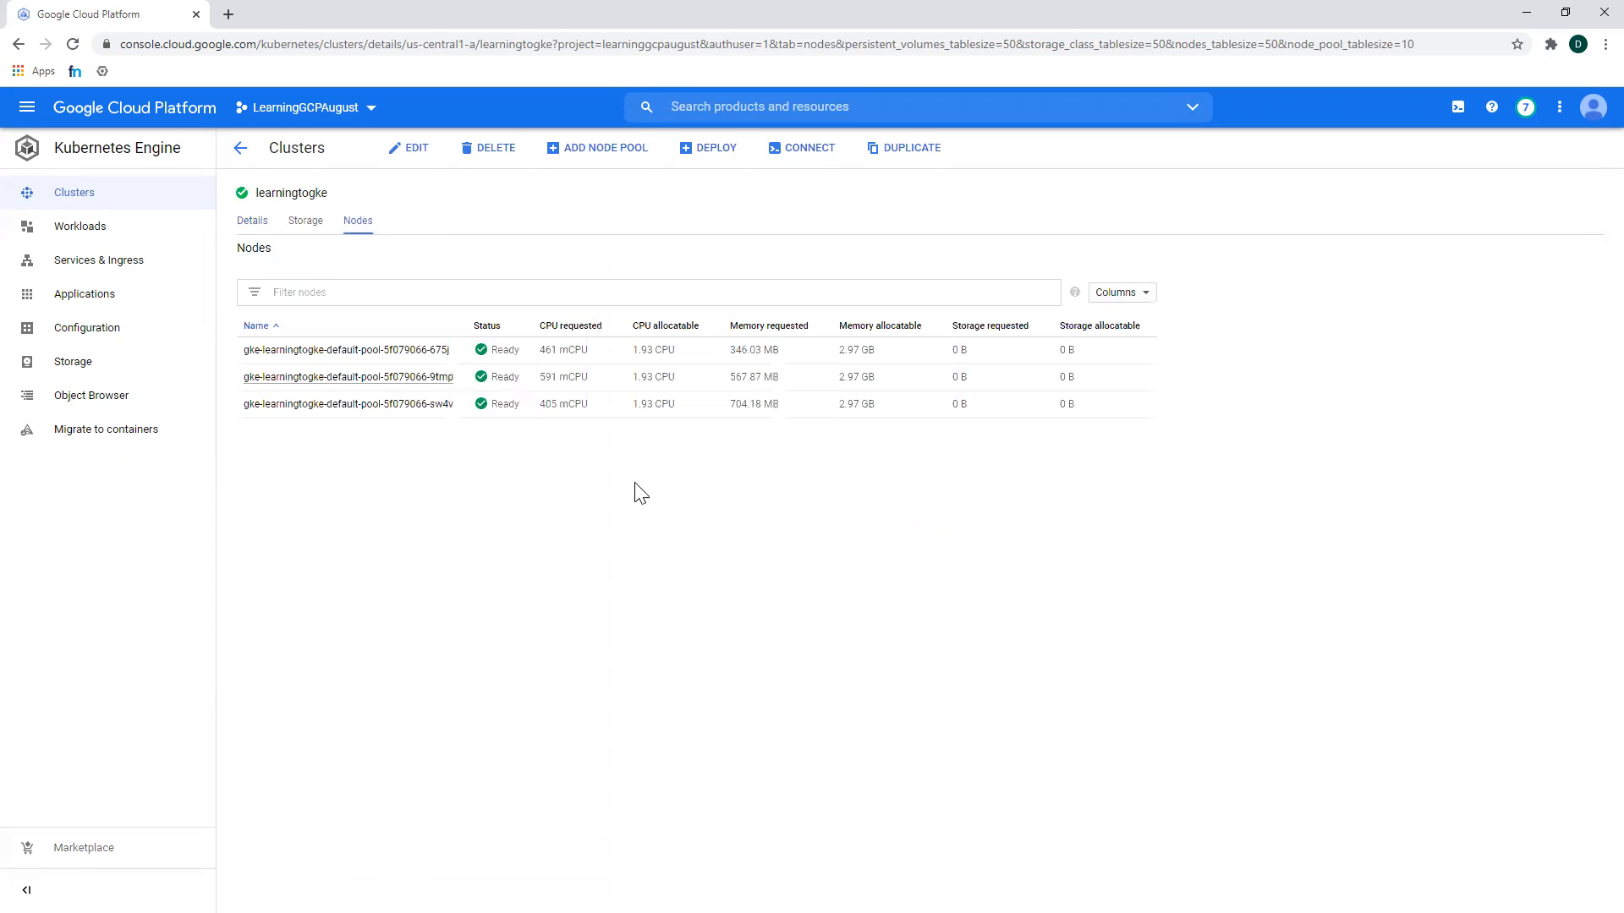
mouse_move(415, 376)
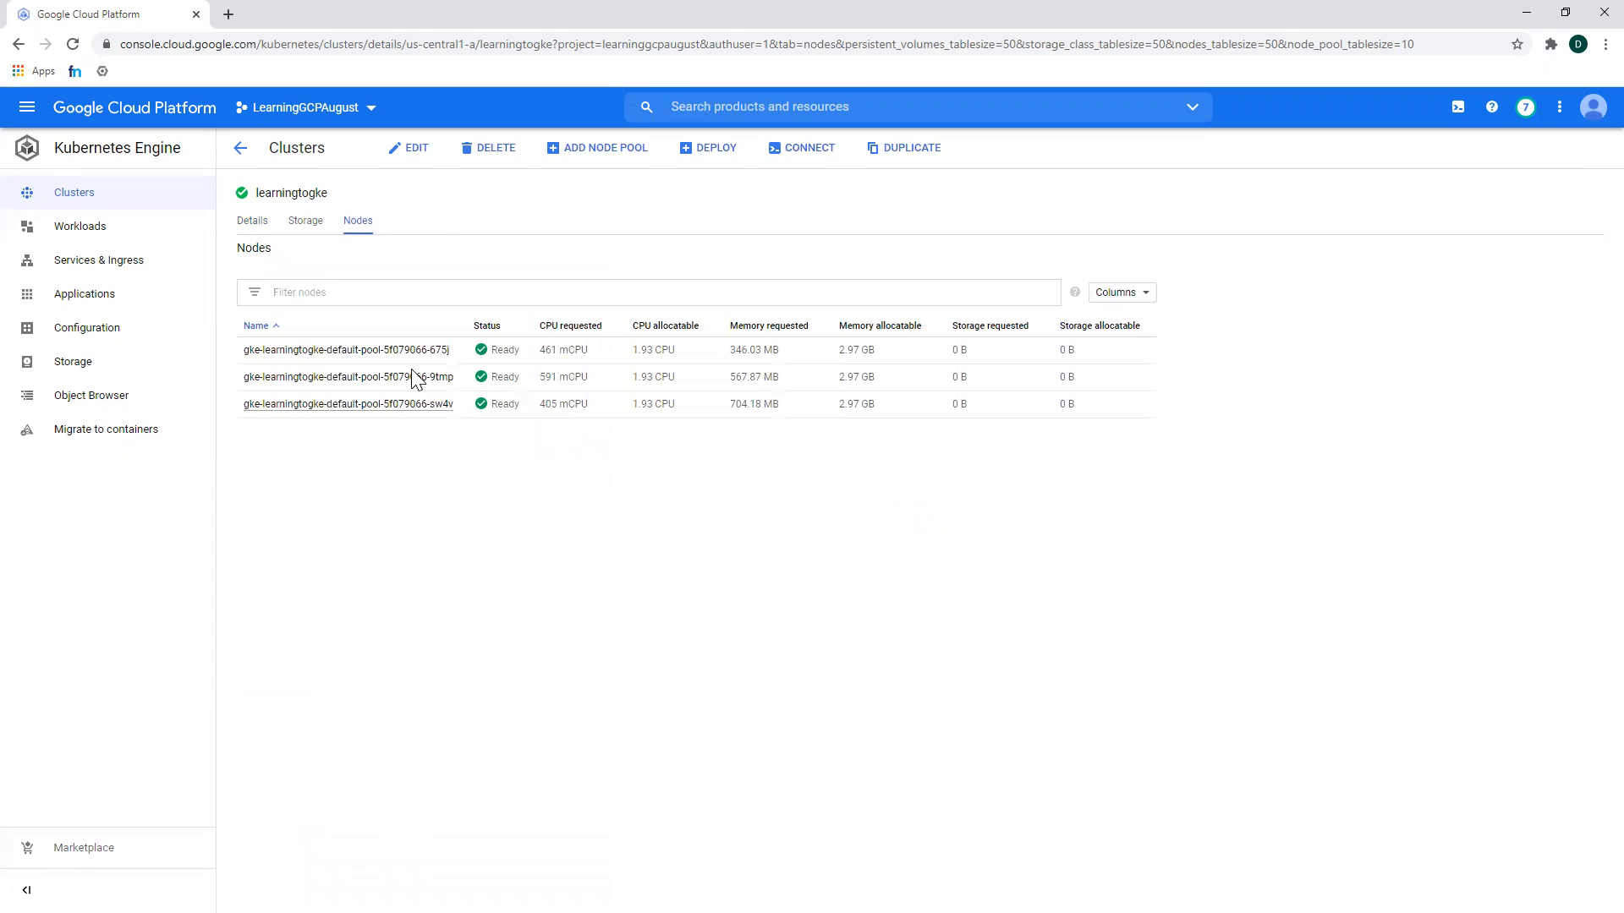
mouse_move(731, 448)
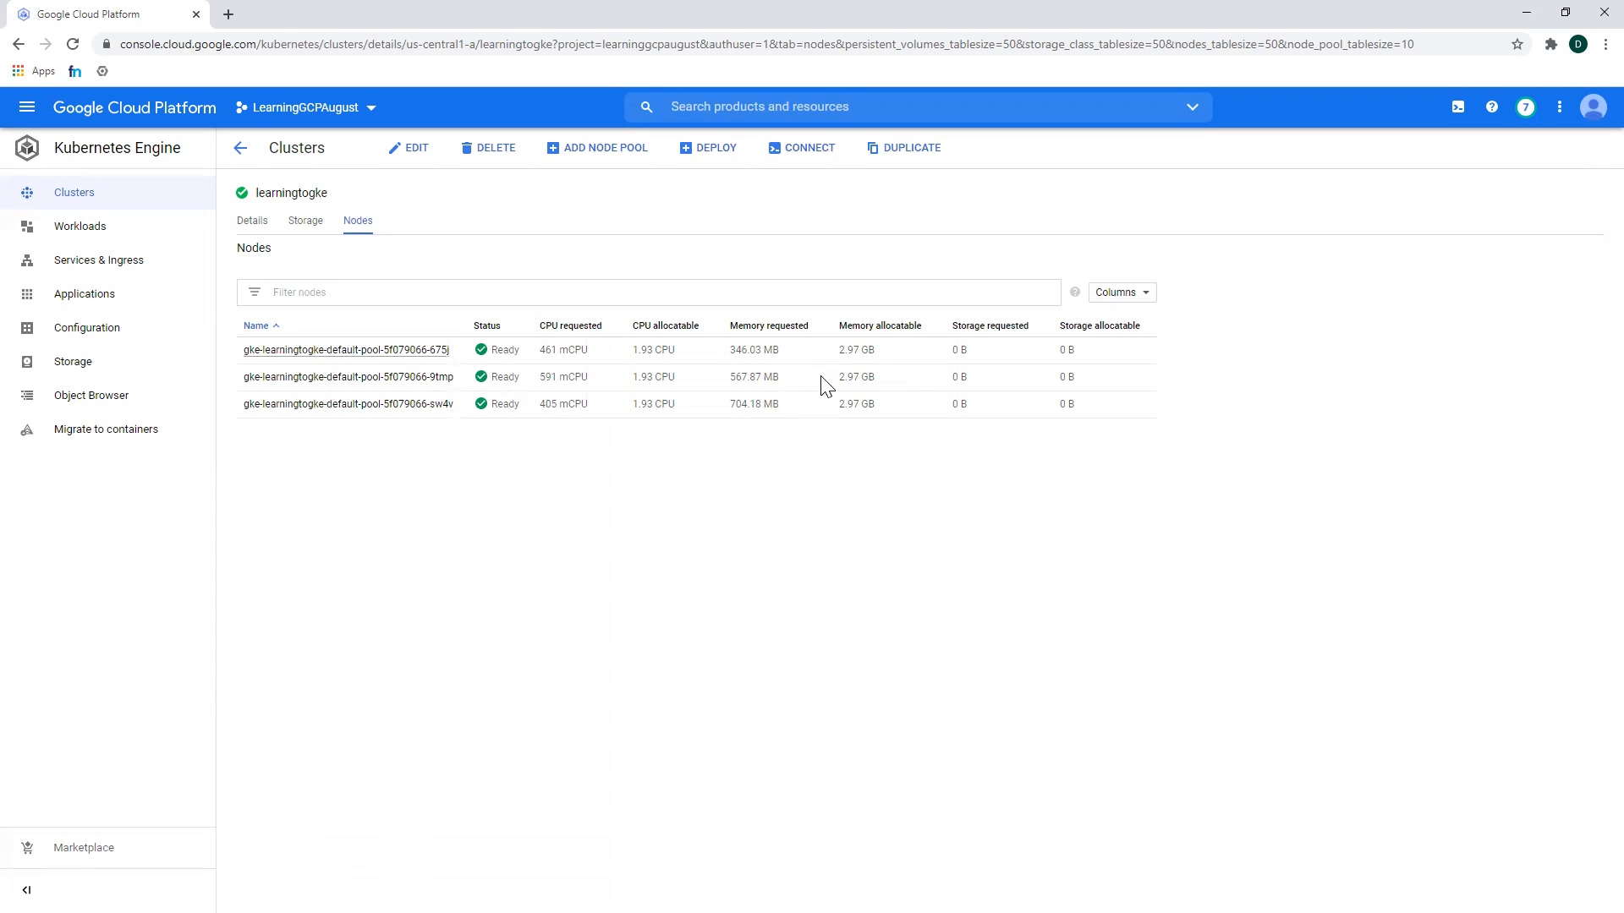
mouse_move(699, 367)
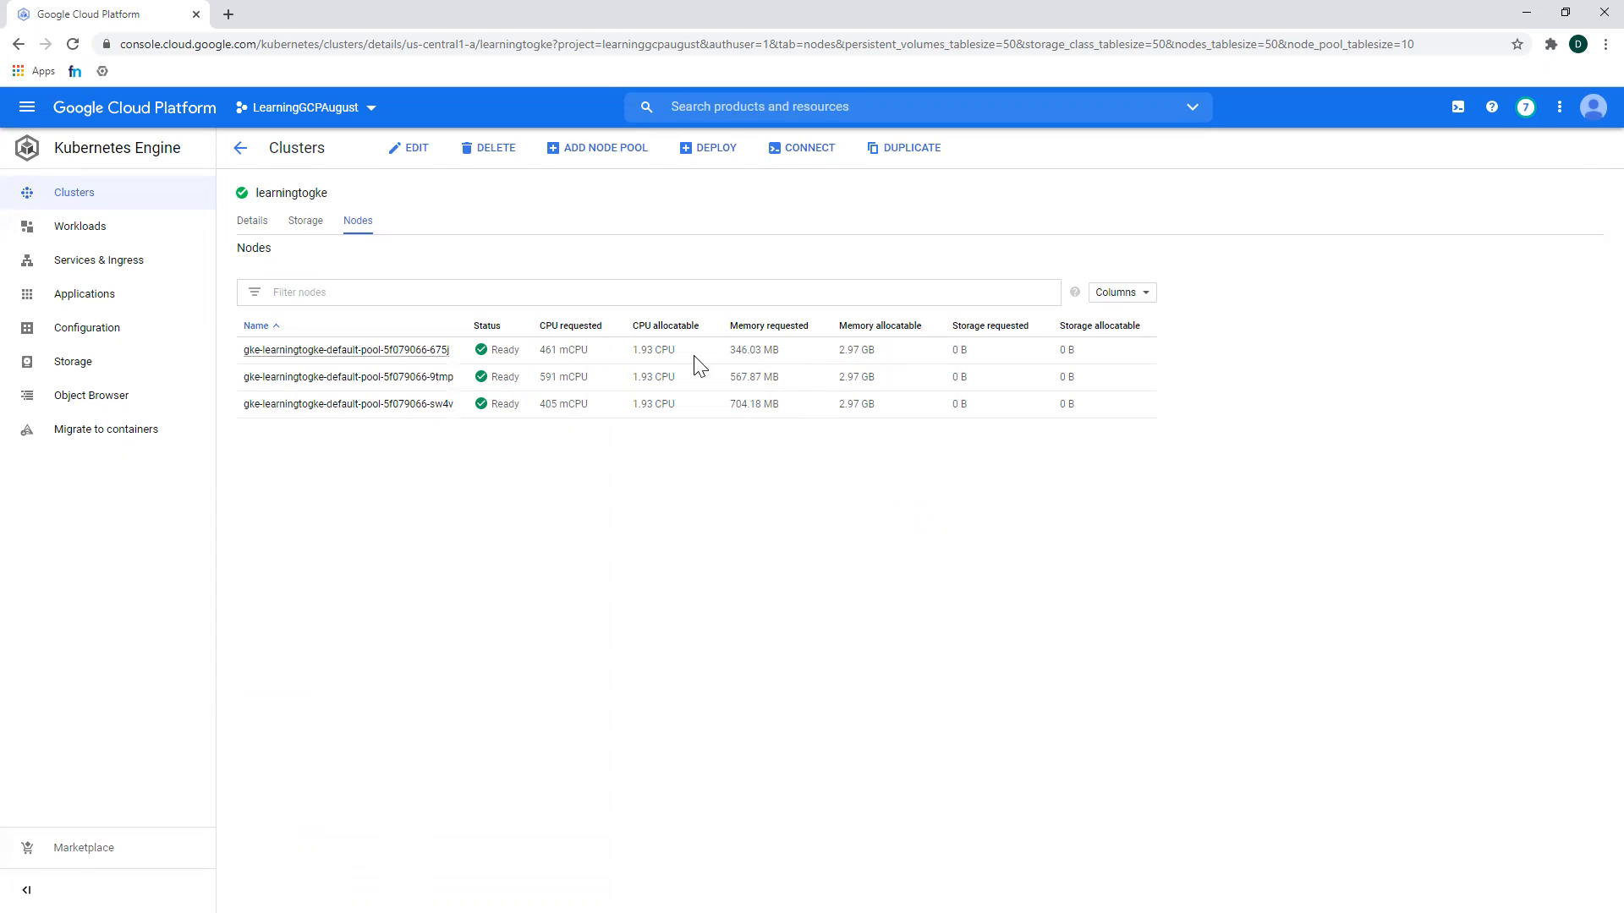
mouse_move(784, 374)
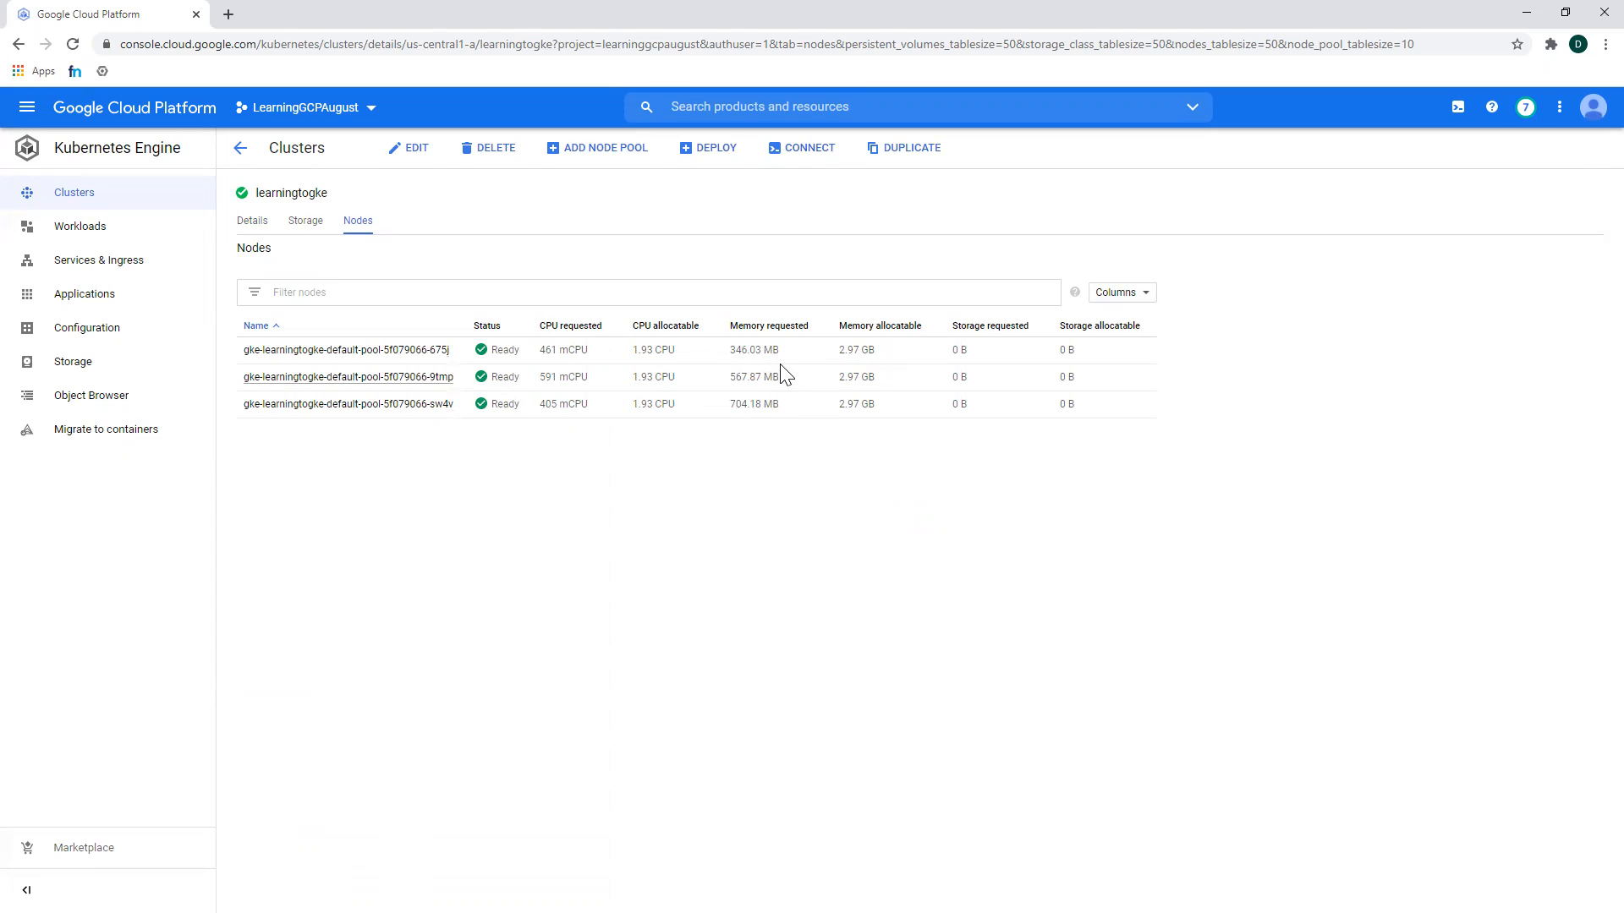
mouse_move(230, 244)
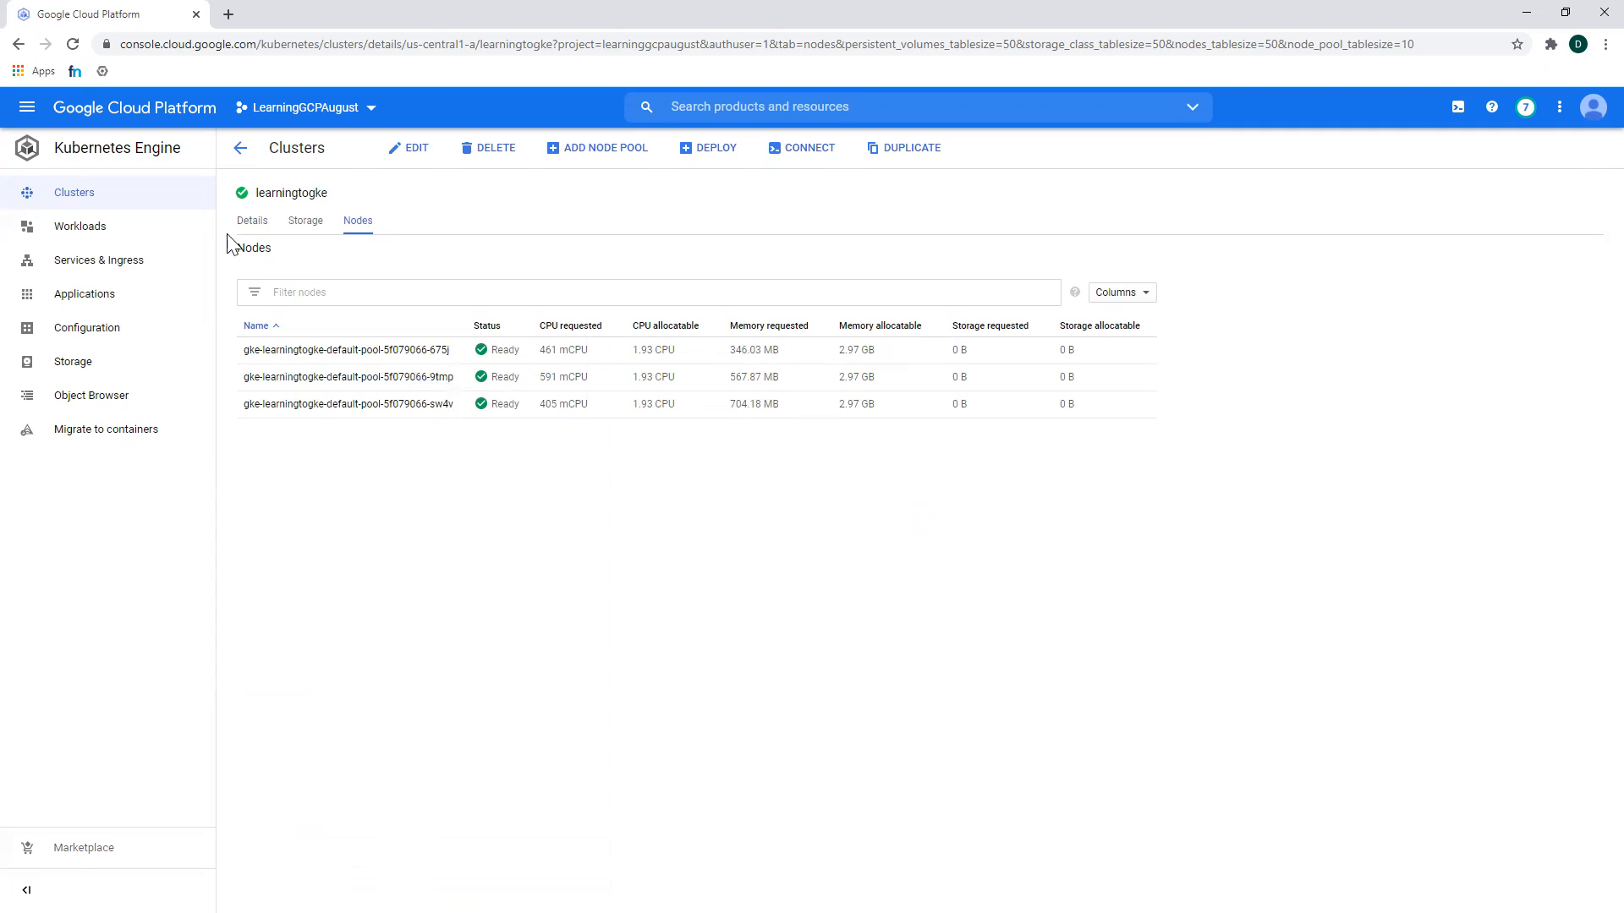
mouse_move(305, 227)
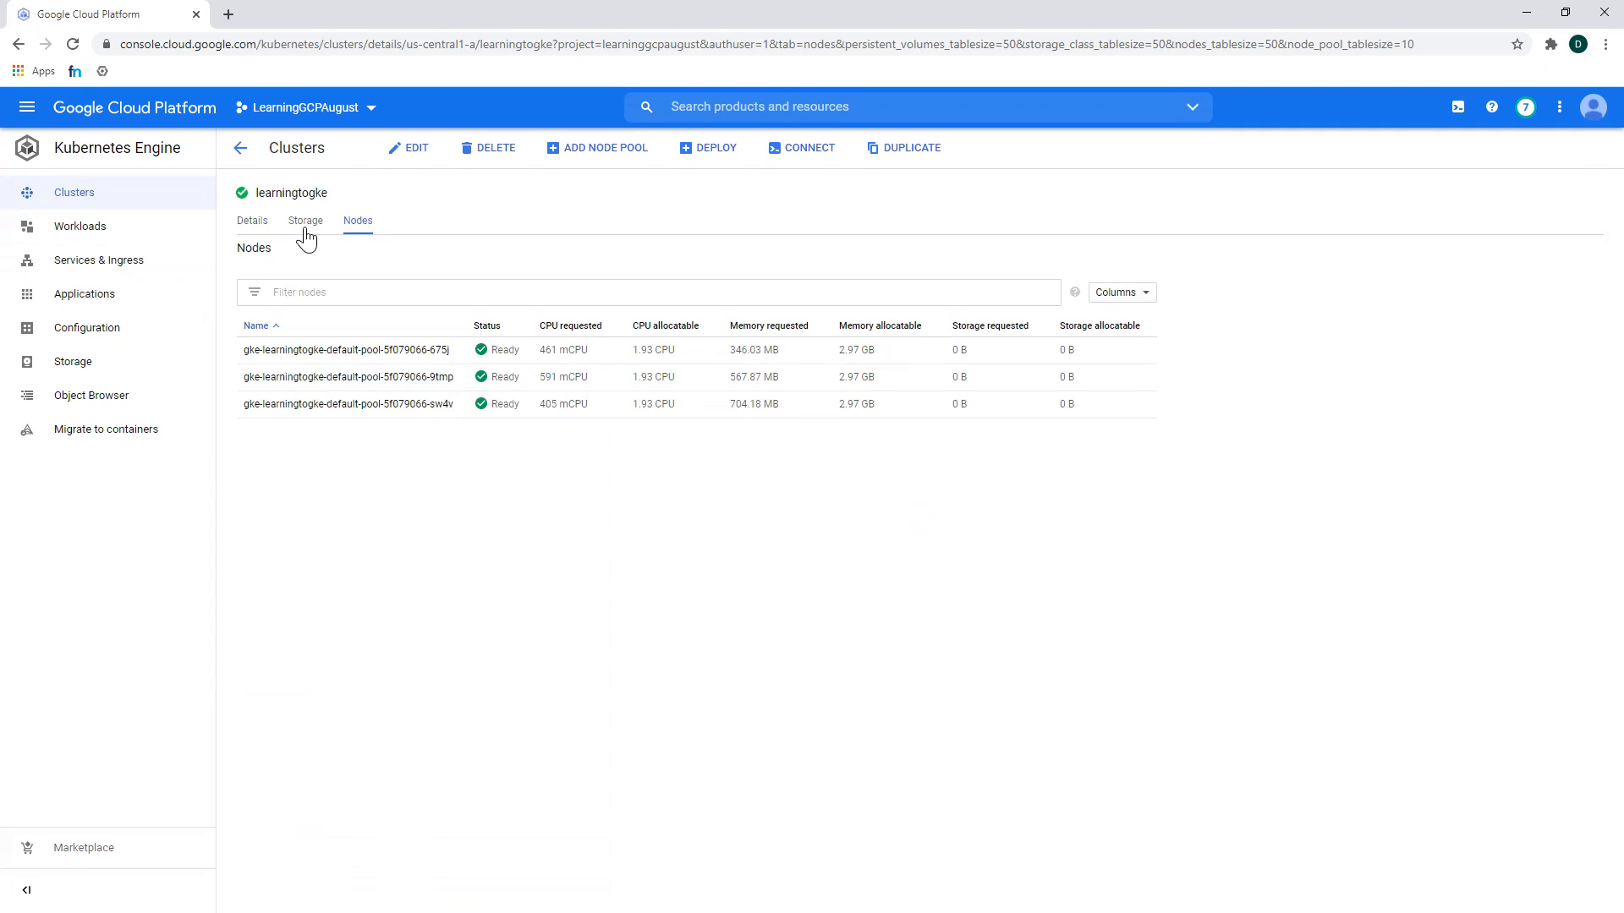
left_click(305, 220)
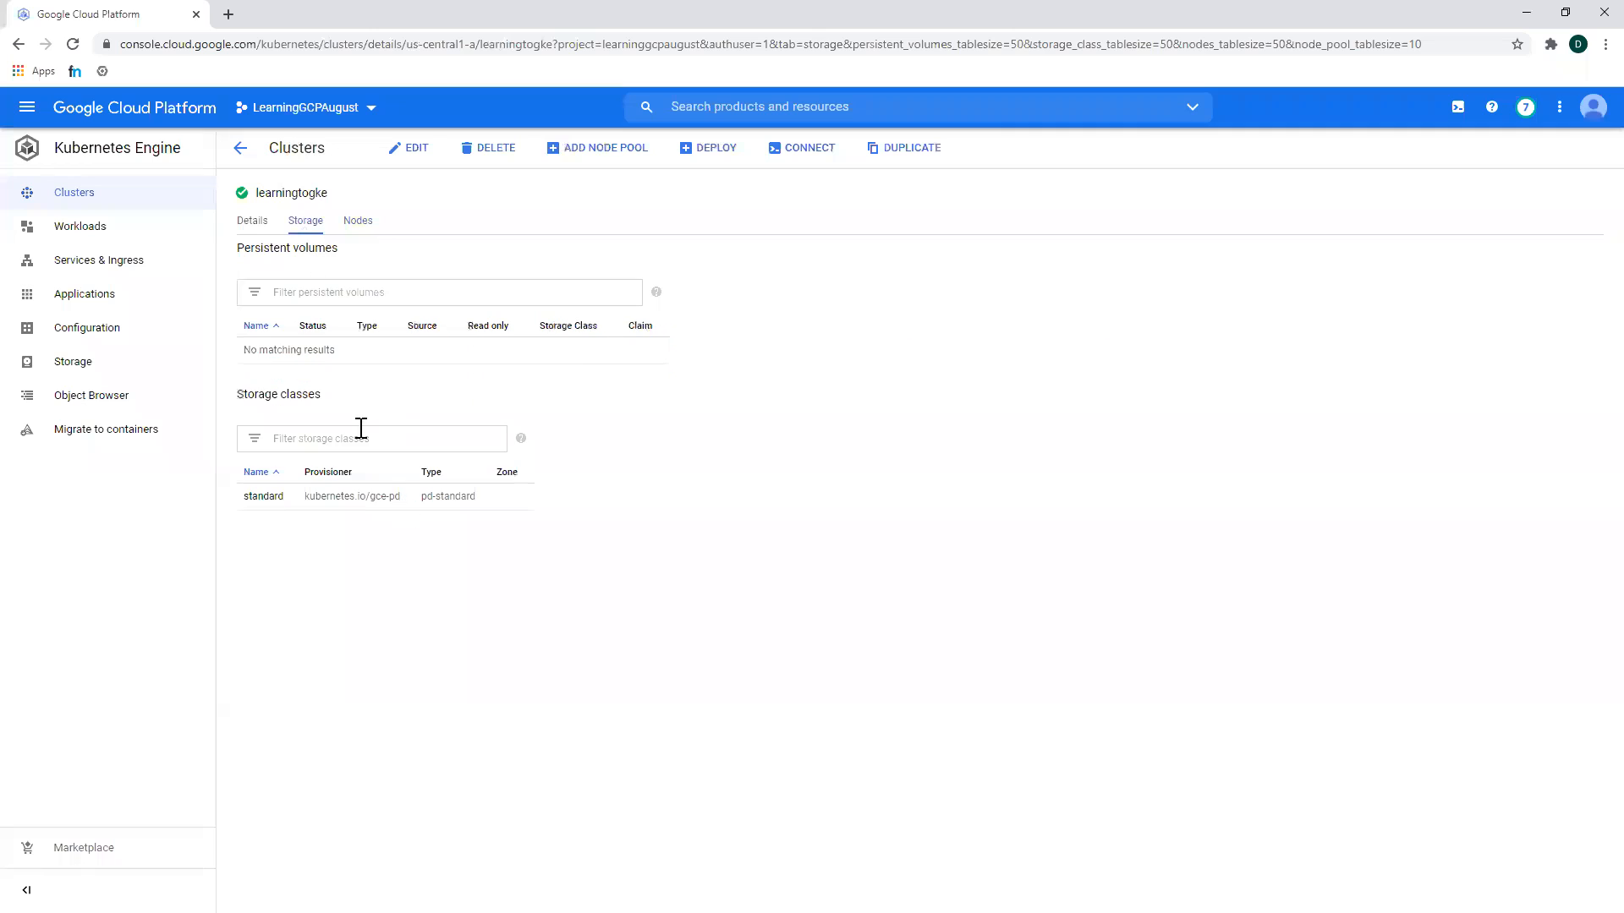
mouse_move(360, 547)
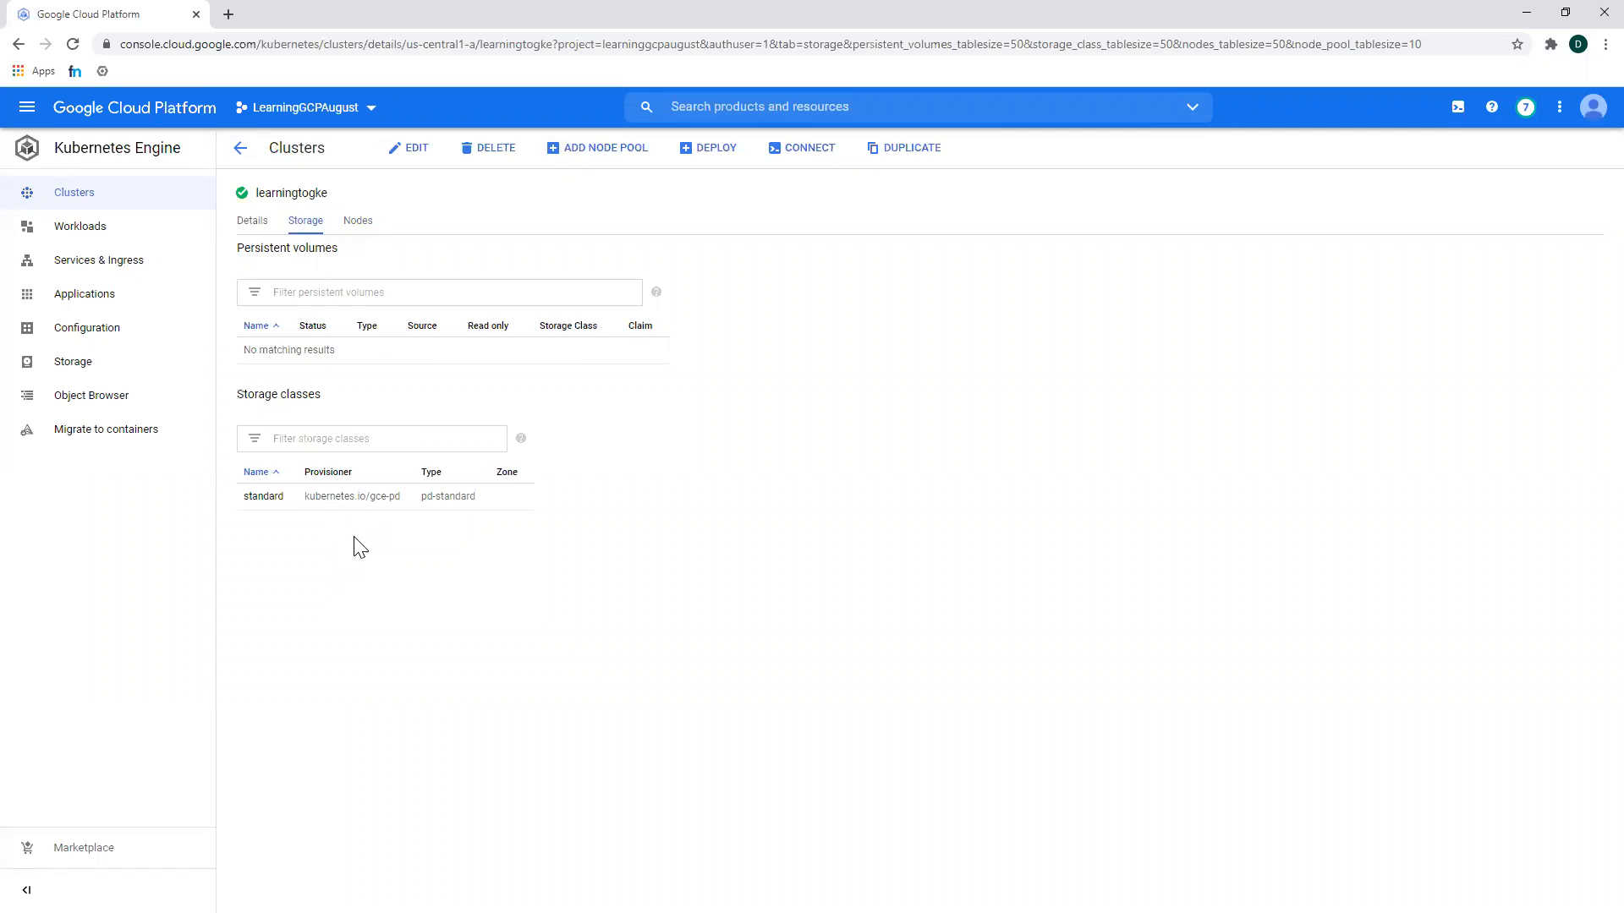
mouse_move(322, 568)
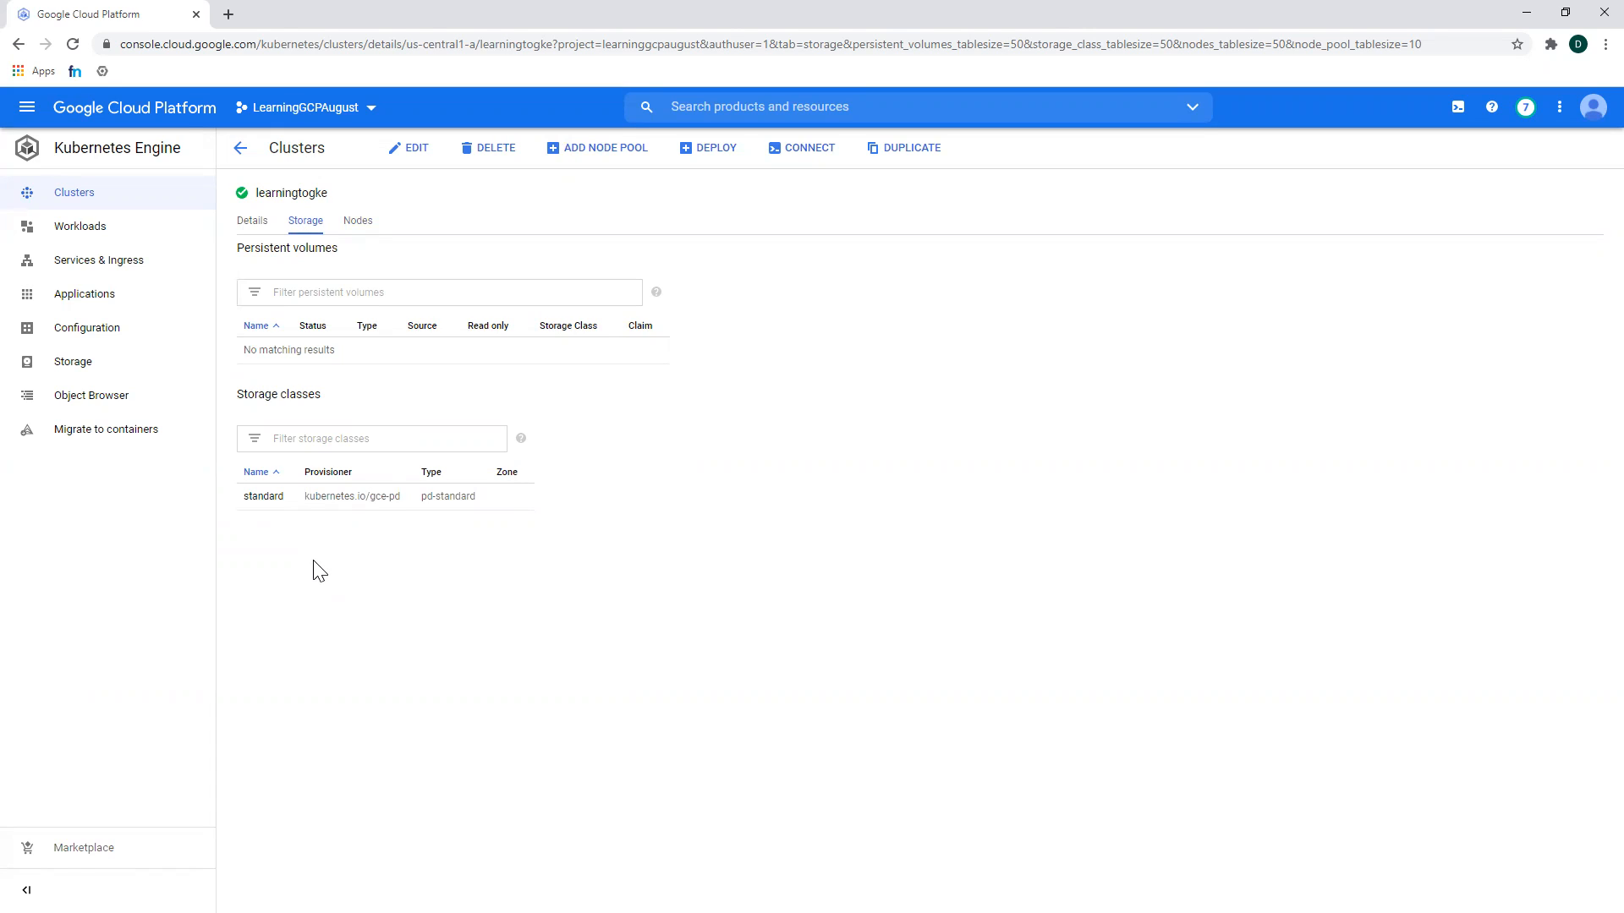
mouse_move(250, 221)
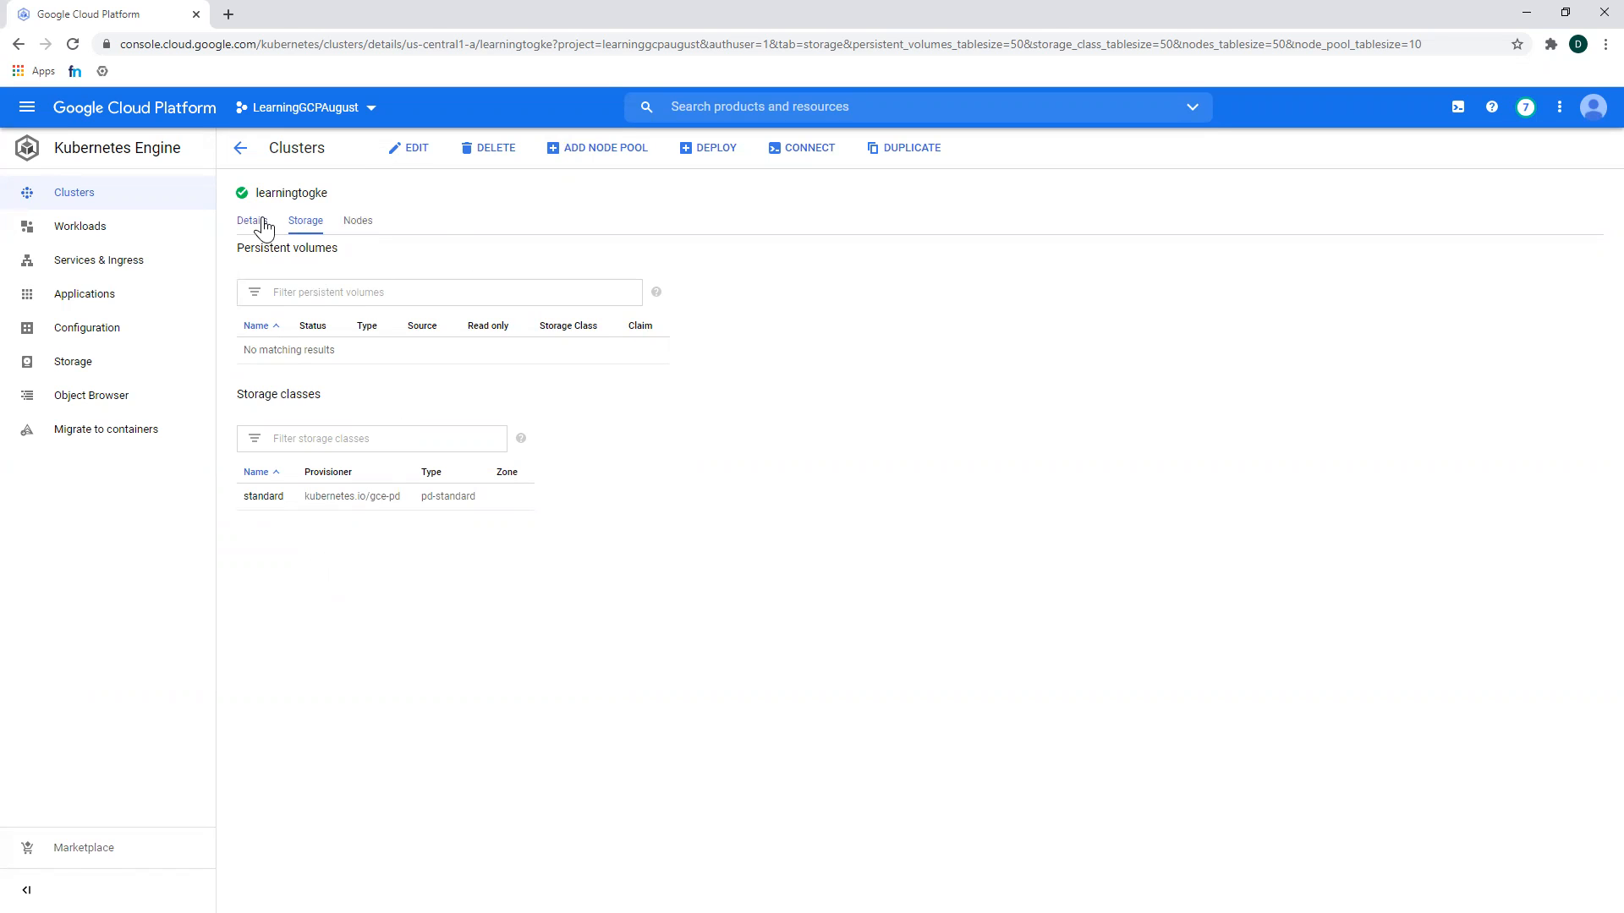
- Scroll through learningtogke's Details tab, reviewing configuration and the default-pool node pool
left_click(250, 221)
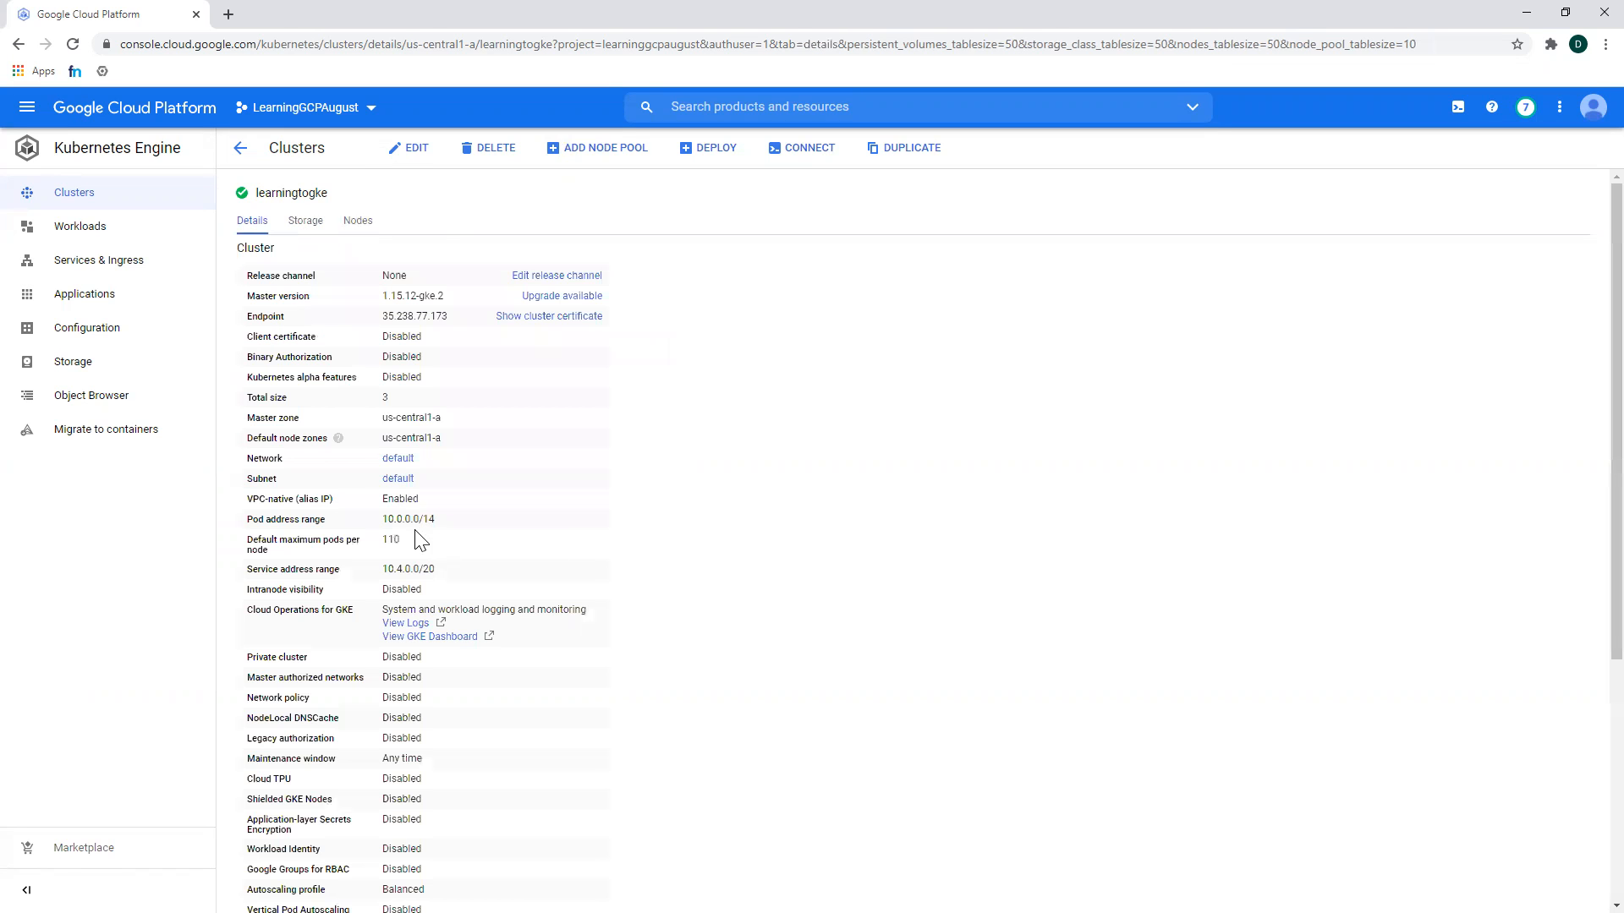
scroll("down", 3)
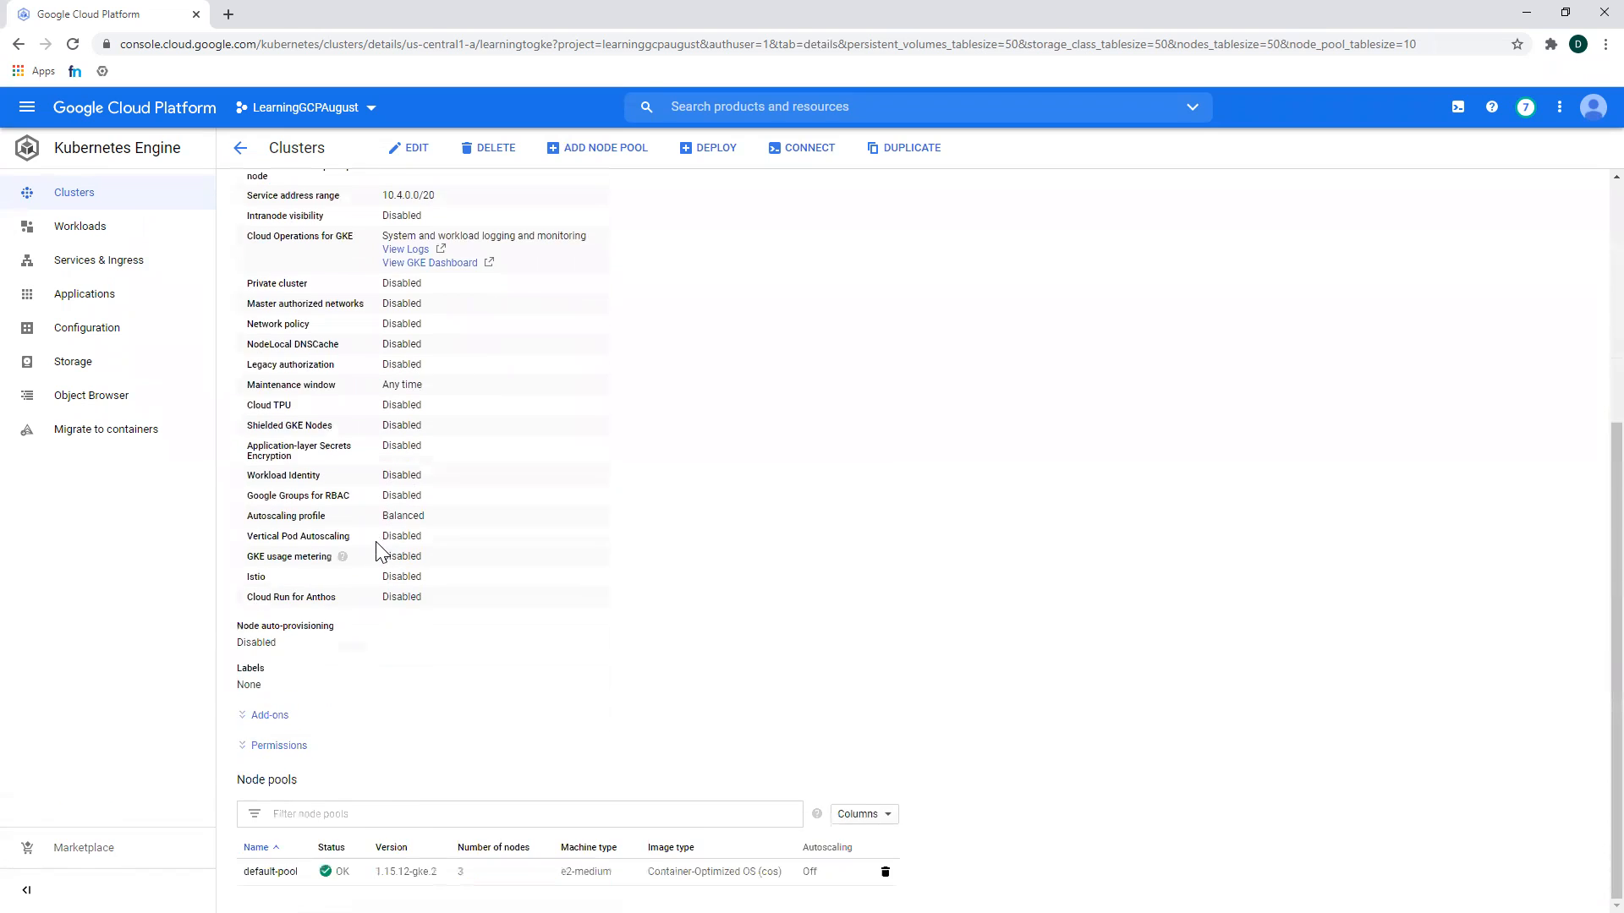
scroll("up", 3)
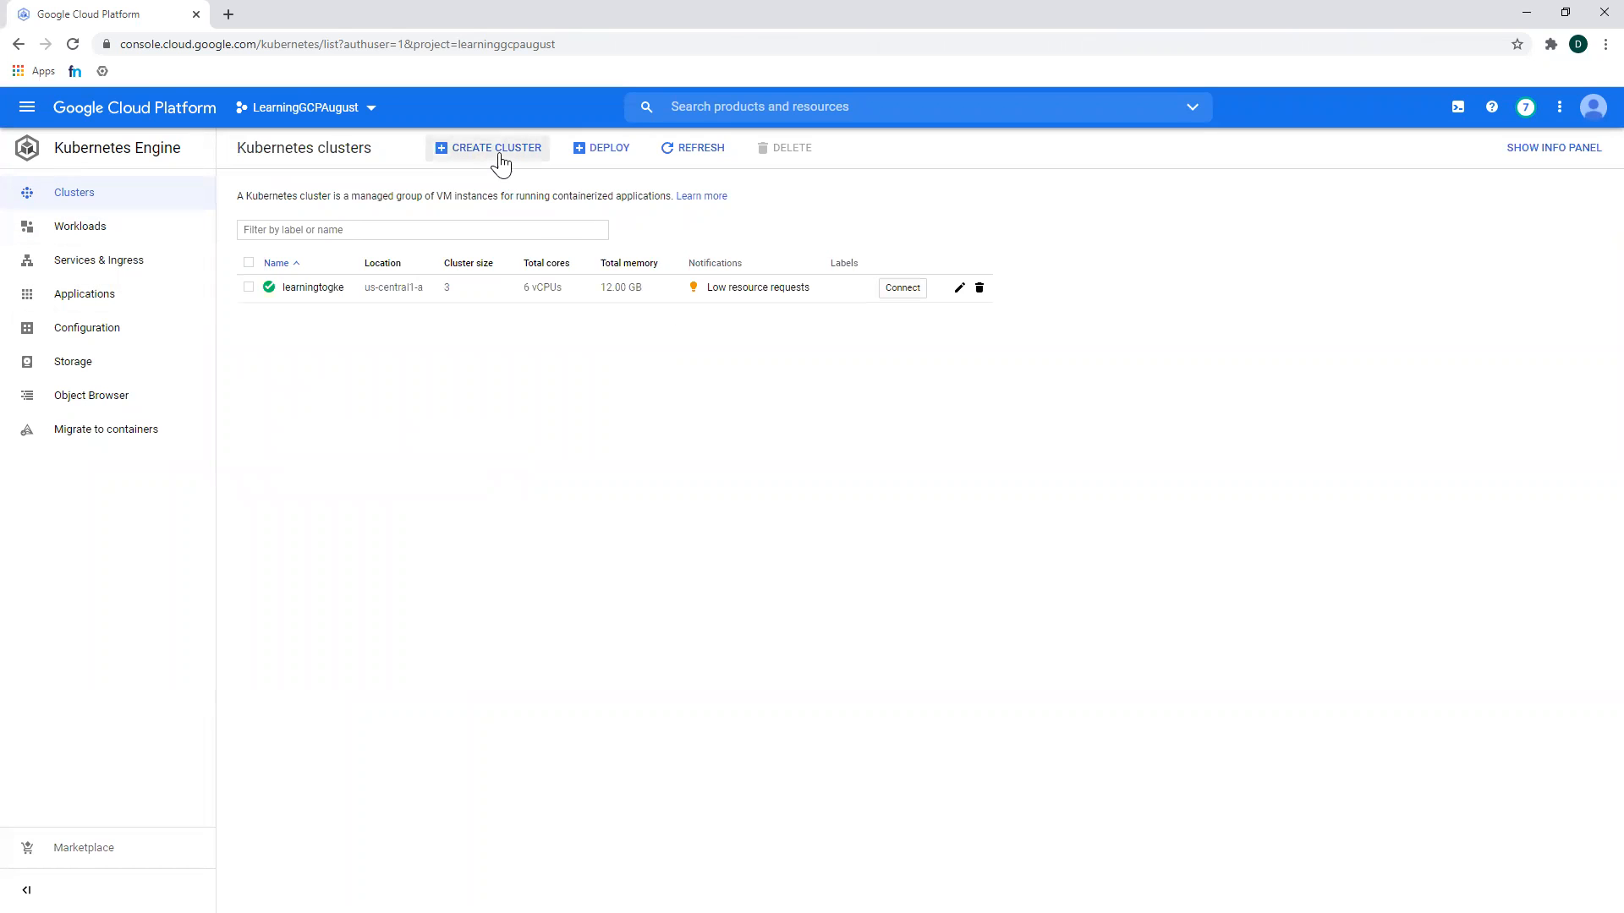
- Start another cluster form and browse default-pool's node and security pages
left_click(494, 147)
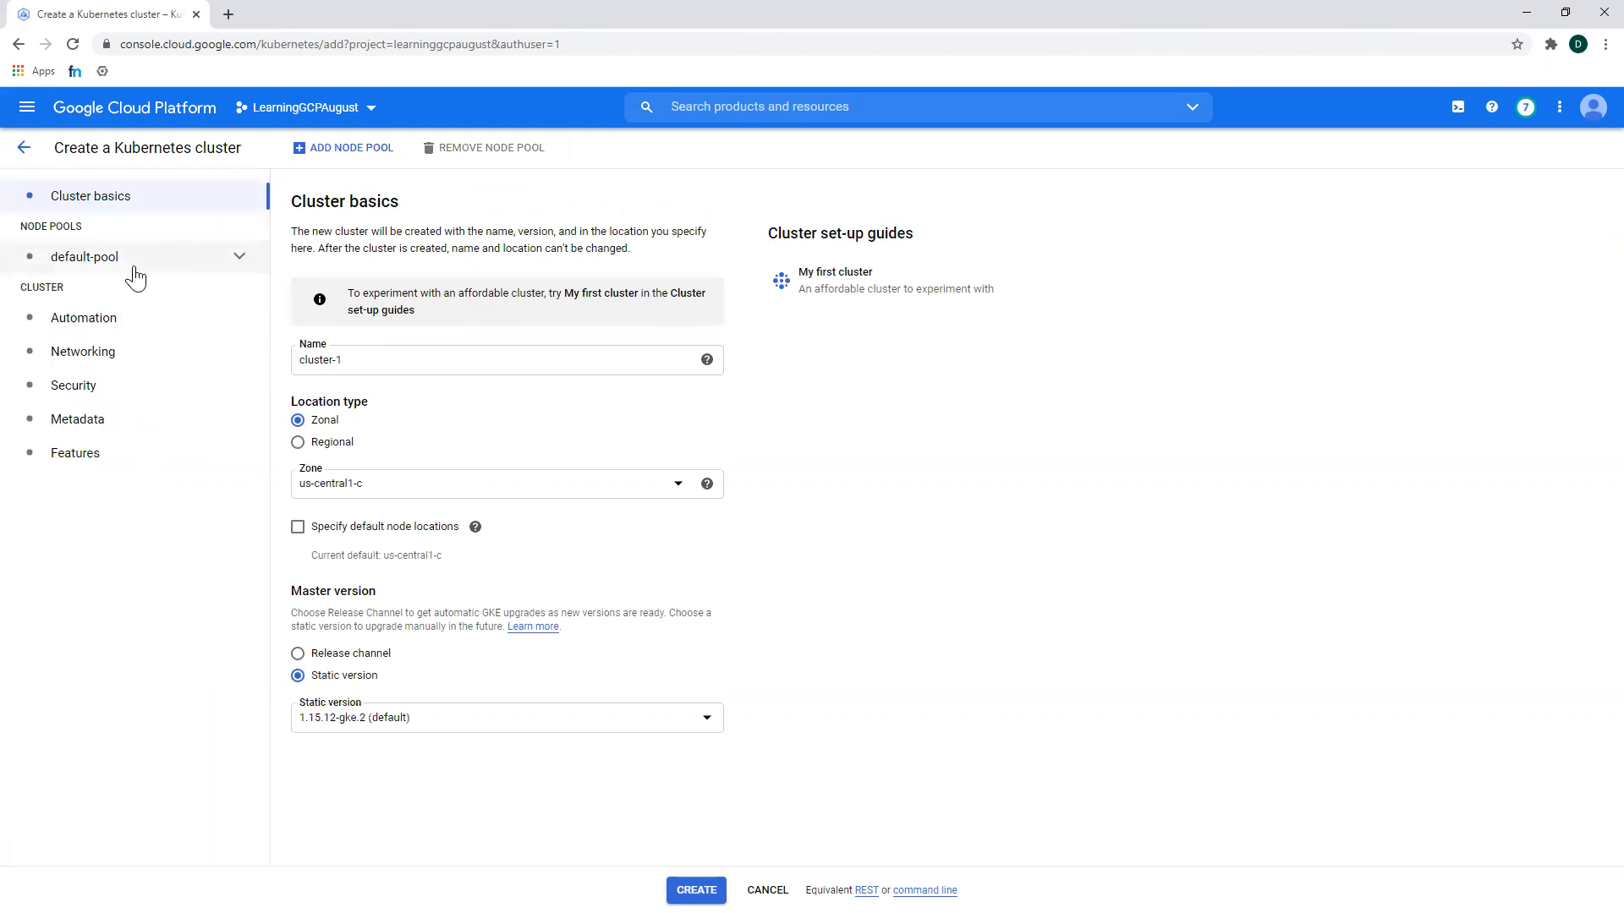
mouse_move(319, 329)
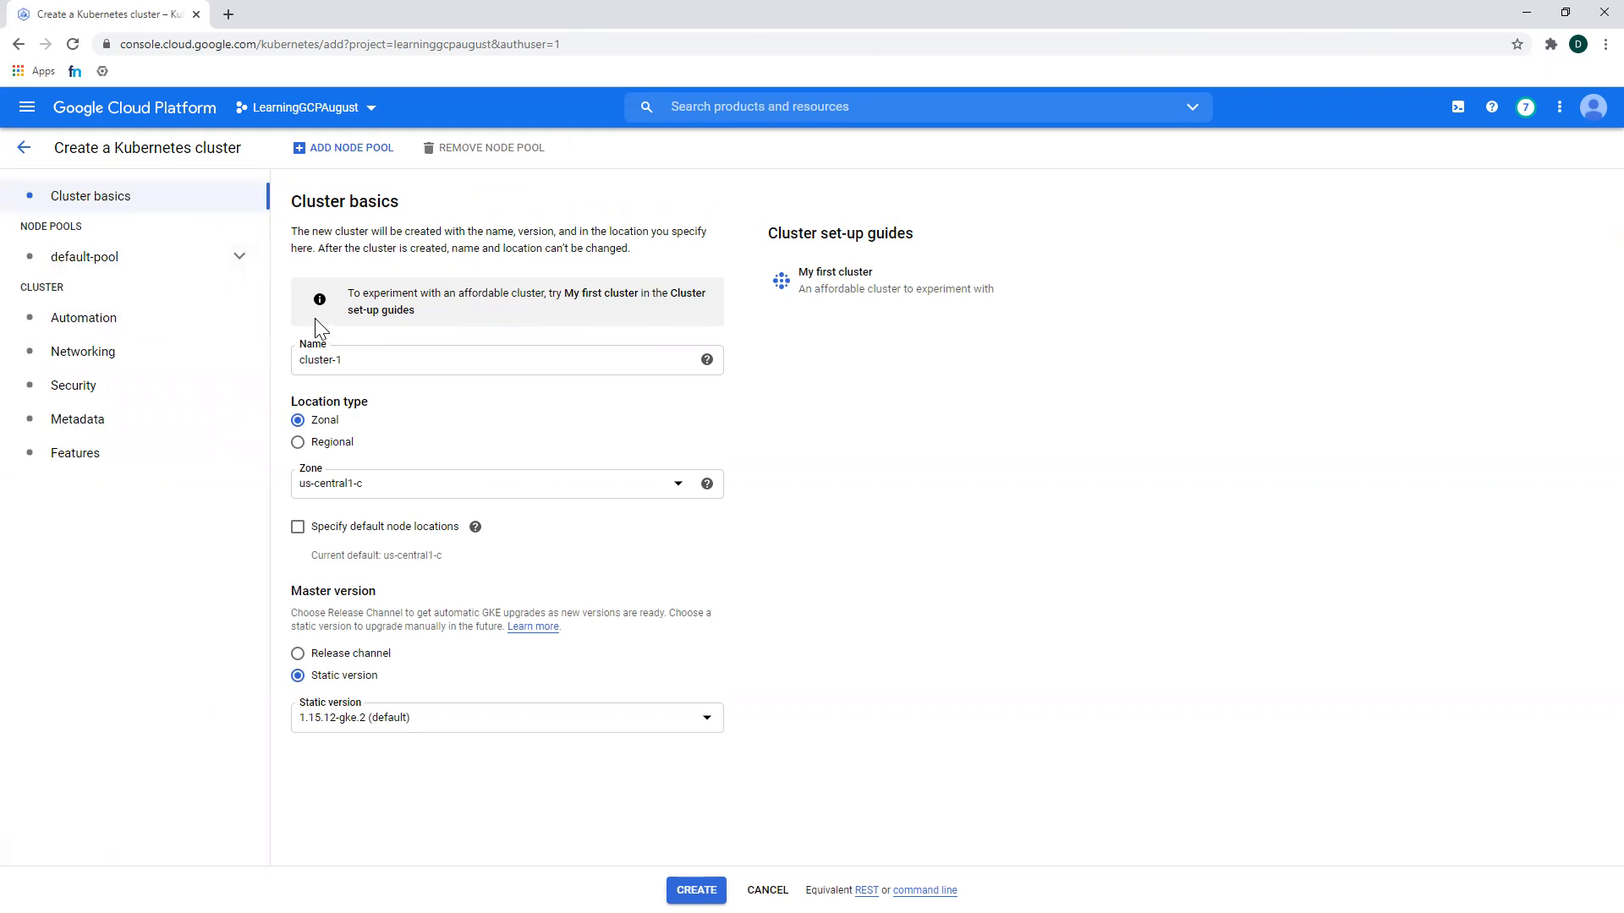
left_click(84, 256)
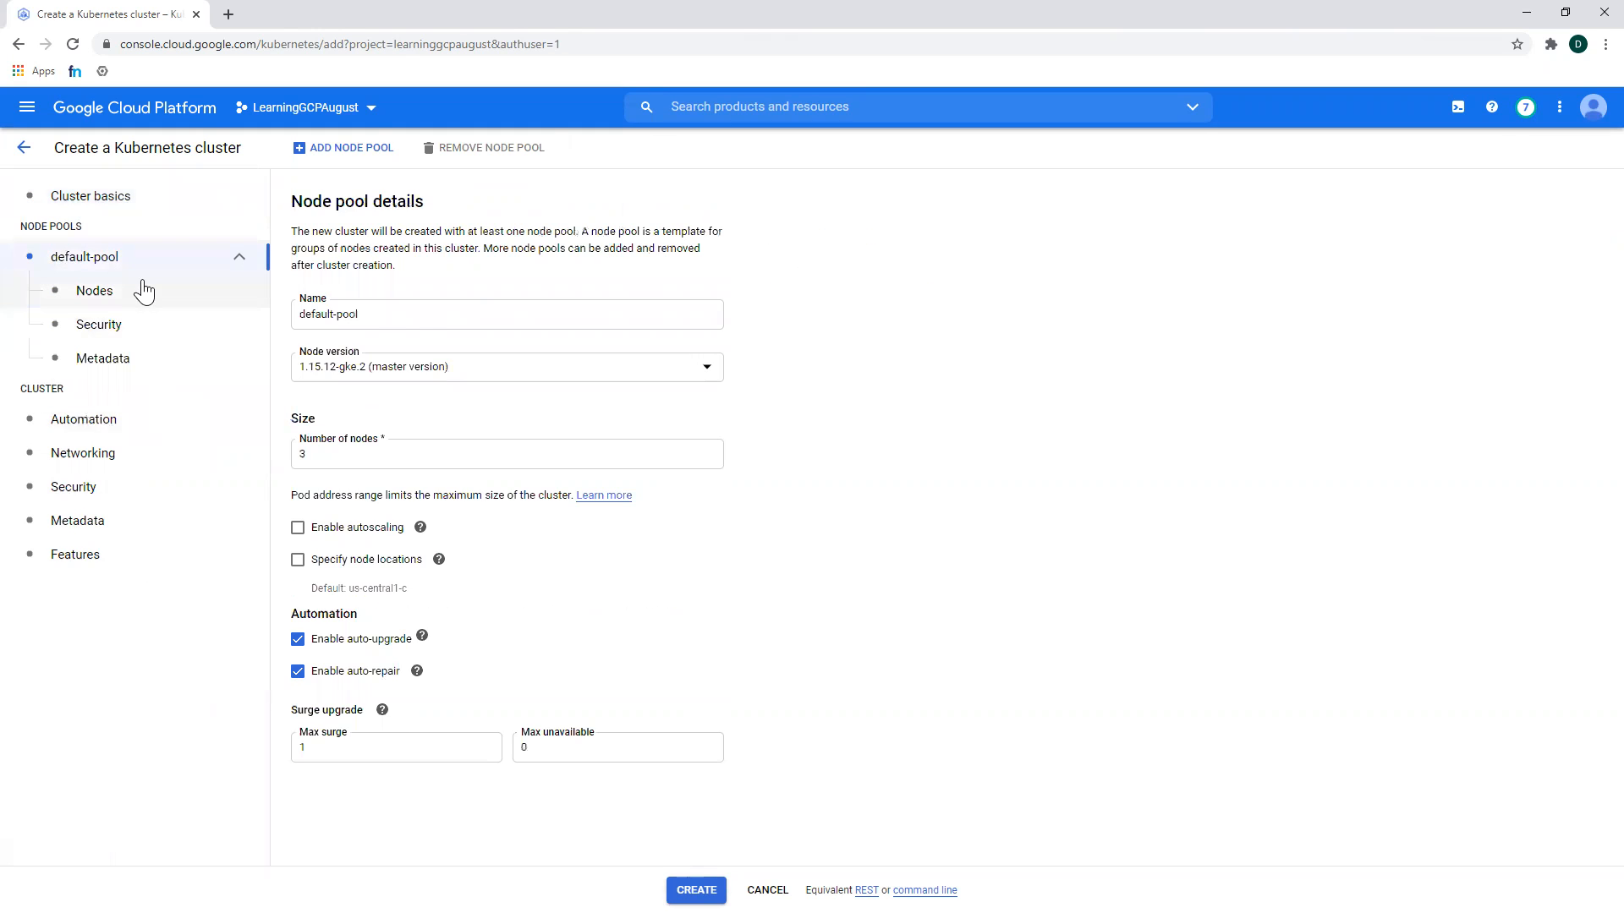
left_click(94, 290)
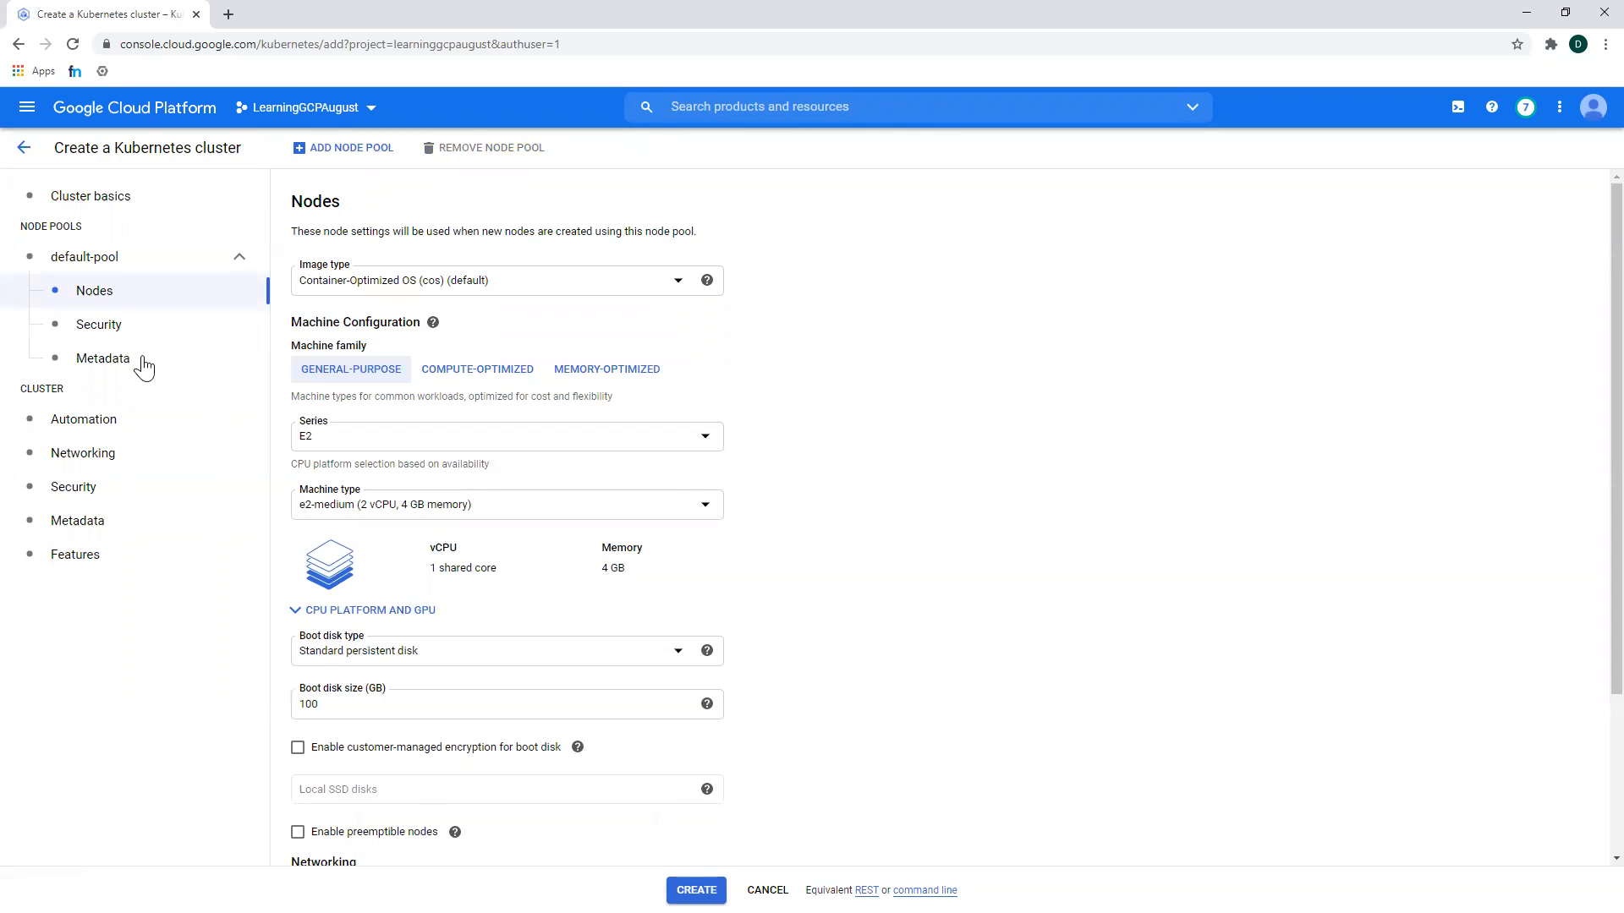
left_click(98, 324)
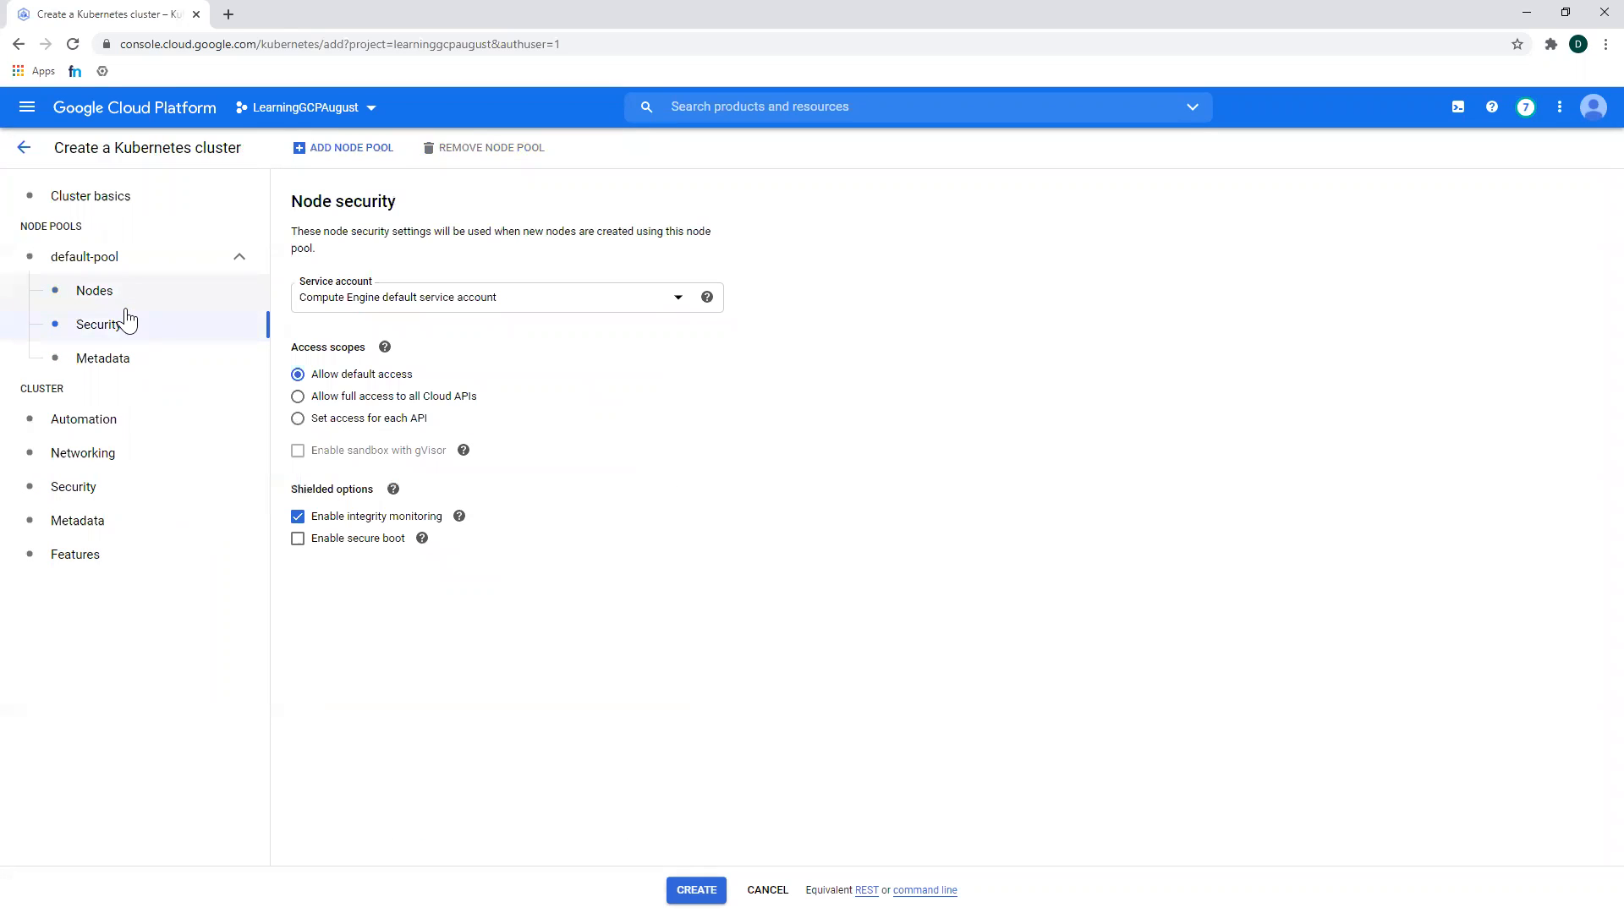
left_click(94, 290)
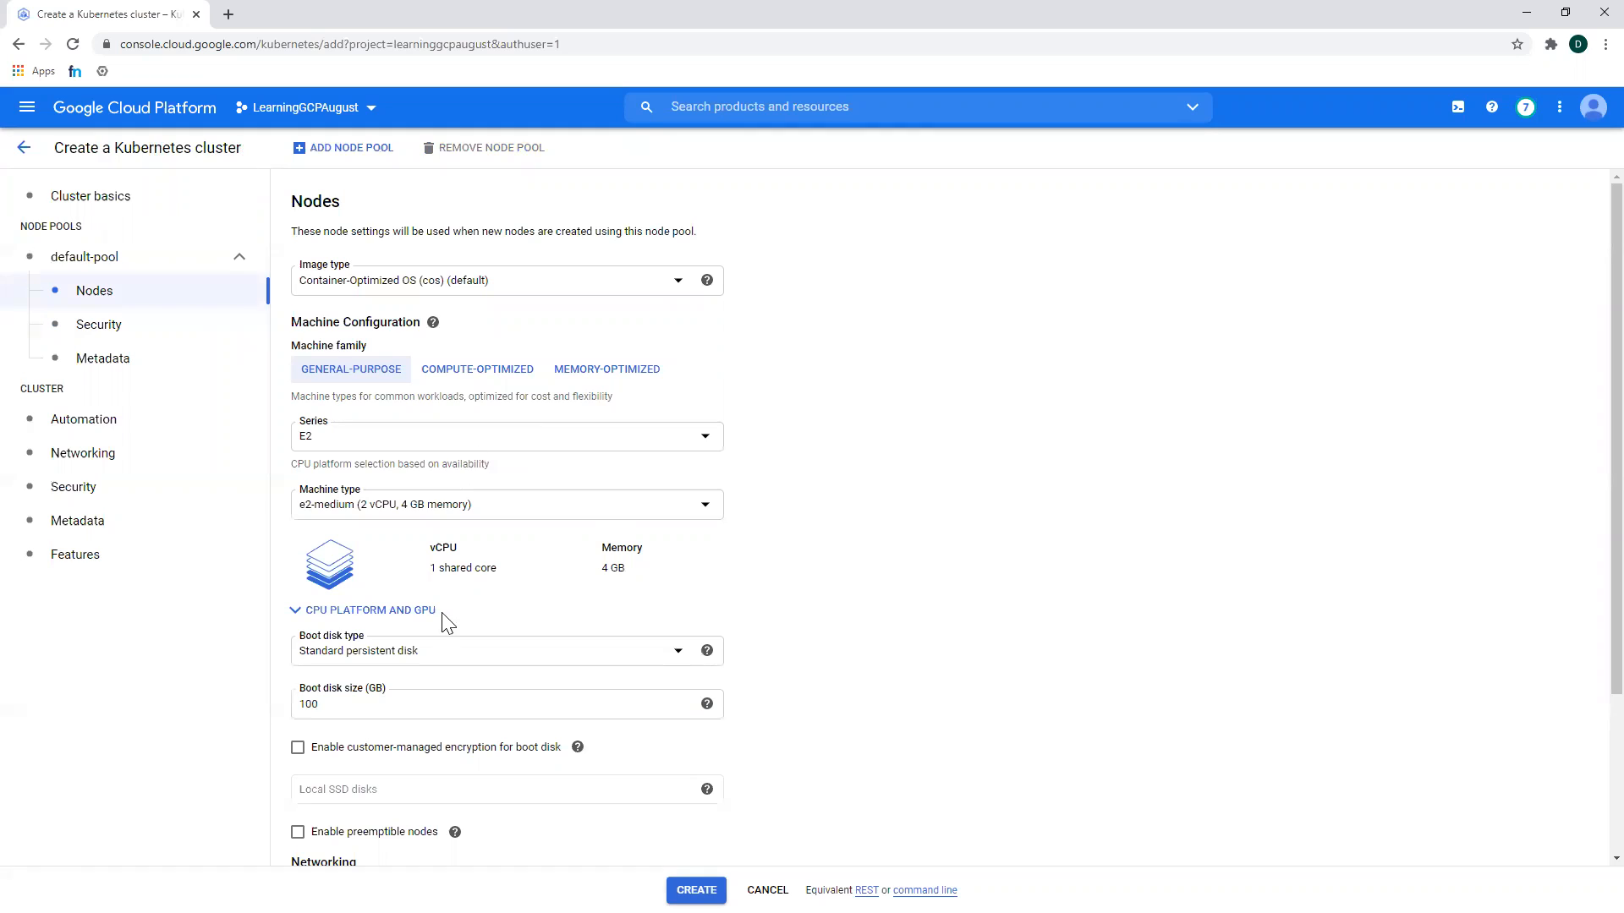
mouse_move(331, 500)
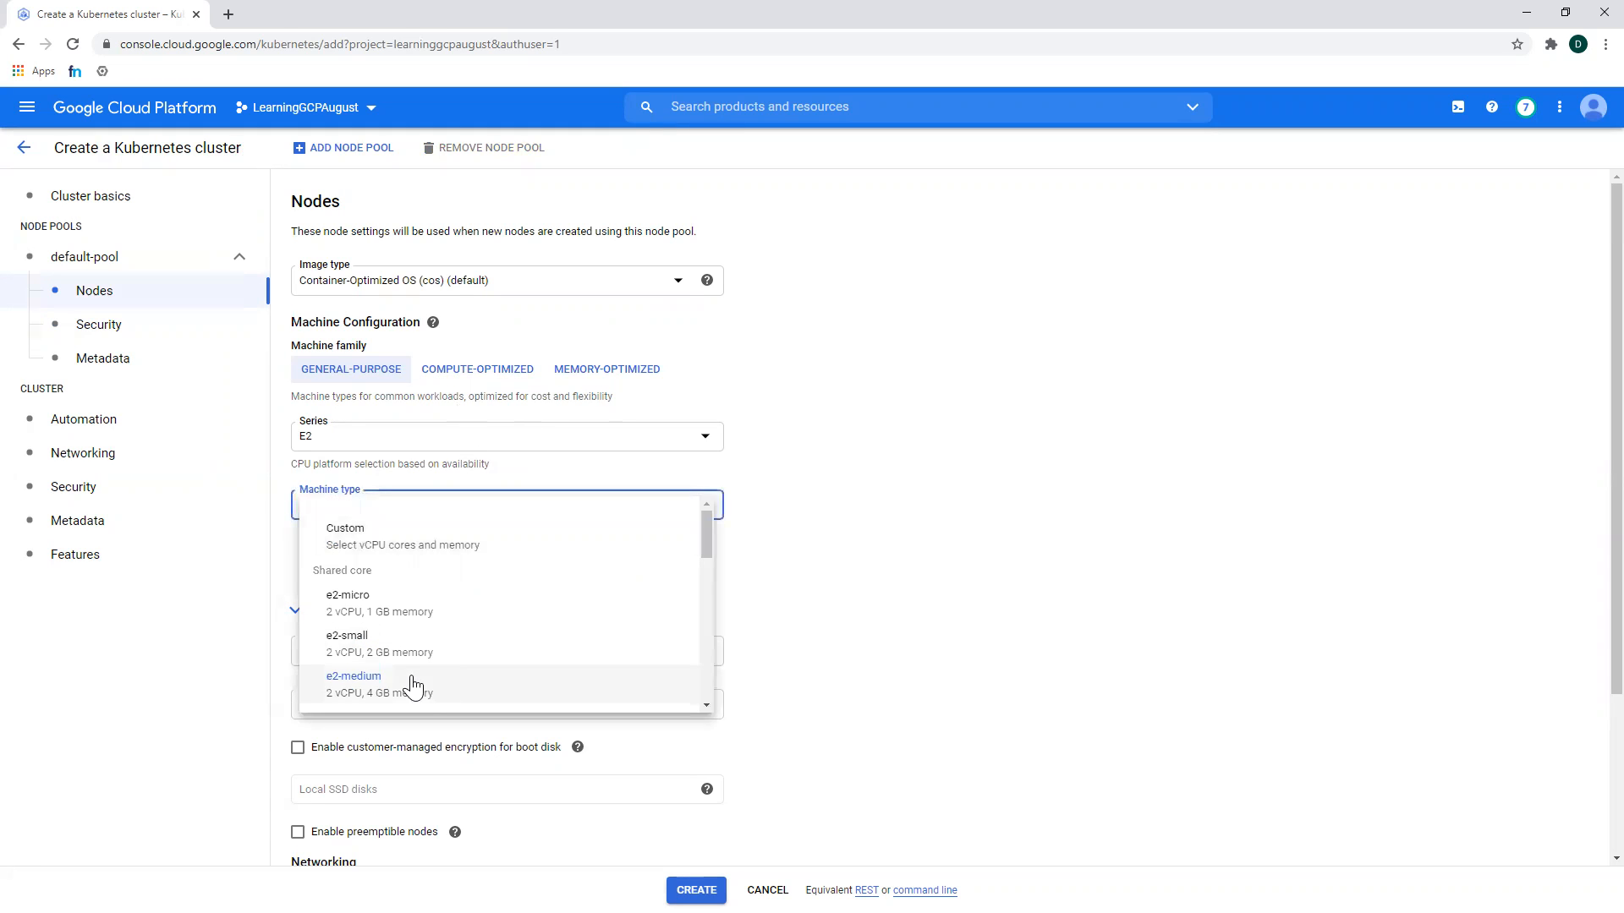
- Switch default-pool's machine family to memory-optimized and view its security settings
scroll("down", 3)
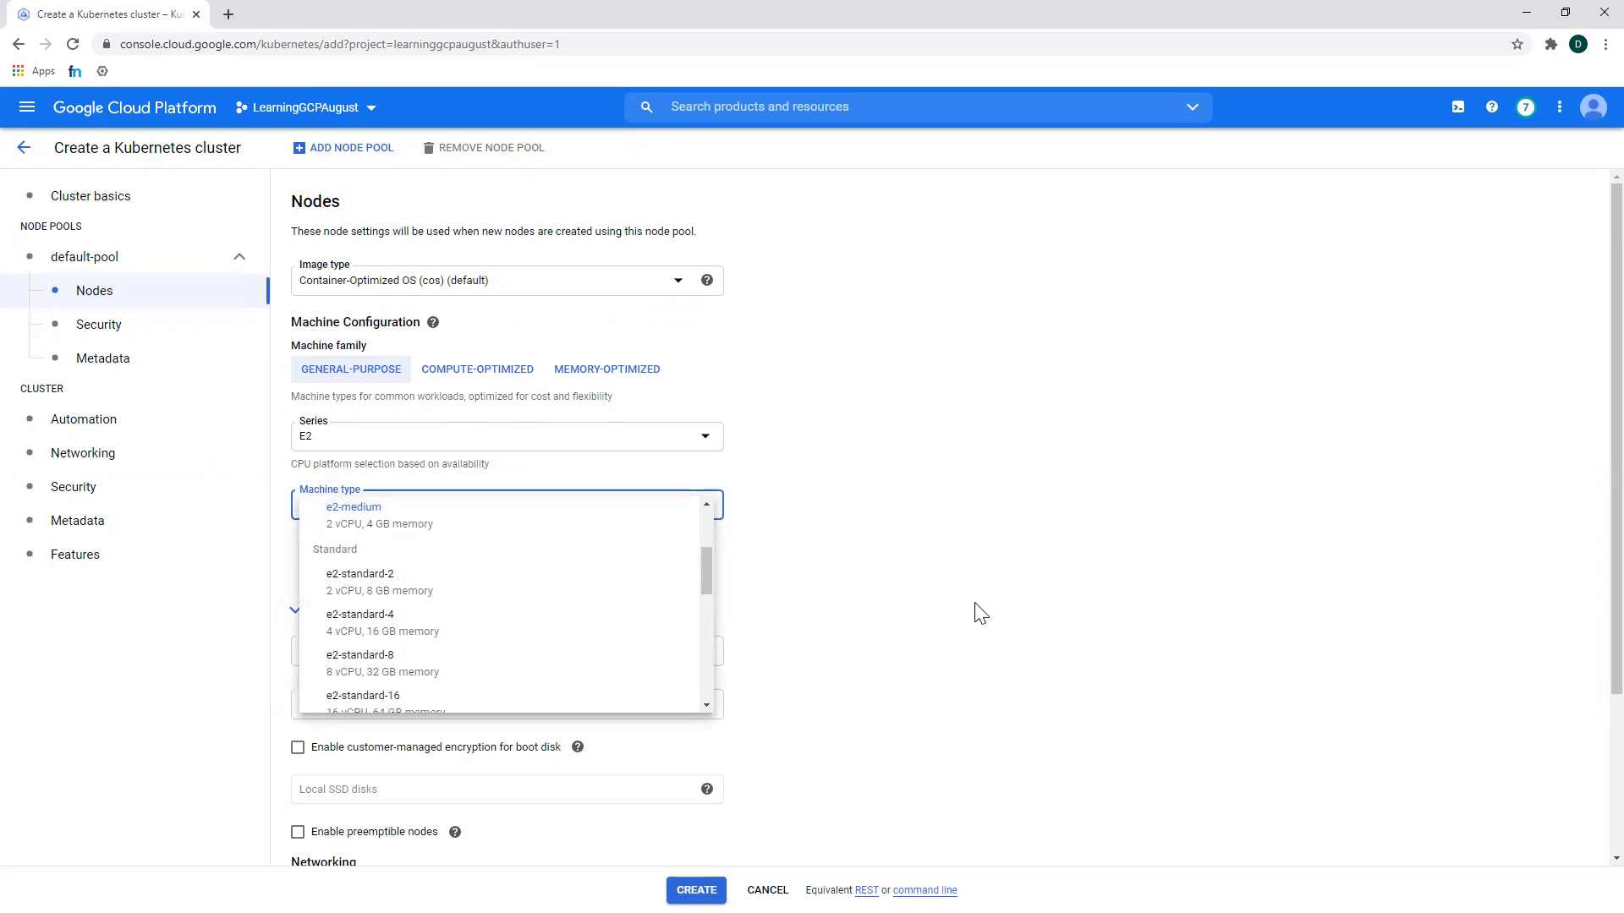
left_click(477, 369)
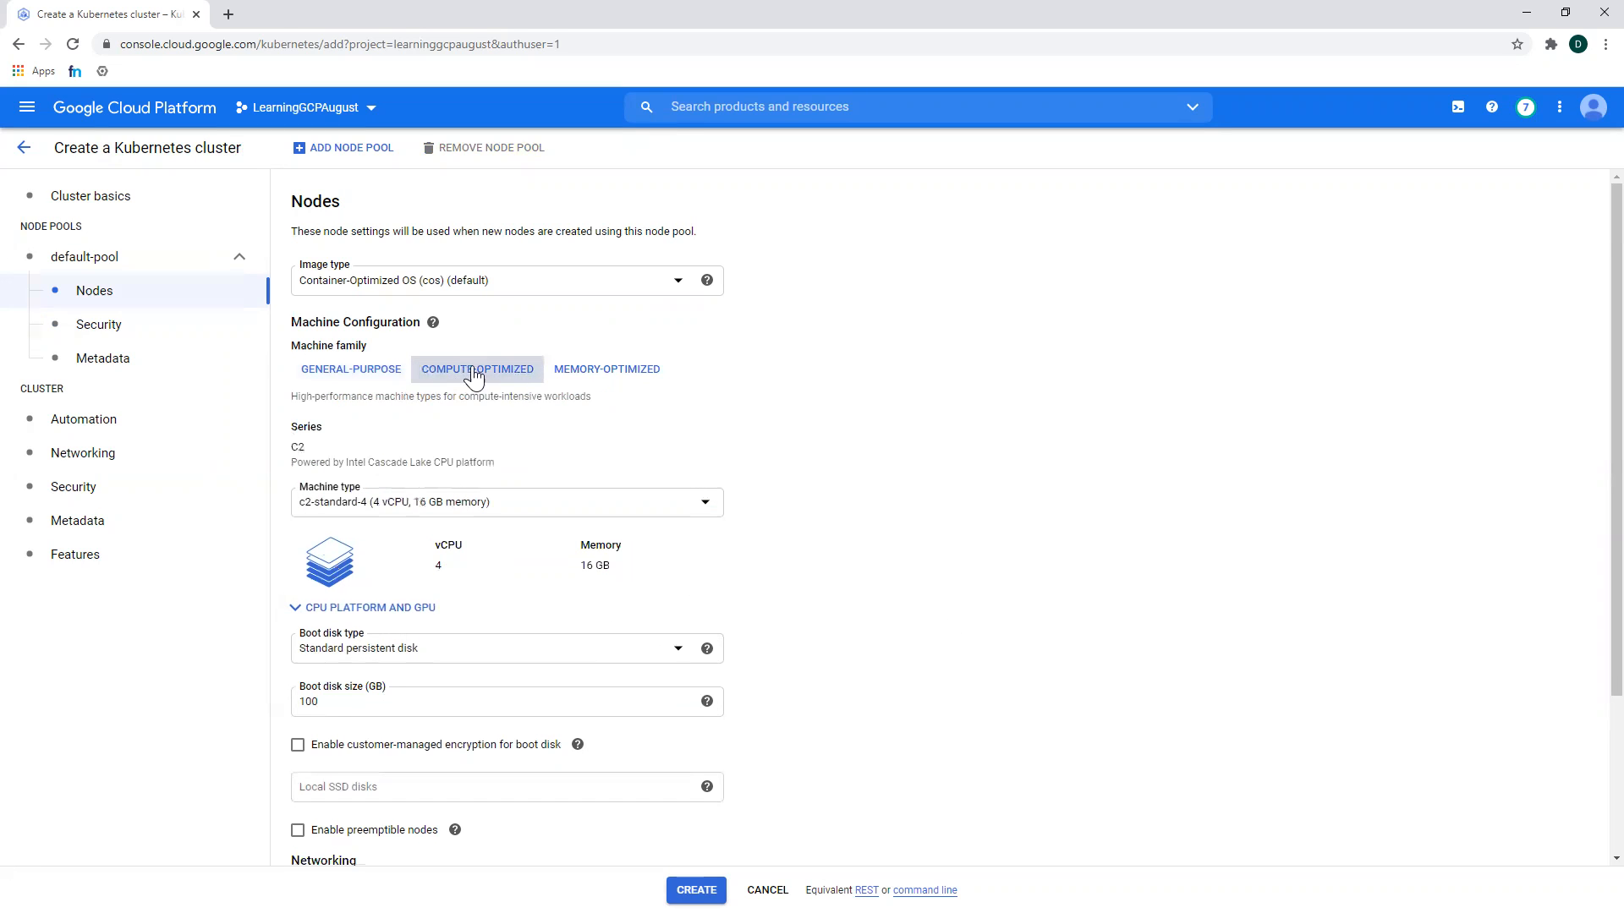
left_click(608, 369)
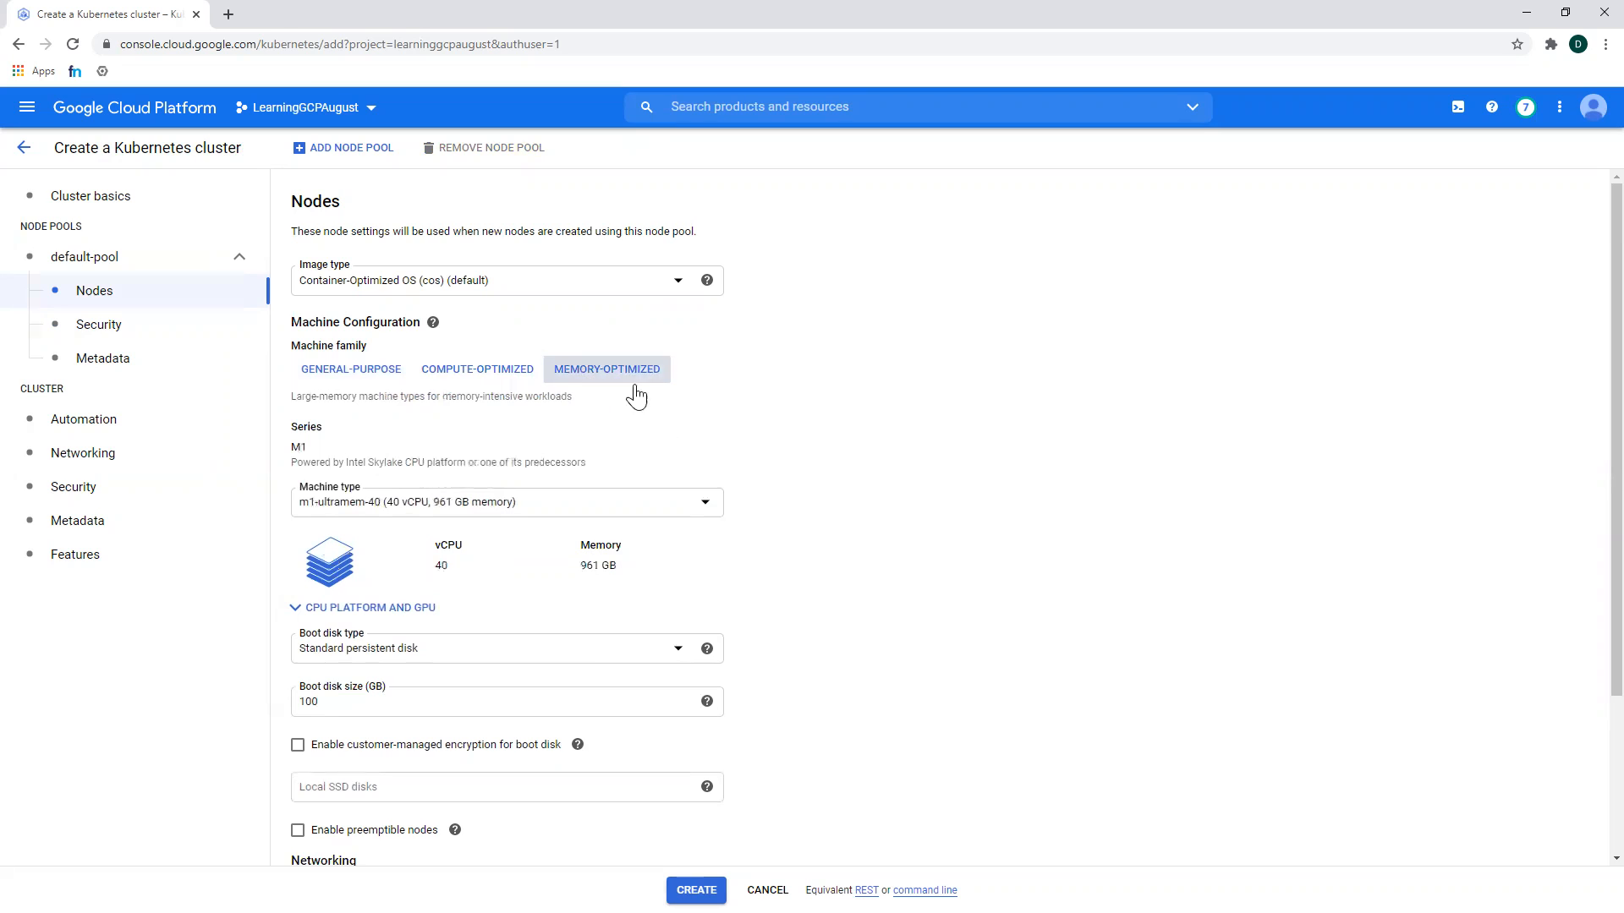
left_click(98, 324)
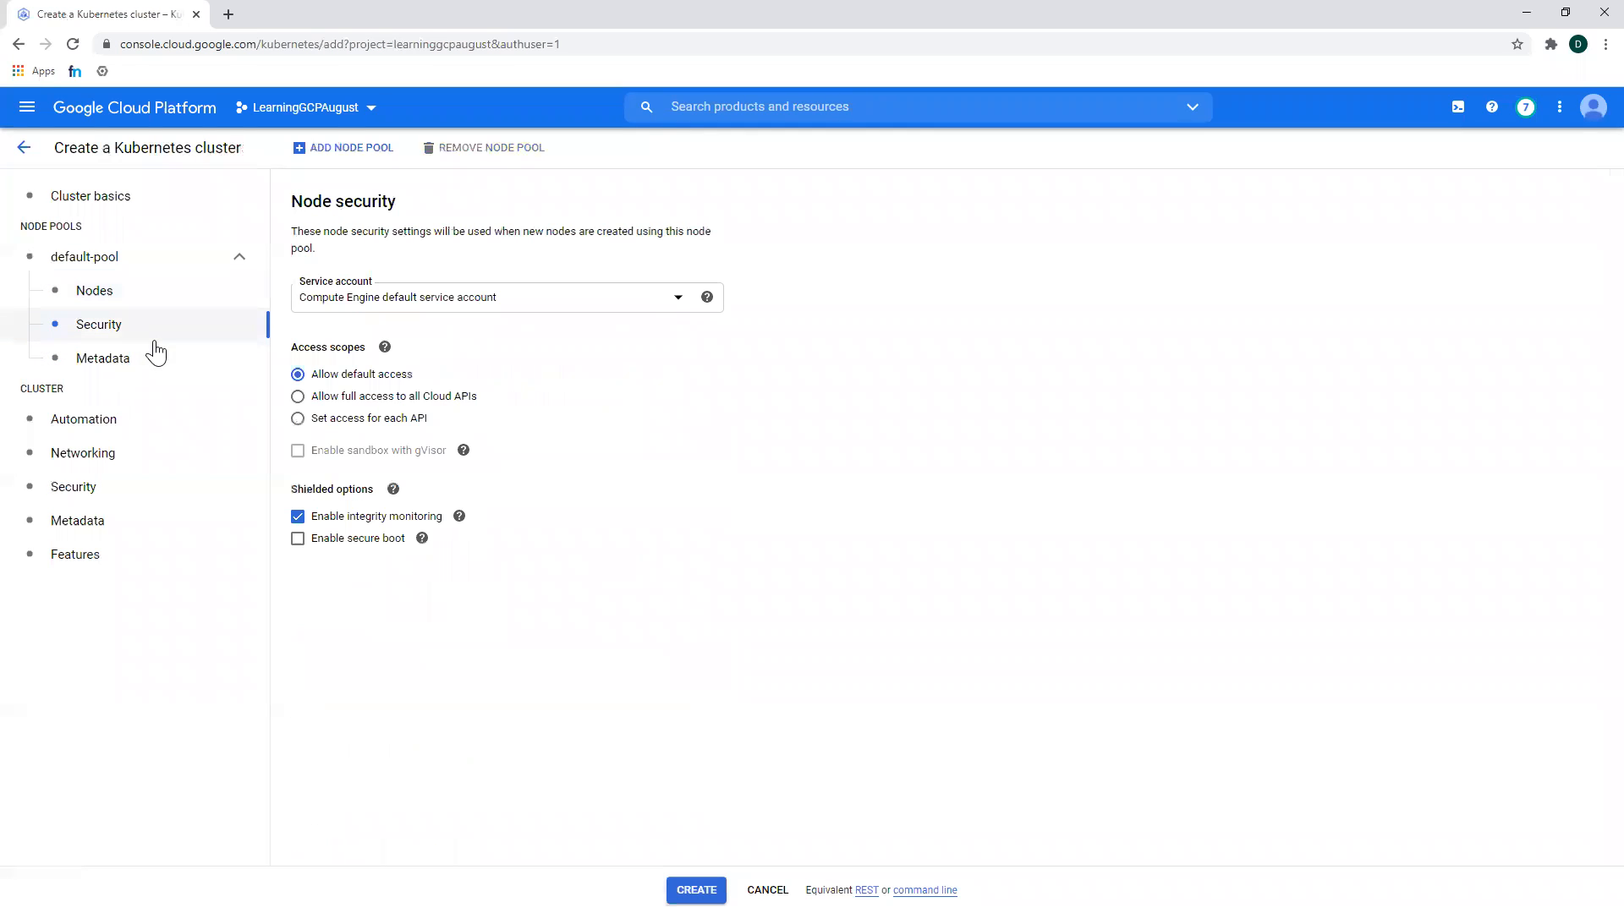
mouse_move(523, 474)
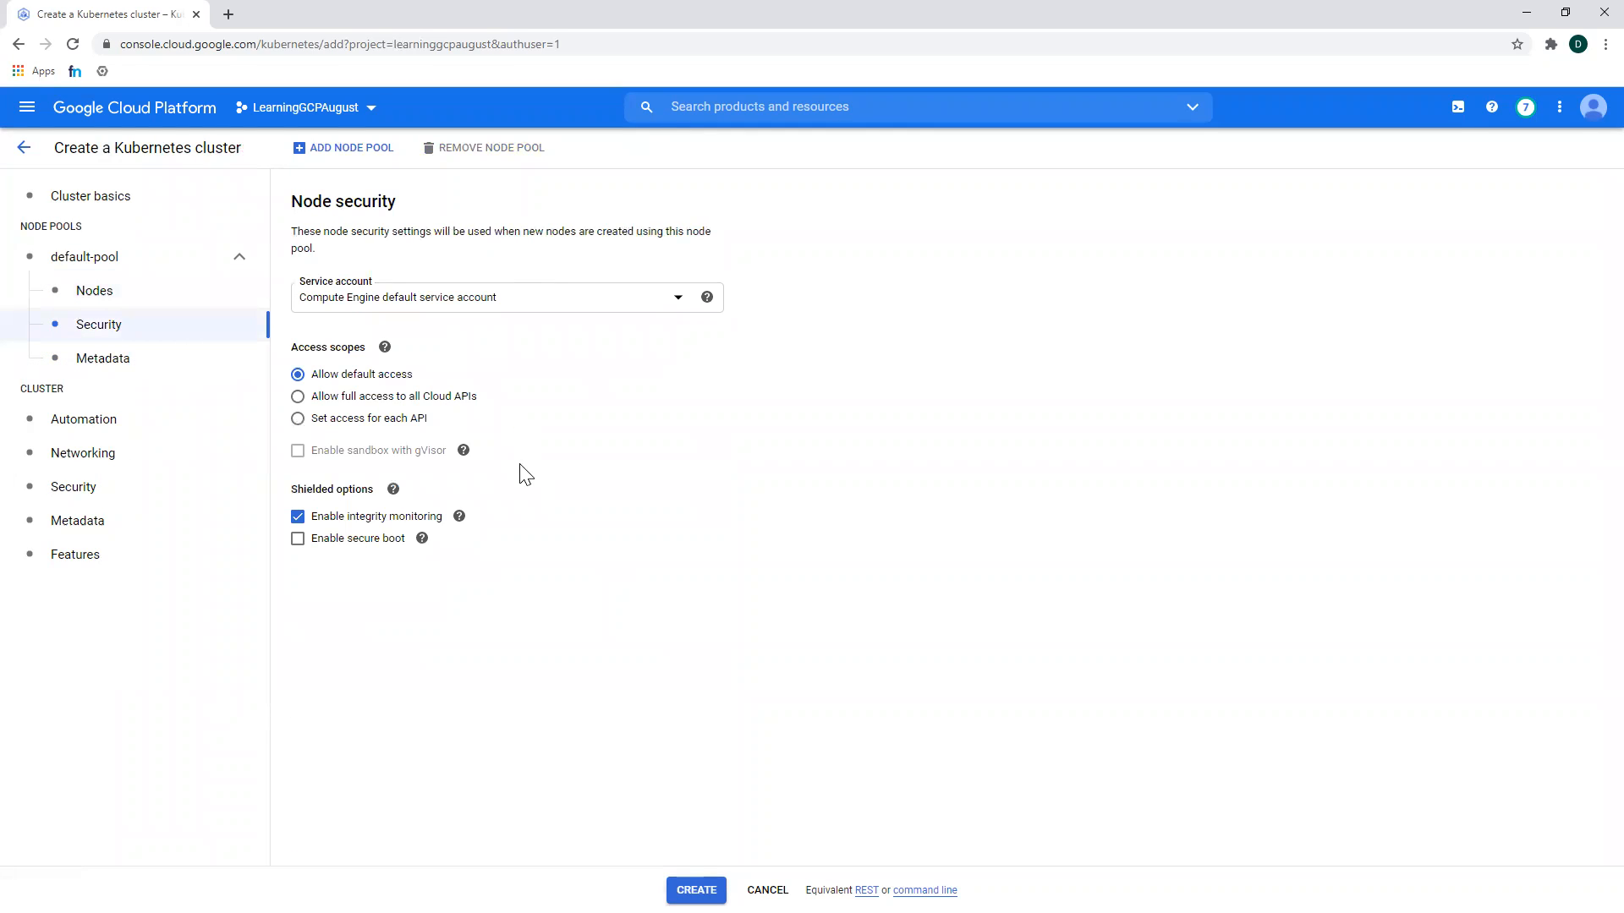
mouse_move(446, 281)
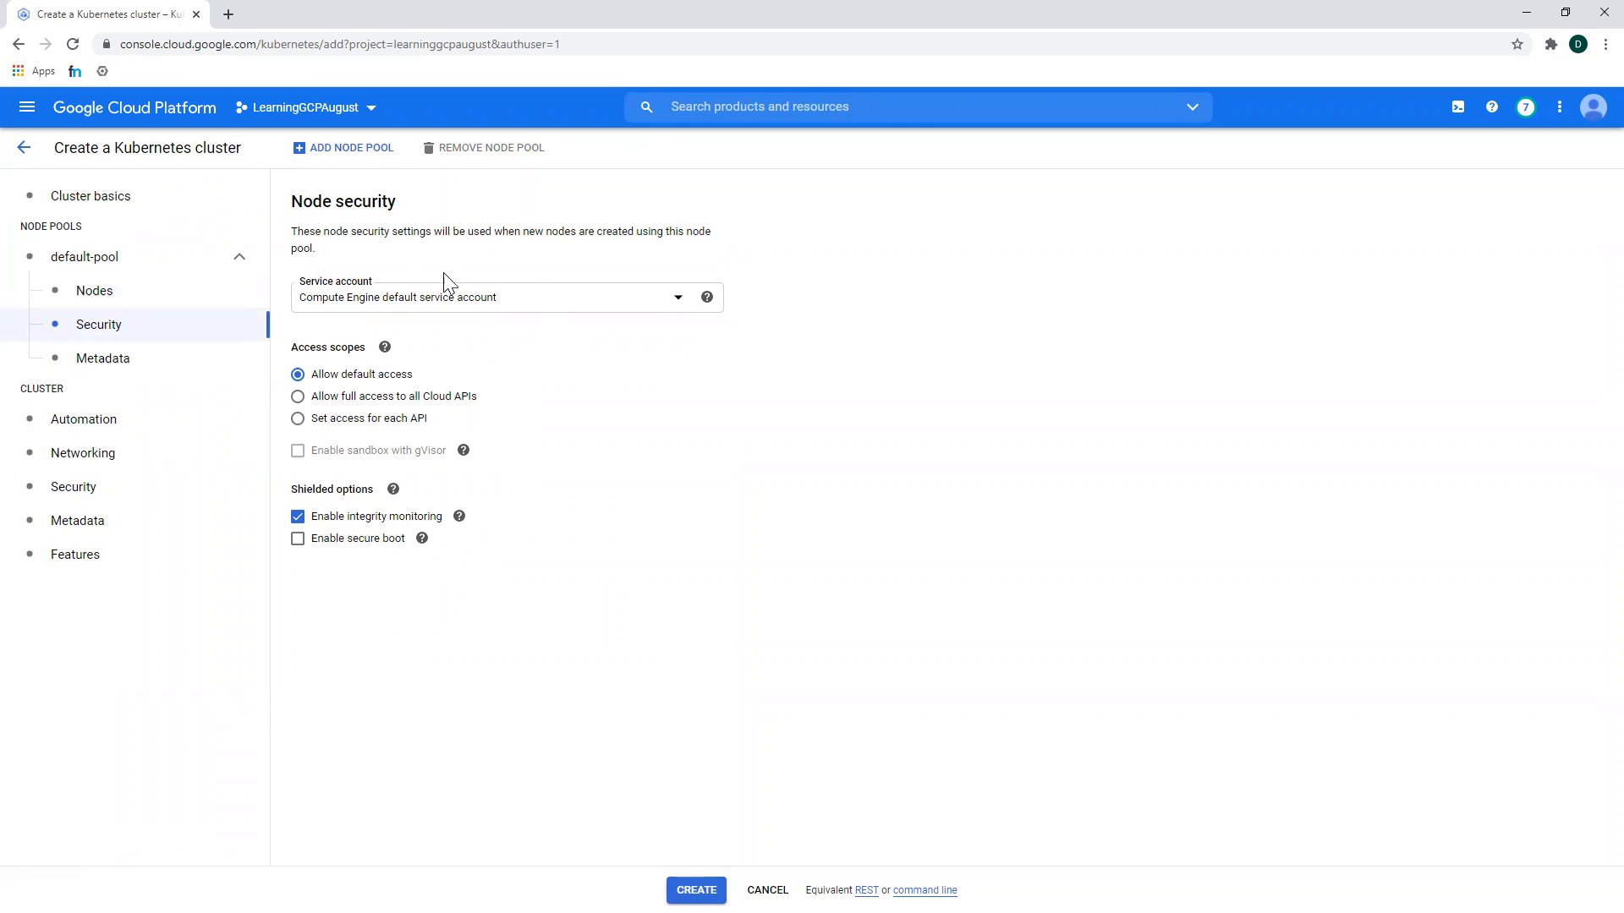
mouse_move(185, 365)
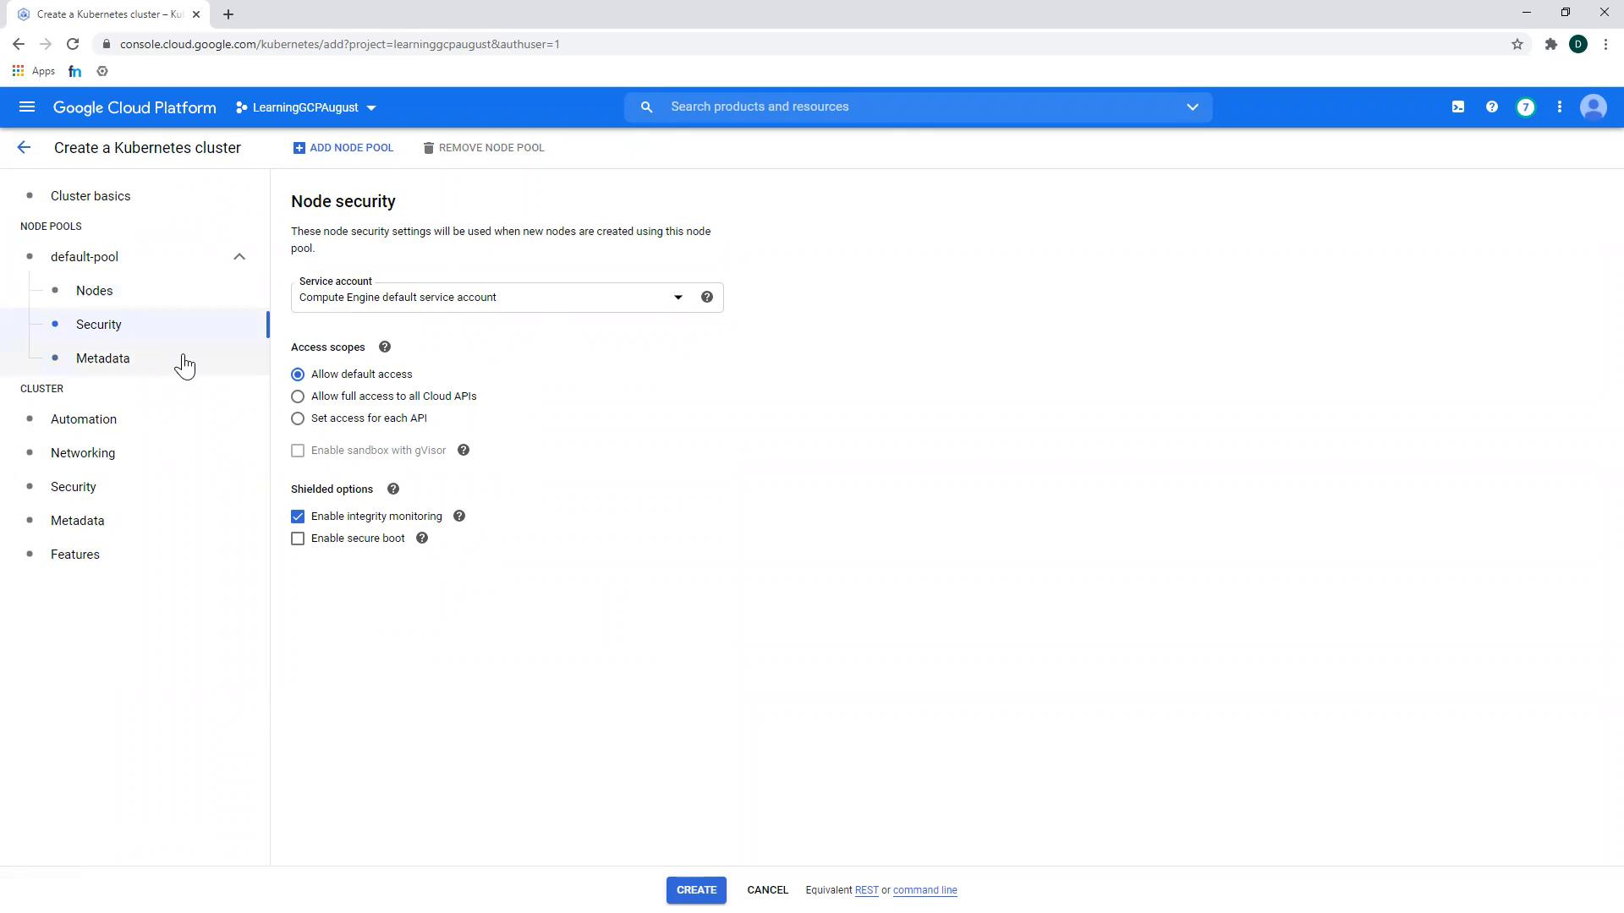
- Browse default-pool Metadata, then cluster Automation, Networking, Security and Metadata pages
left_click(103, 359)
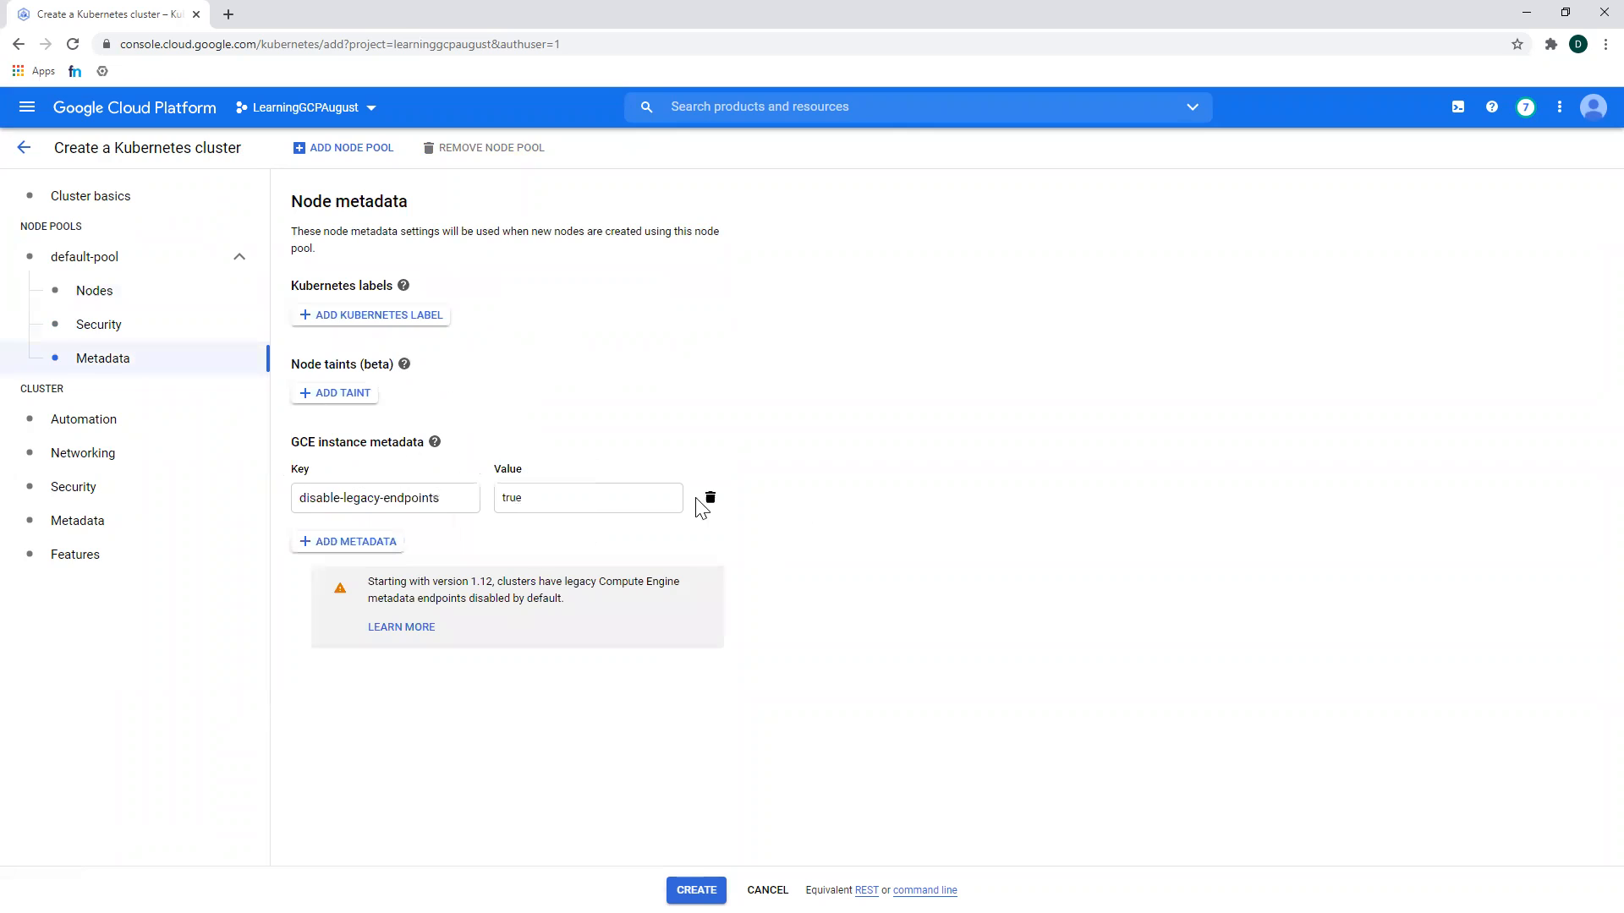
mouse_move(1061, 426)
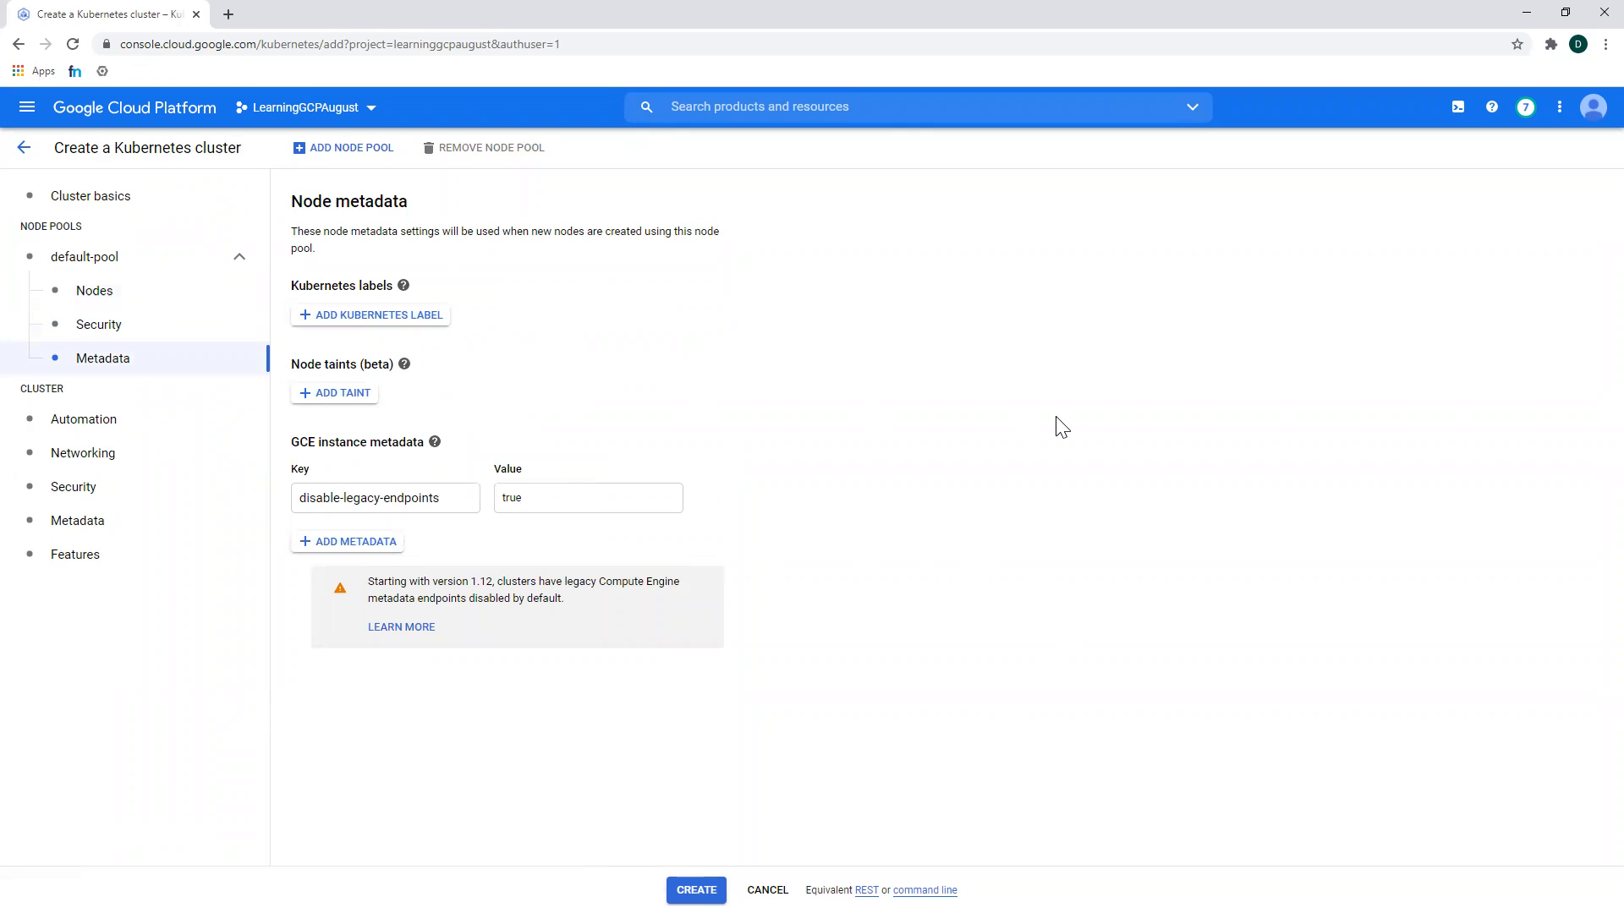
mouse_move(444, 369)
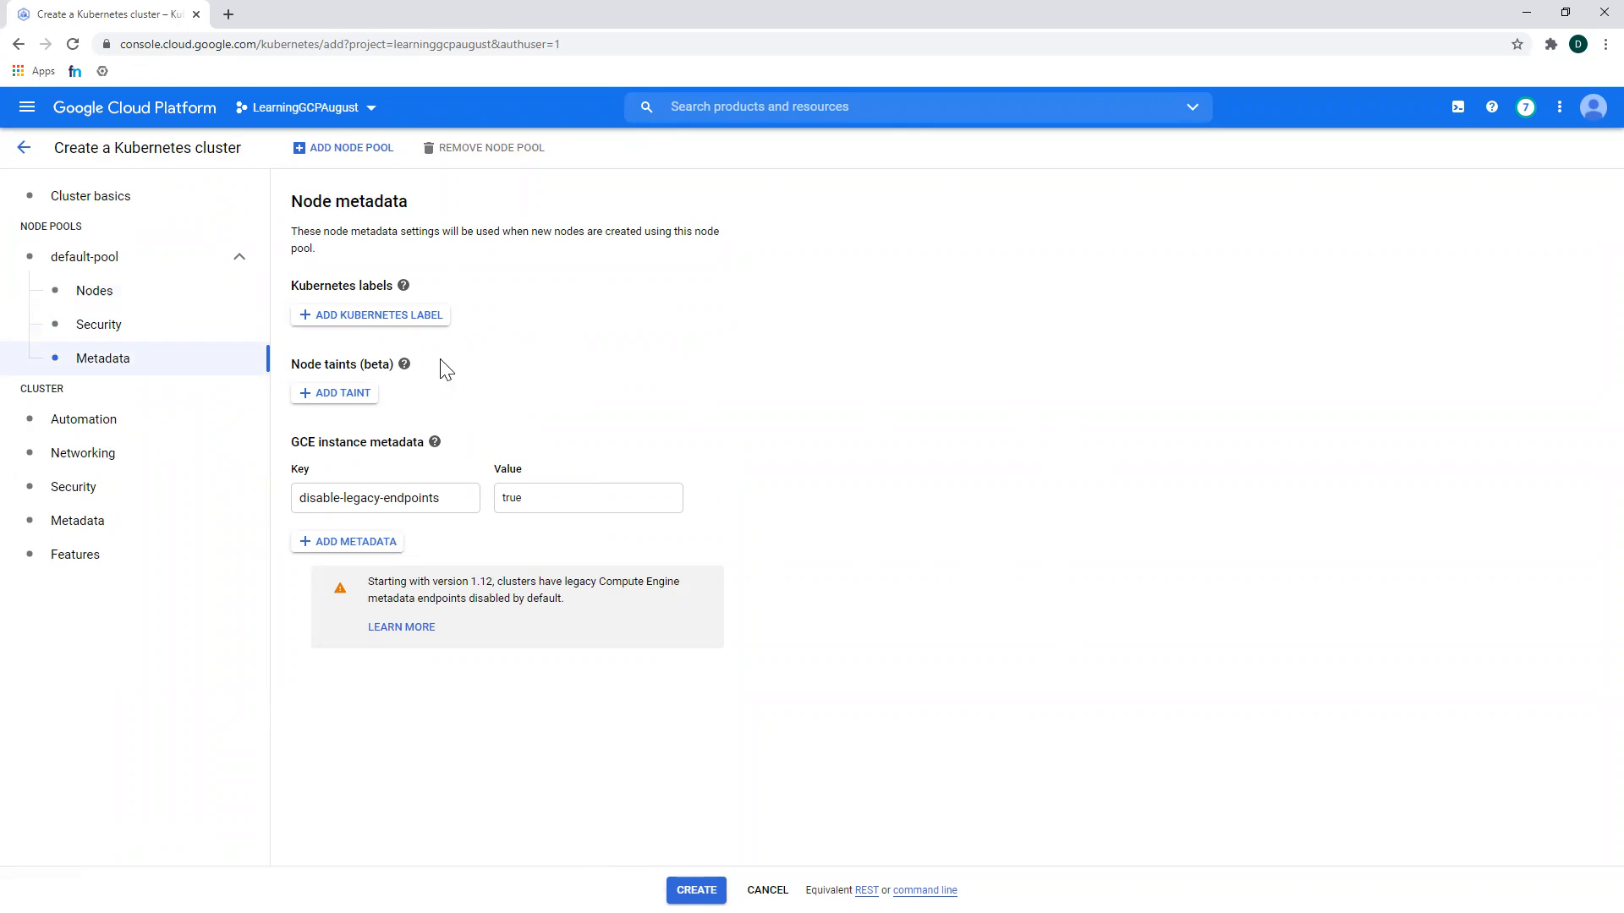
mouse_move(83, 419)
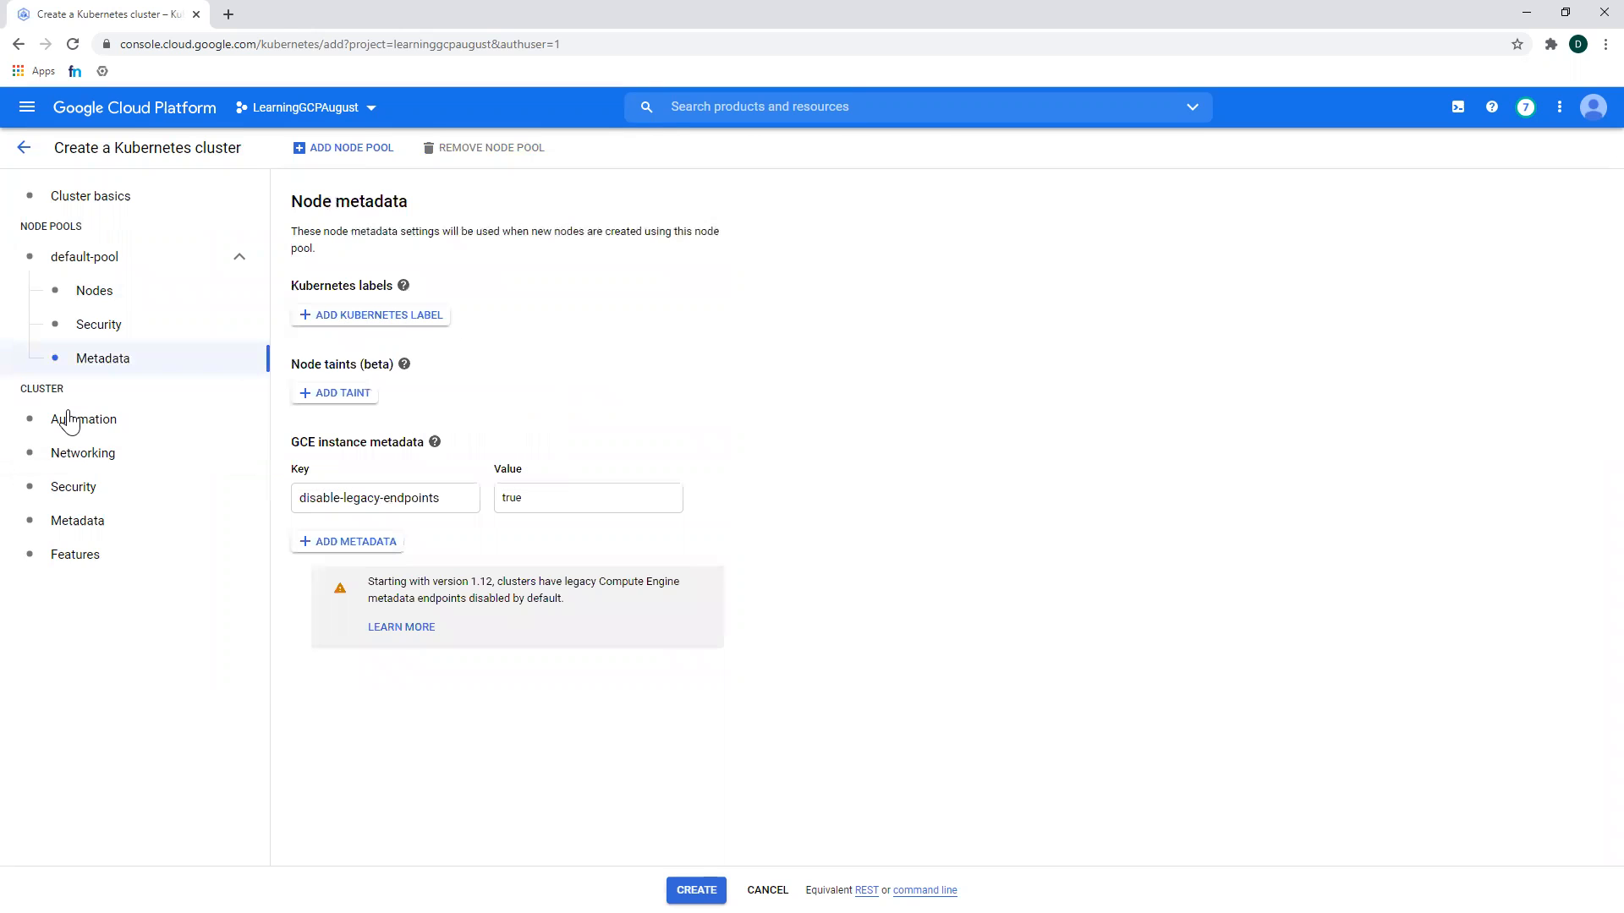
left_click(83, 419)
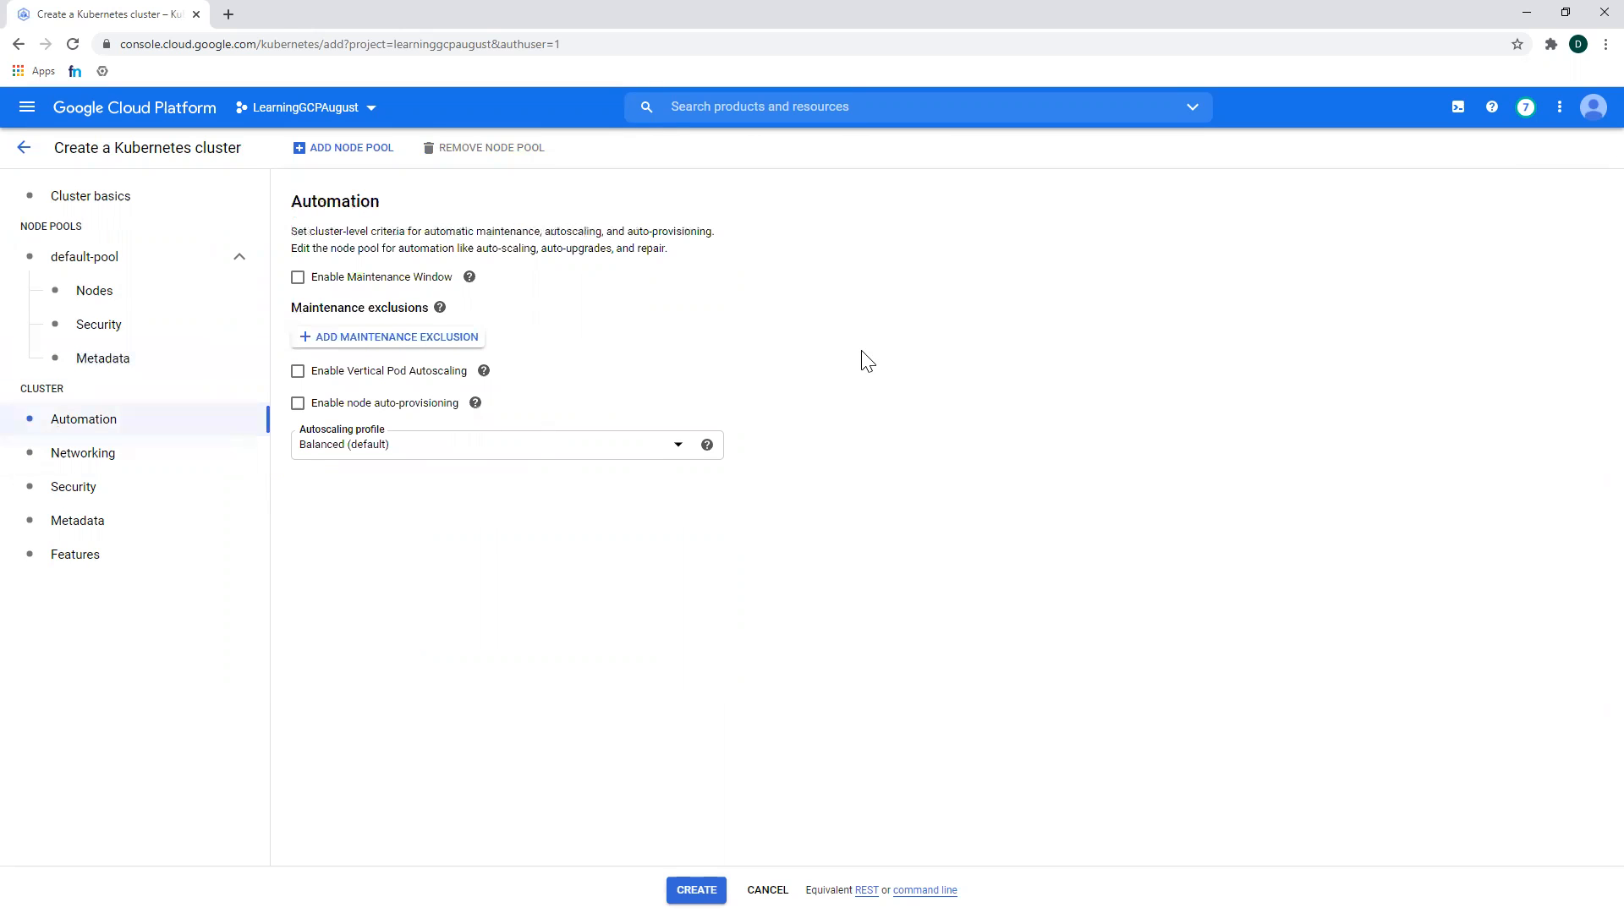
left_click(82, 453)
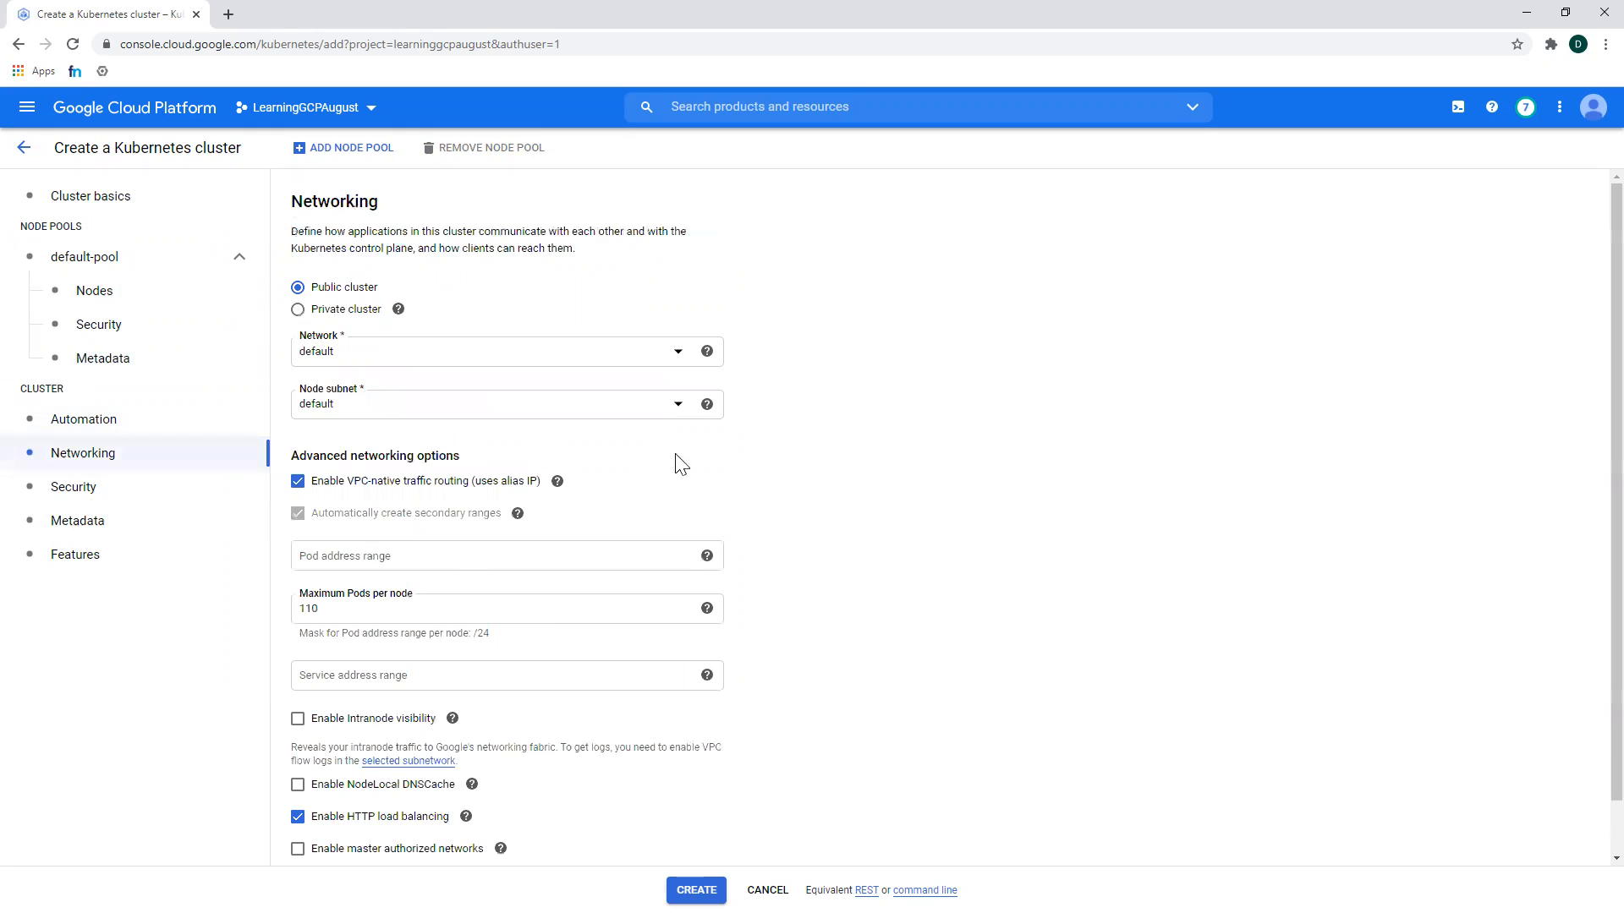
mouse_move(905, 750)
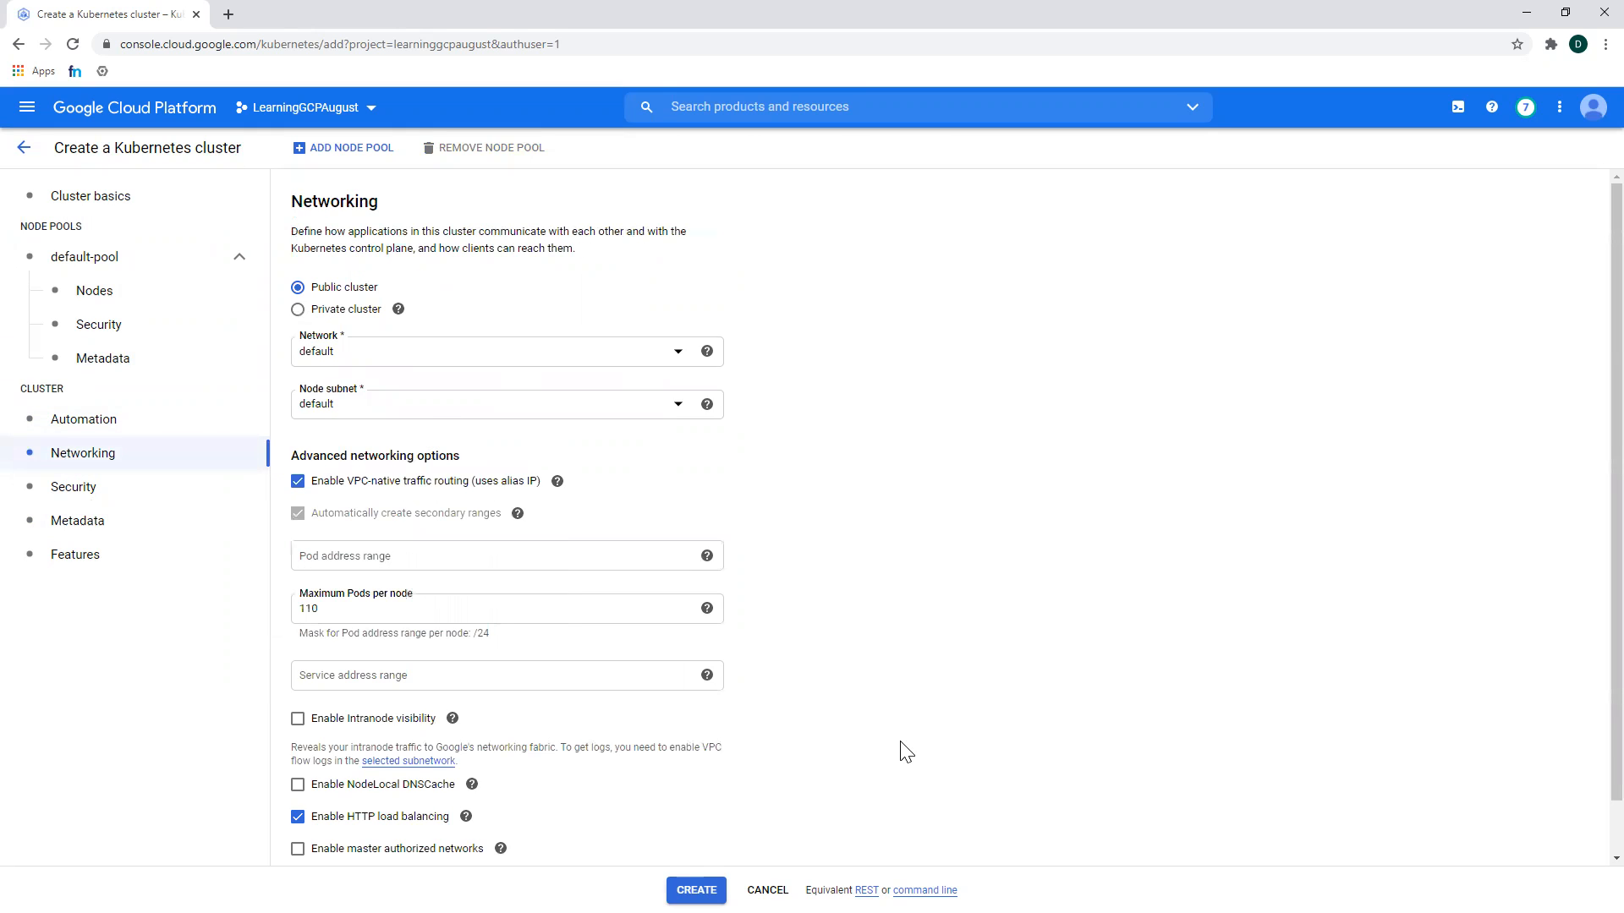
mouse_move(614, 567)
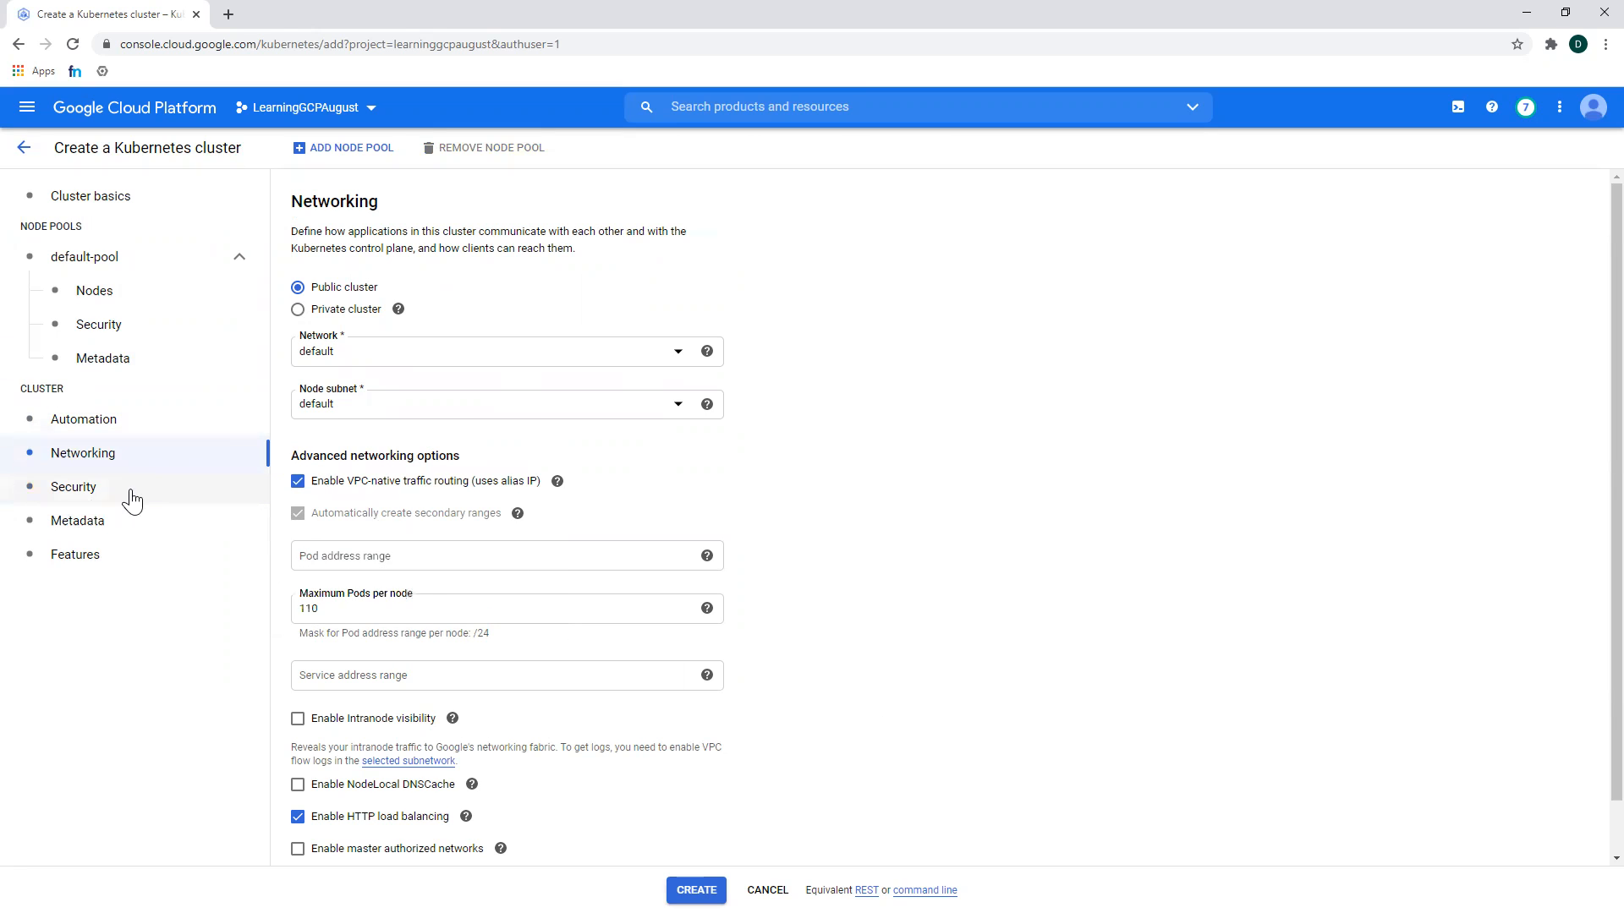
left_click(74, 487)
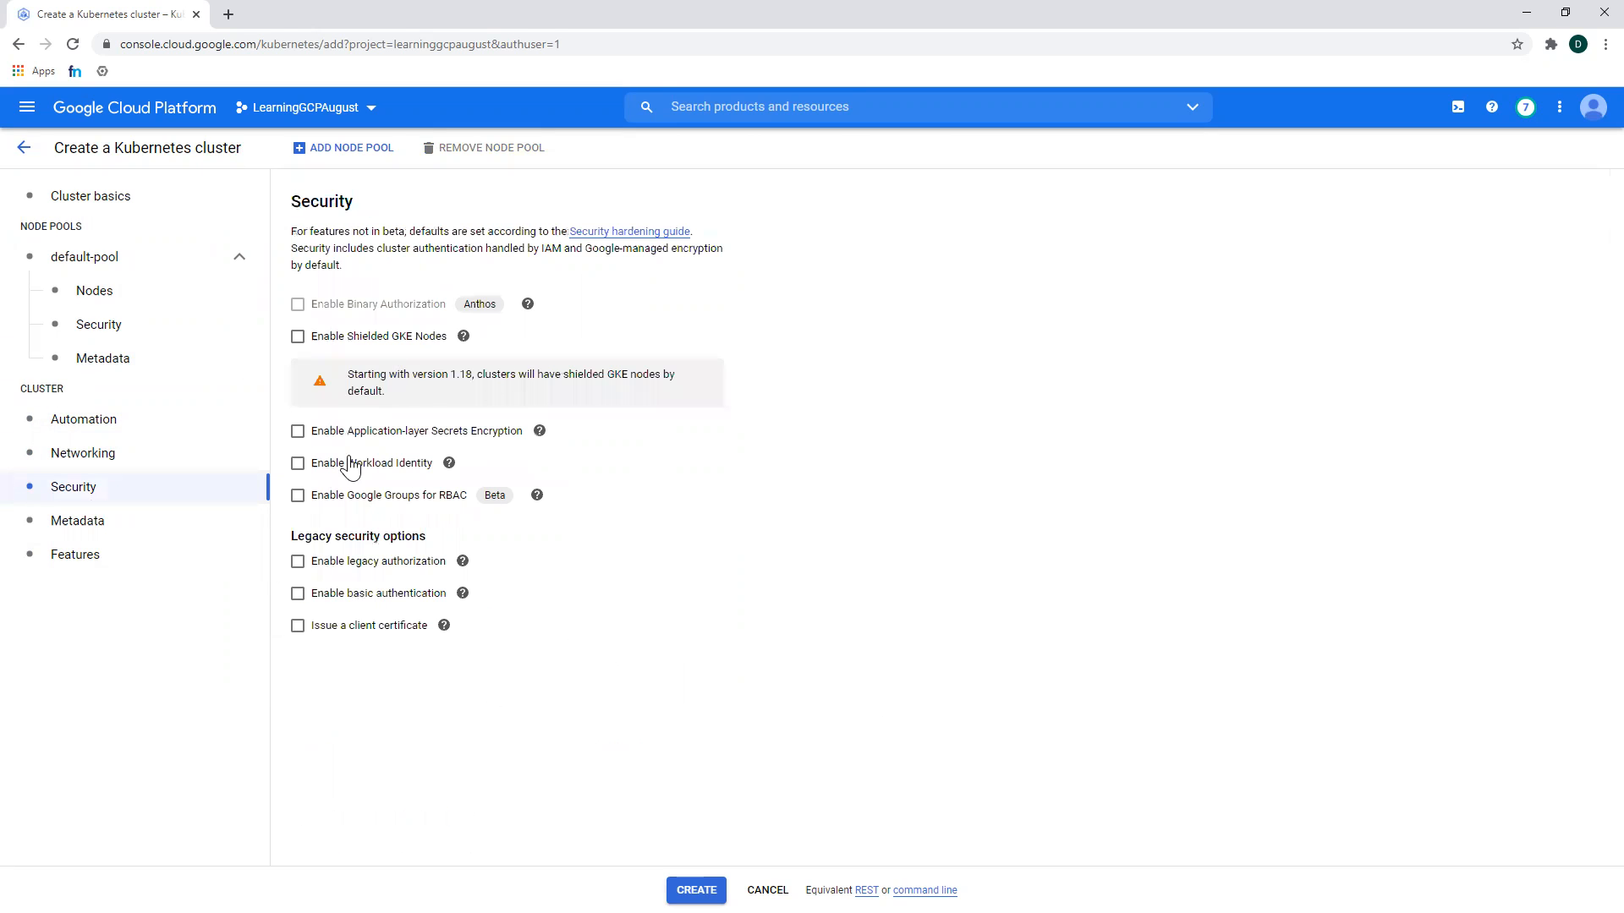
mouse_move(462, 457)
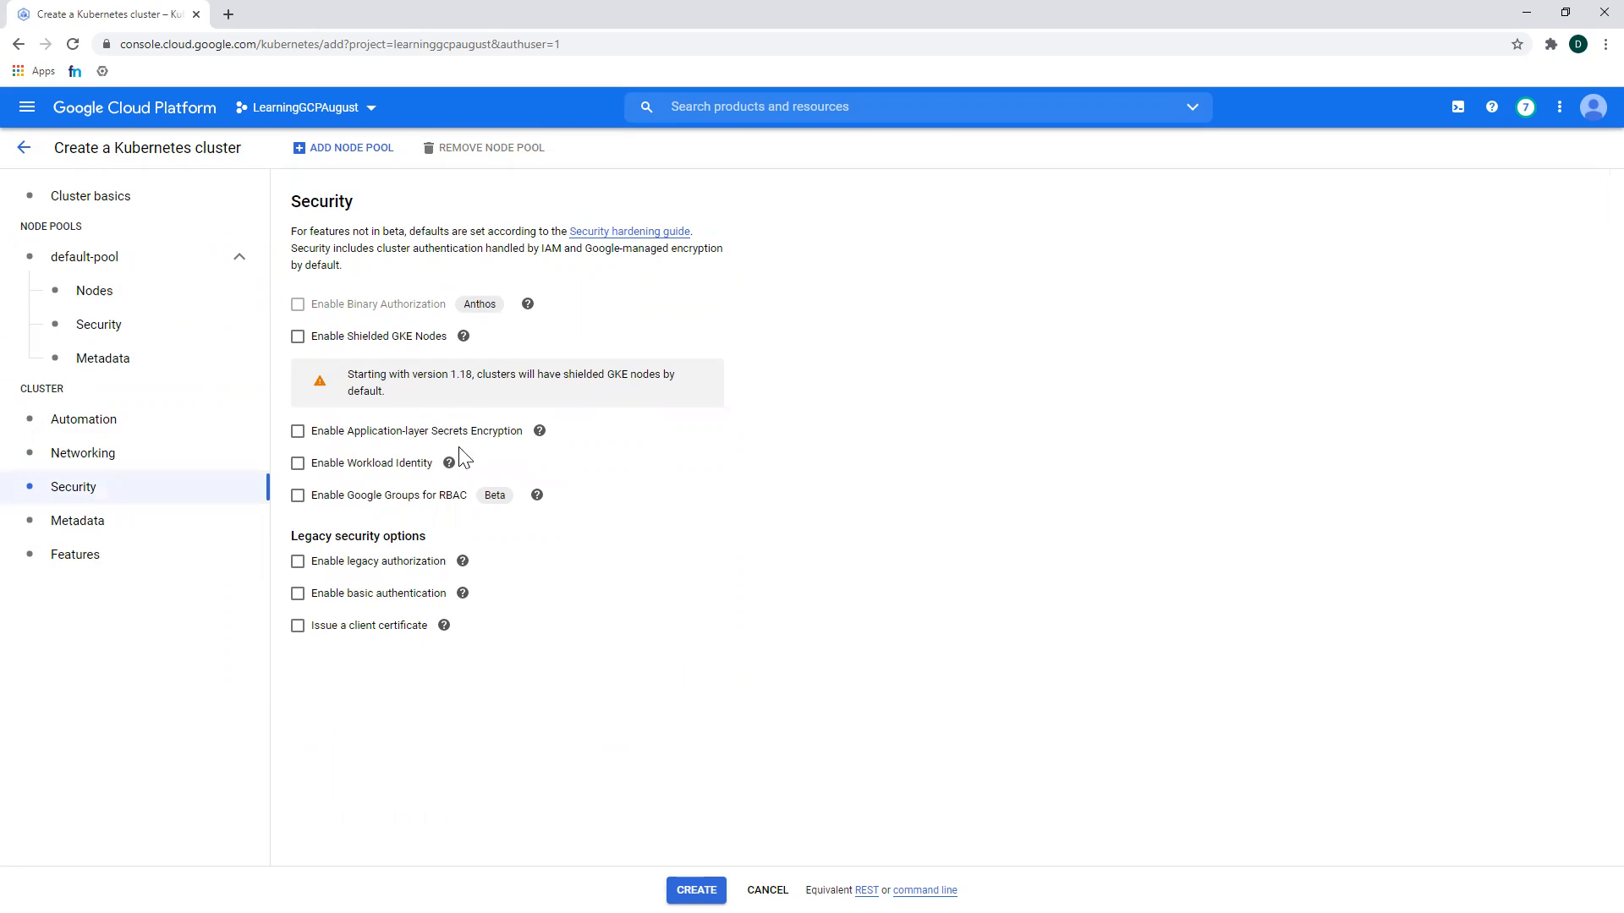
left_click(78, 520)
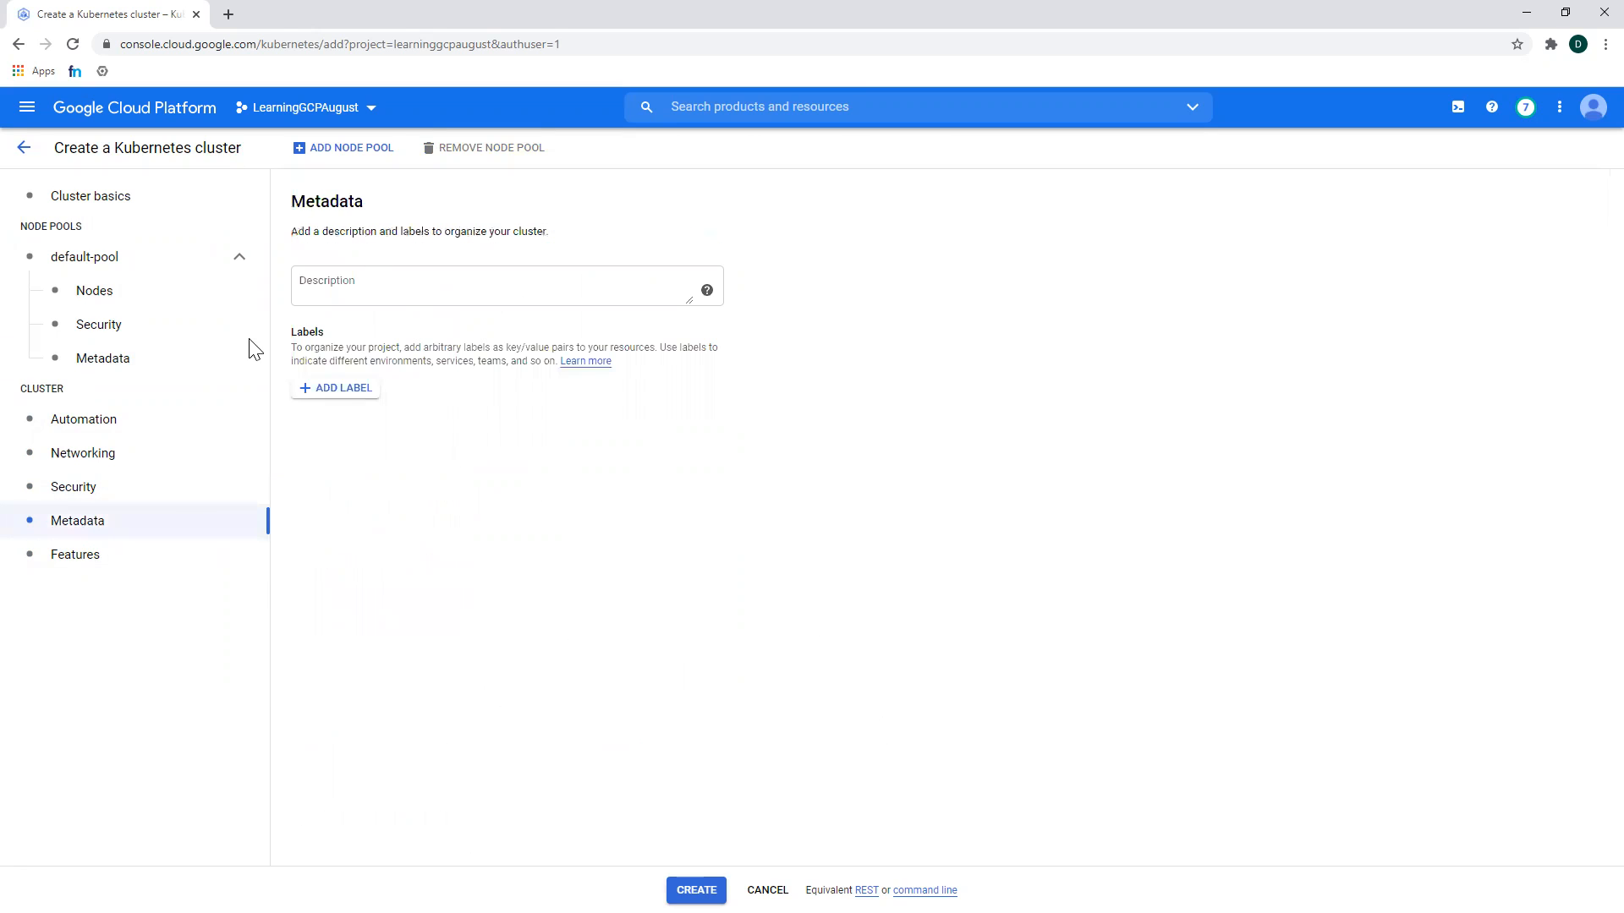
- View Features and Cluster basics, then exit the form back to the clusters list
left_click(75, 554)
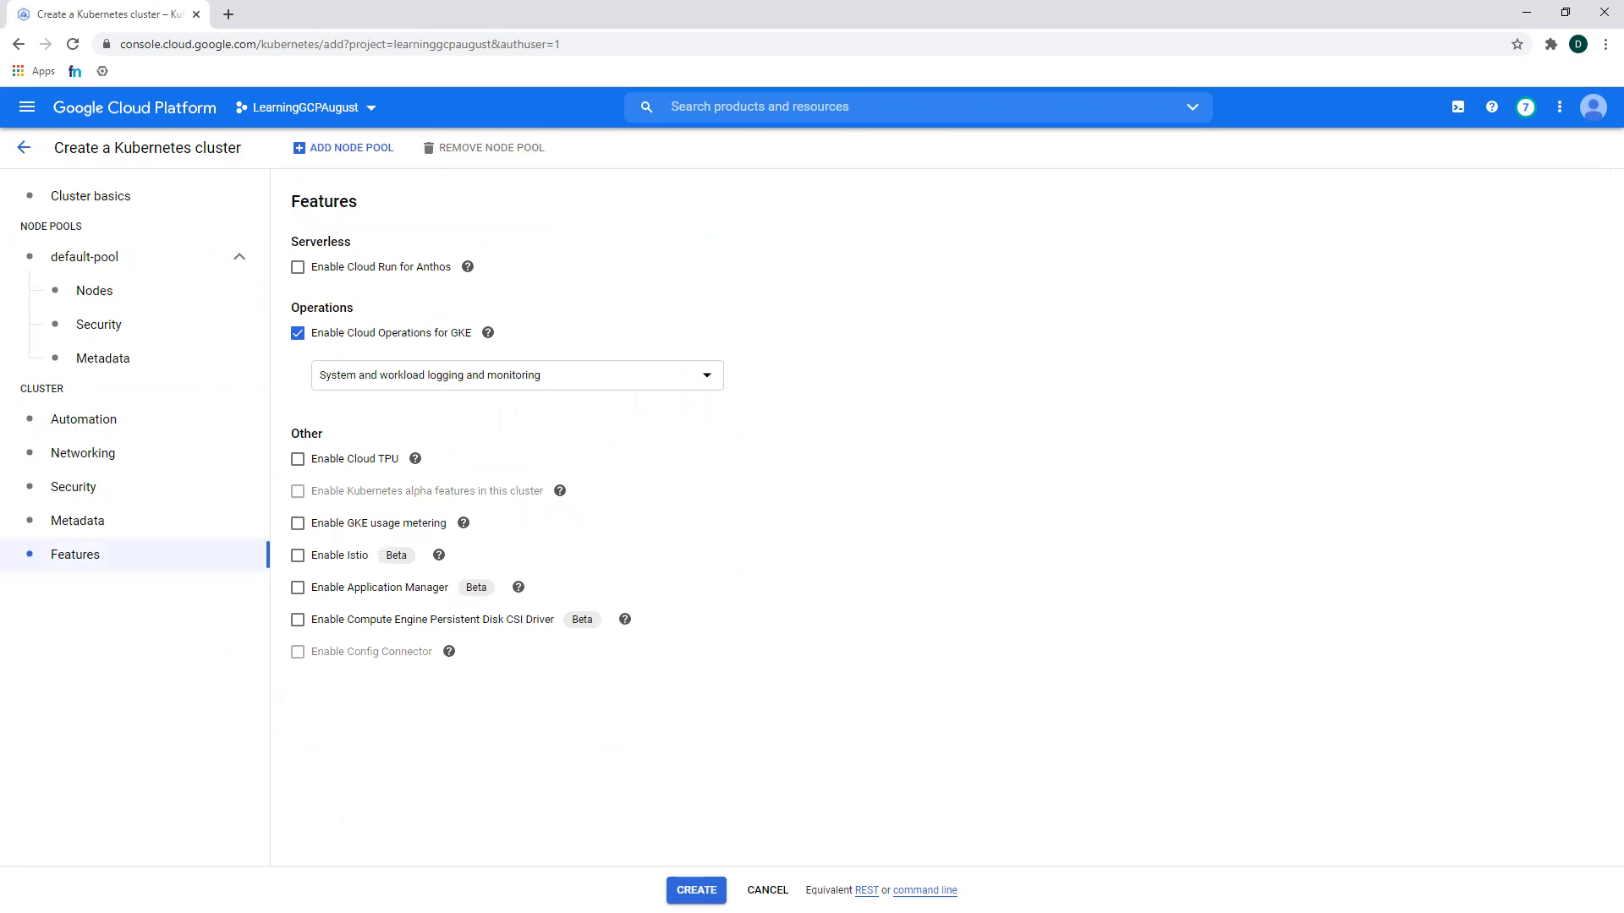
mouse_move(647, 716)
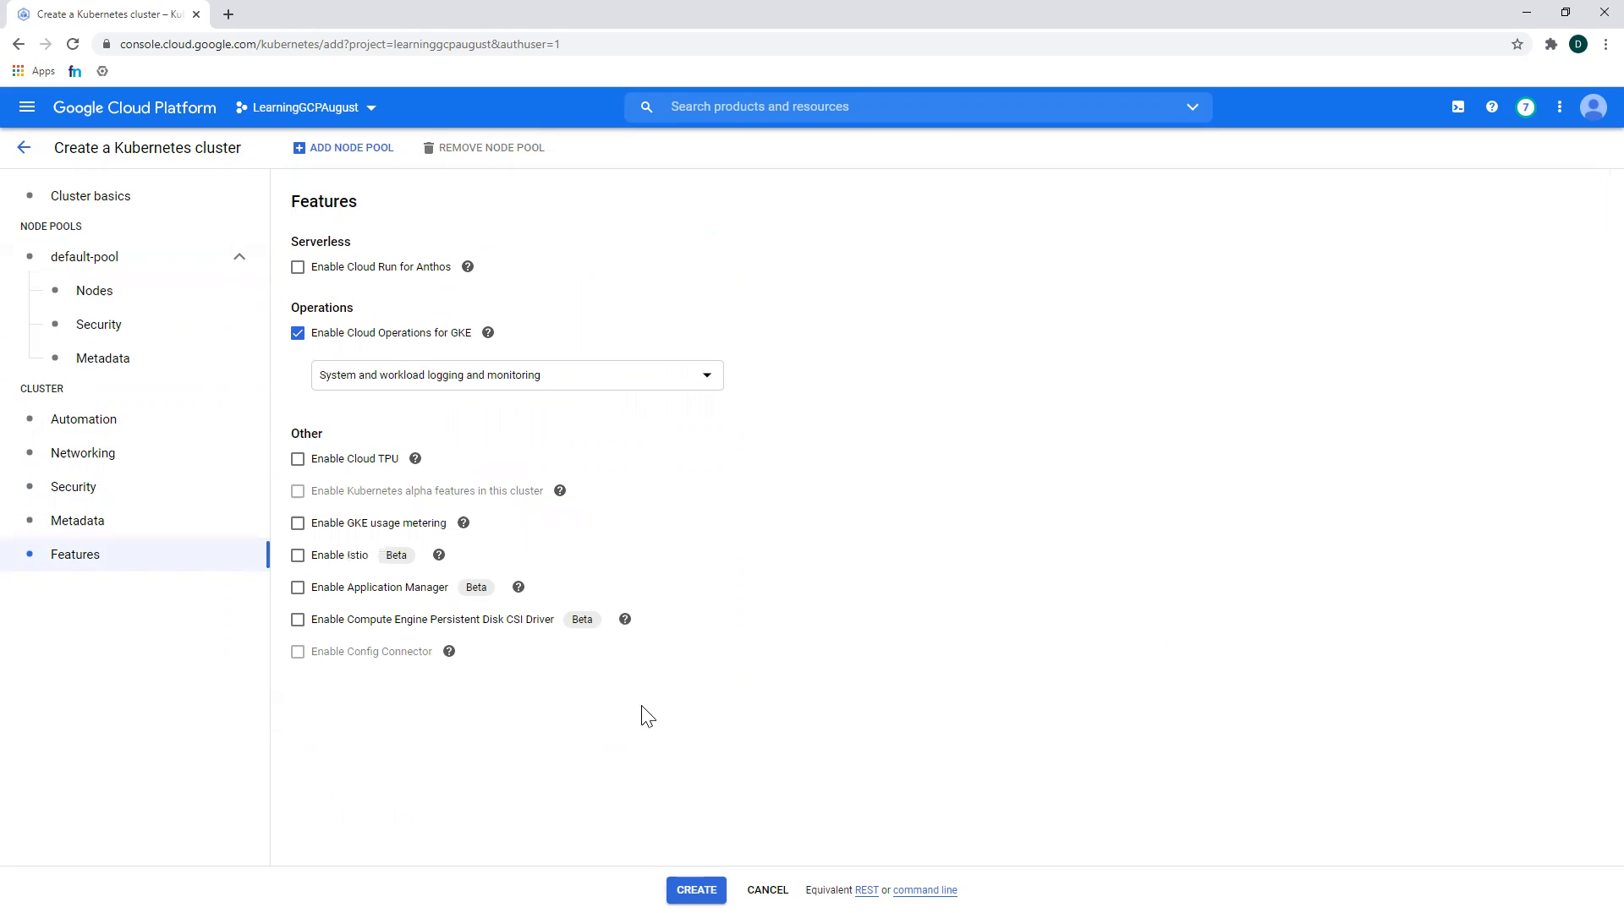
mouse_move(41, 250)
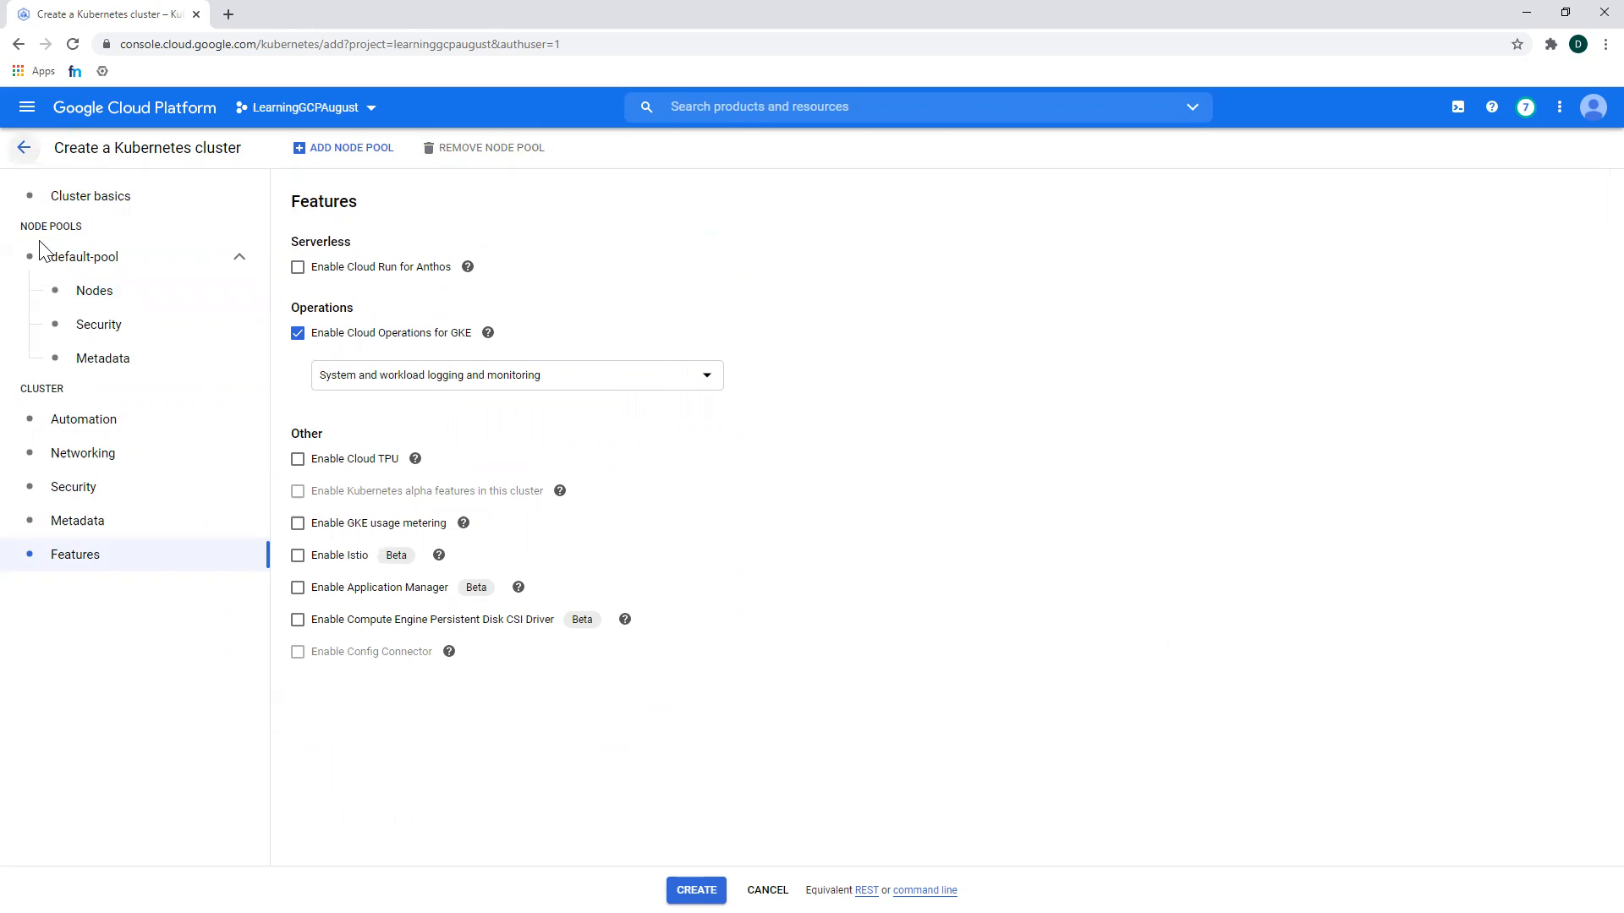
left_click(91, 196)
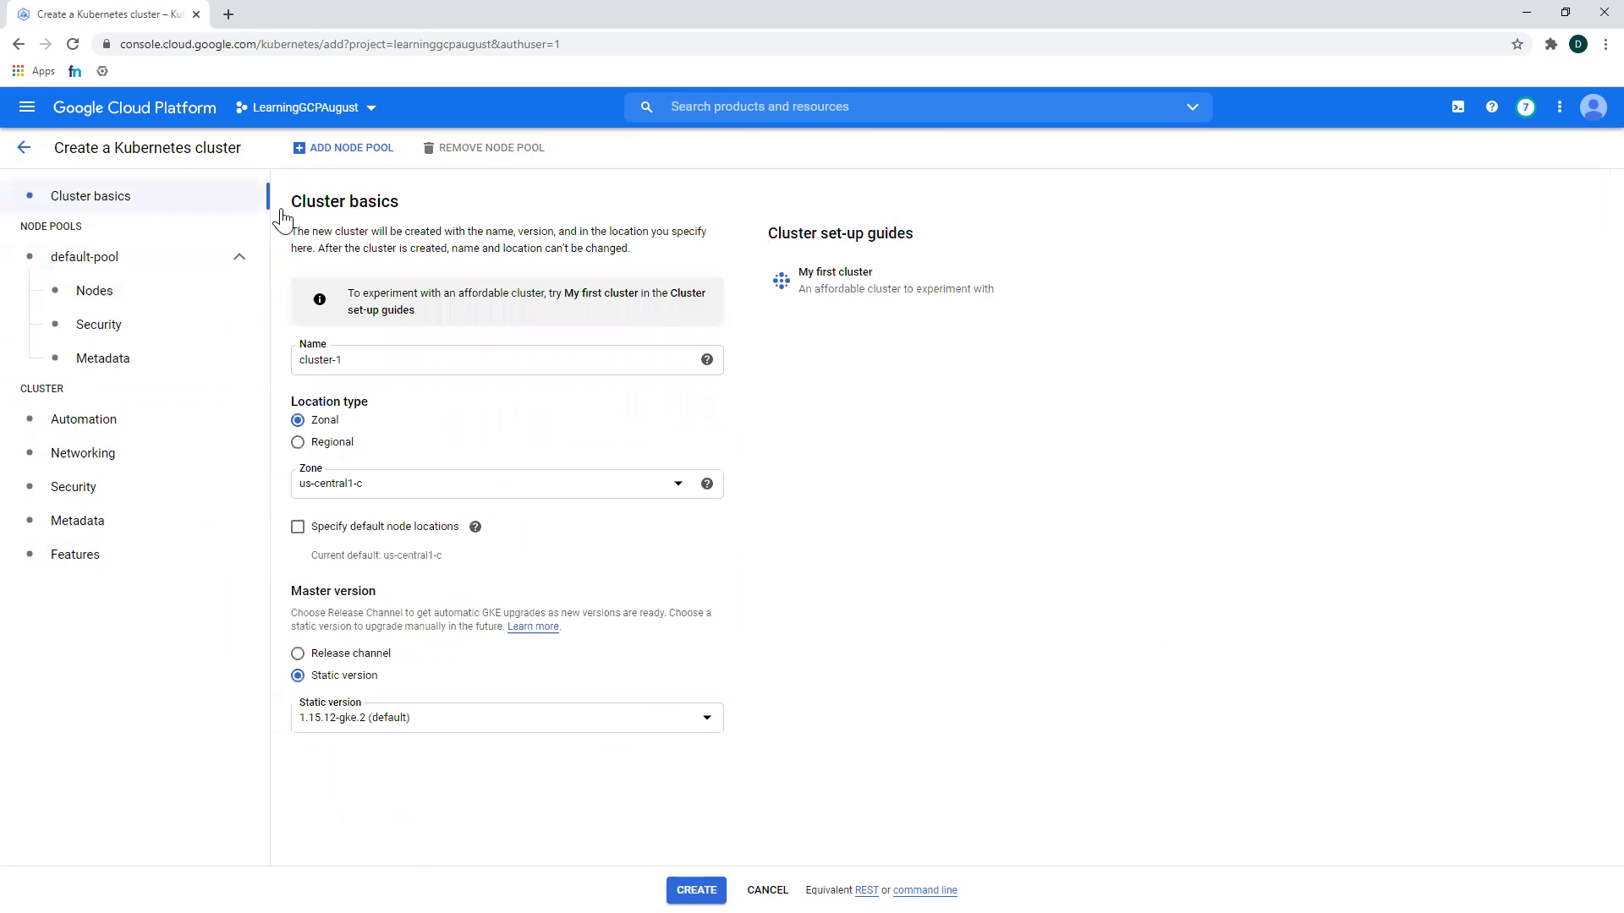
mouse_move(50, 137)
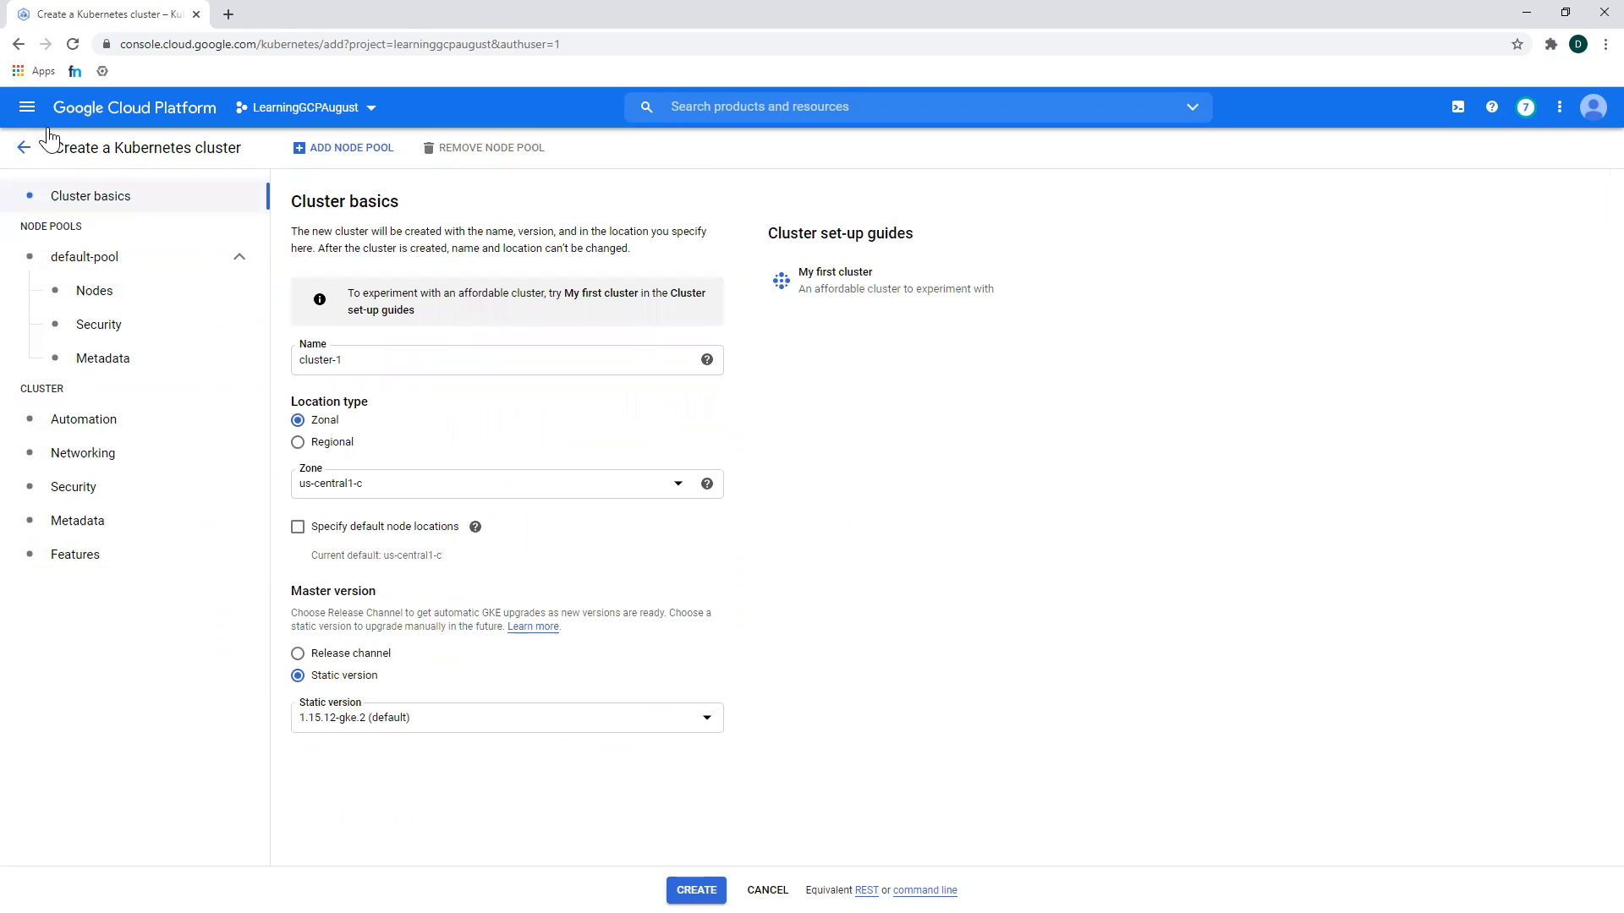
left_click(23, 147)
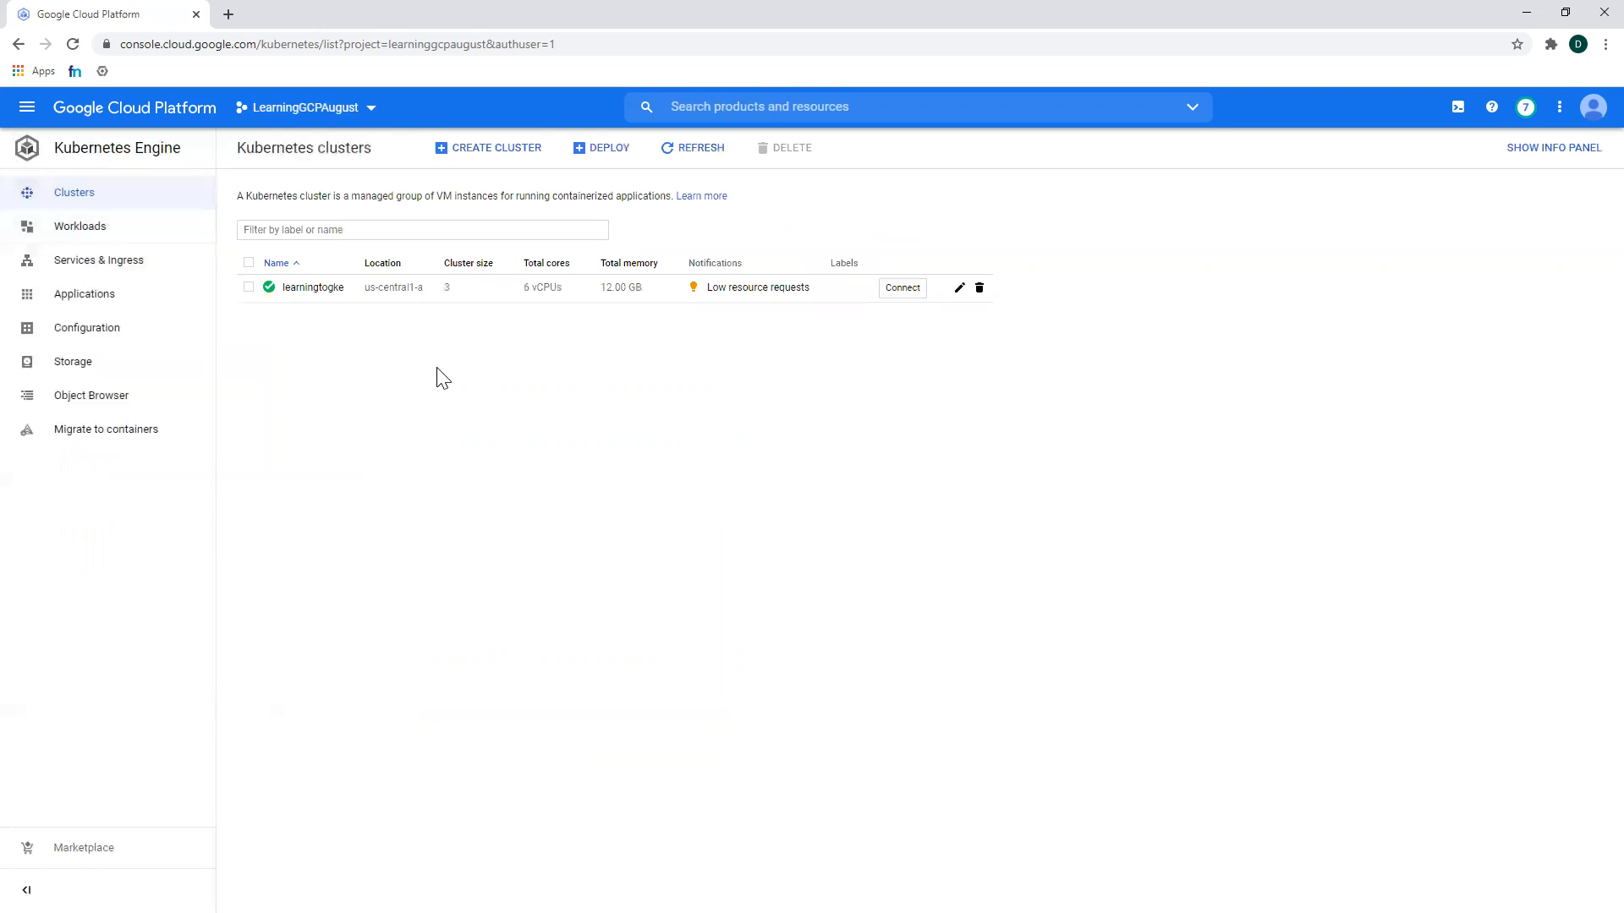
mouse_move(1070, 450)
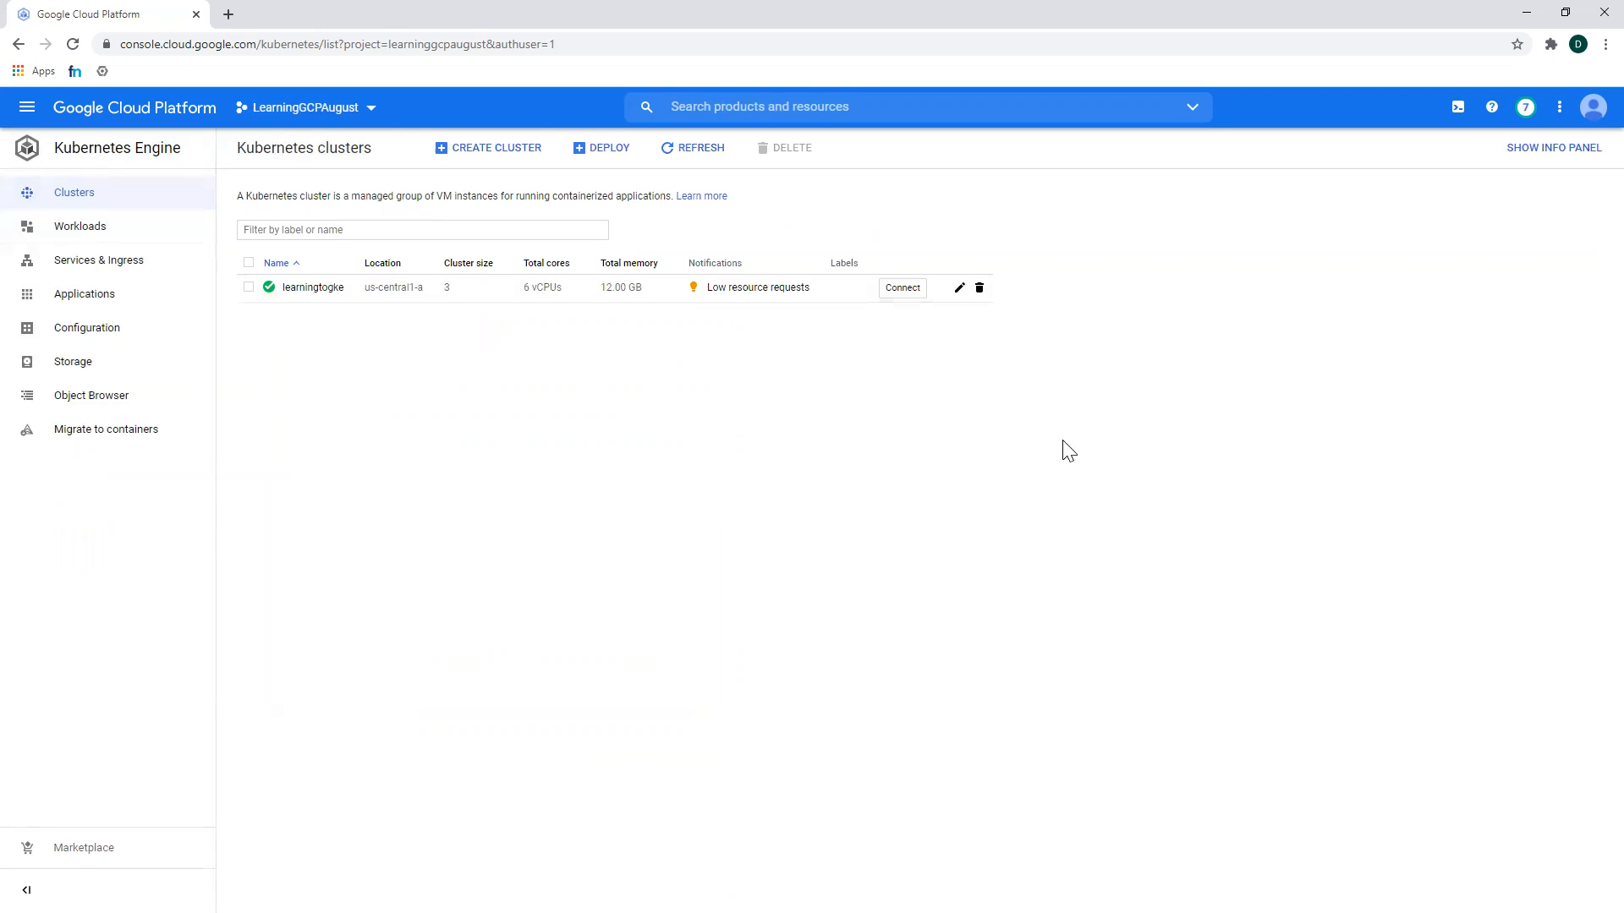
mouse_move(588, 757)
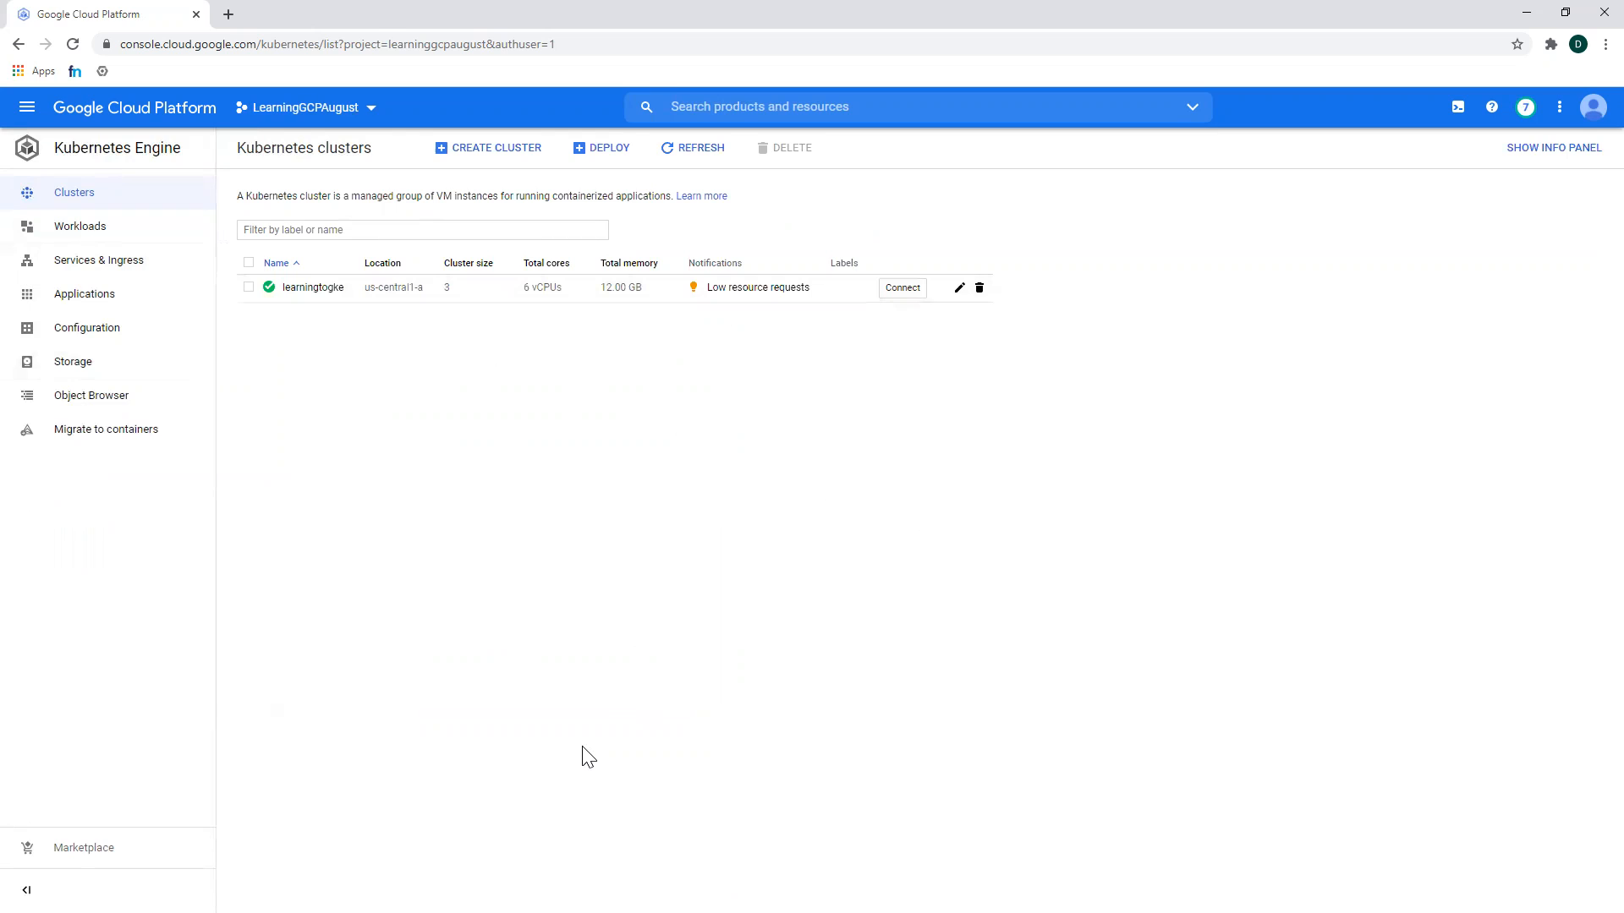